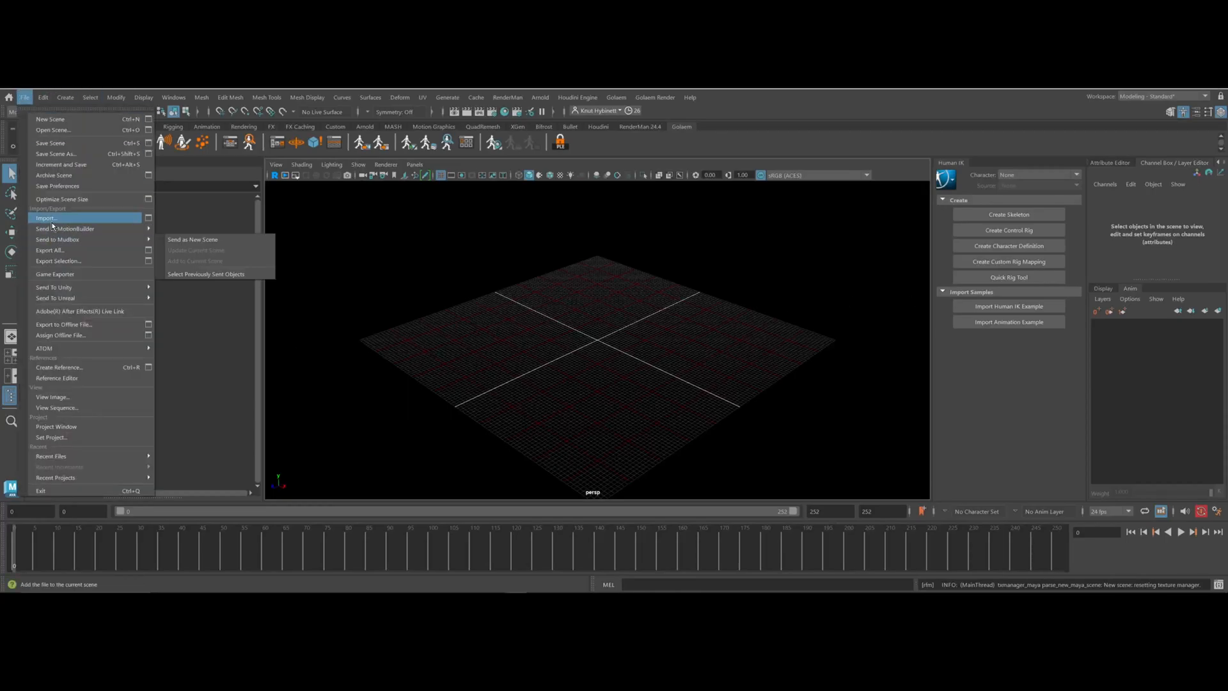
{"action": "mouse_move", "coordinate": [46, 218]}
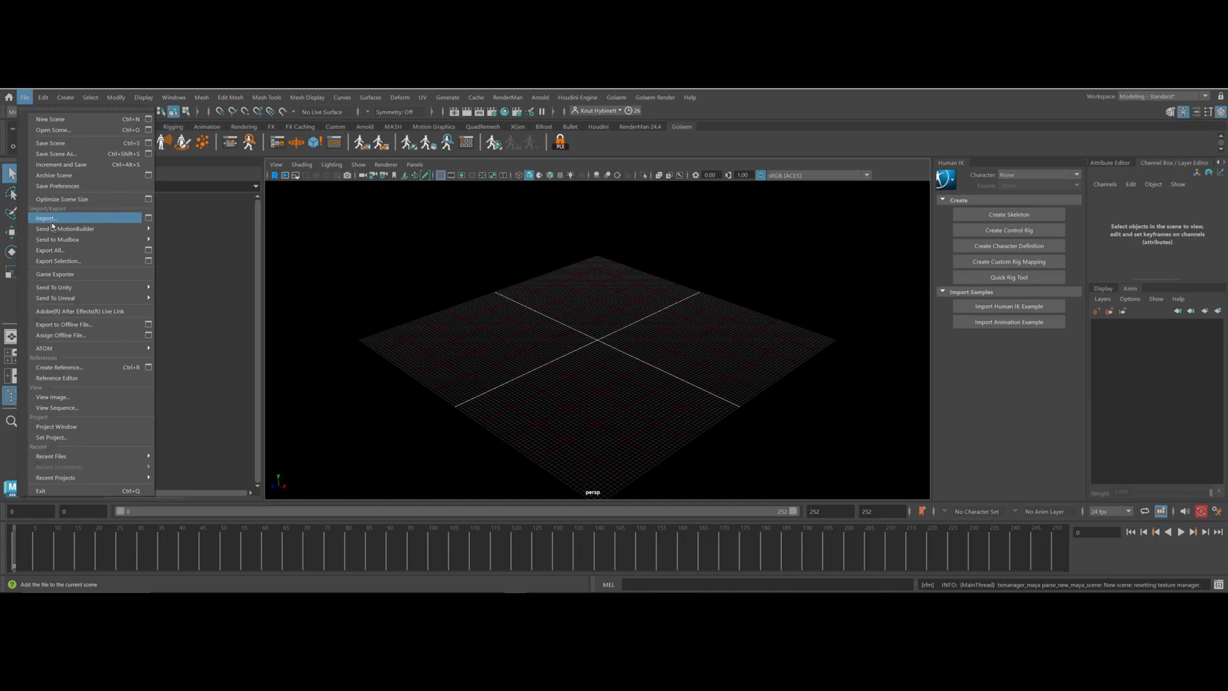
Import the Clip_6_hik.fbx mocap file from the Mocap folder into the scene
{"action": "left_click", "coordinate": [46, 218]}
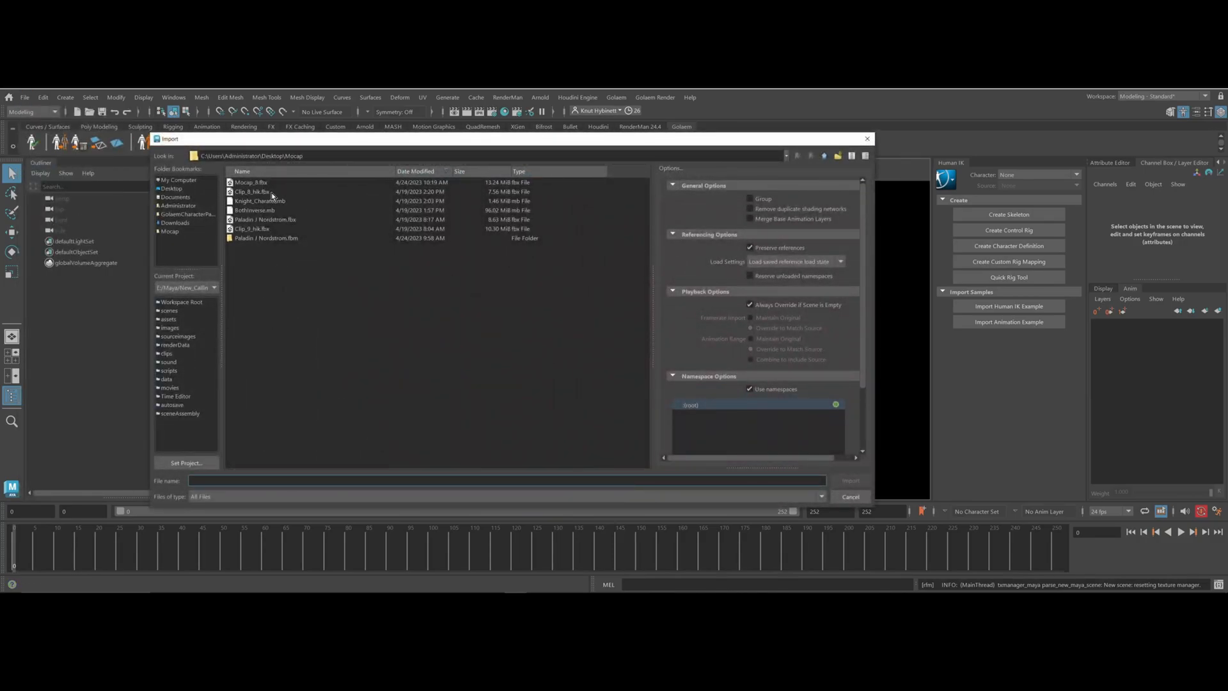
{"action": "left_click", "coordinate": [252, 191]}
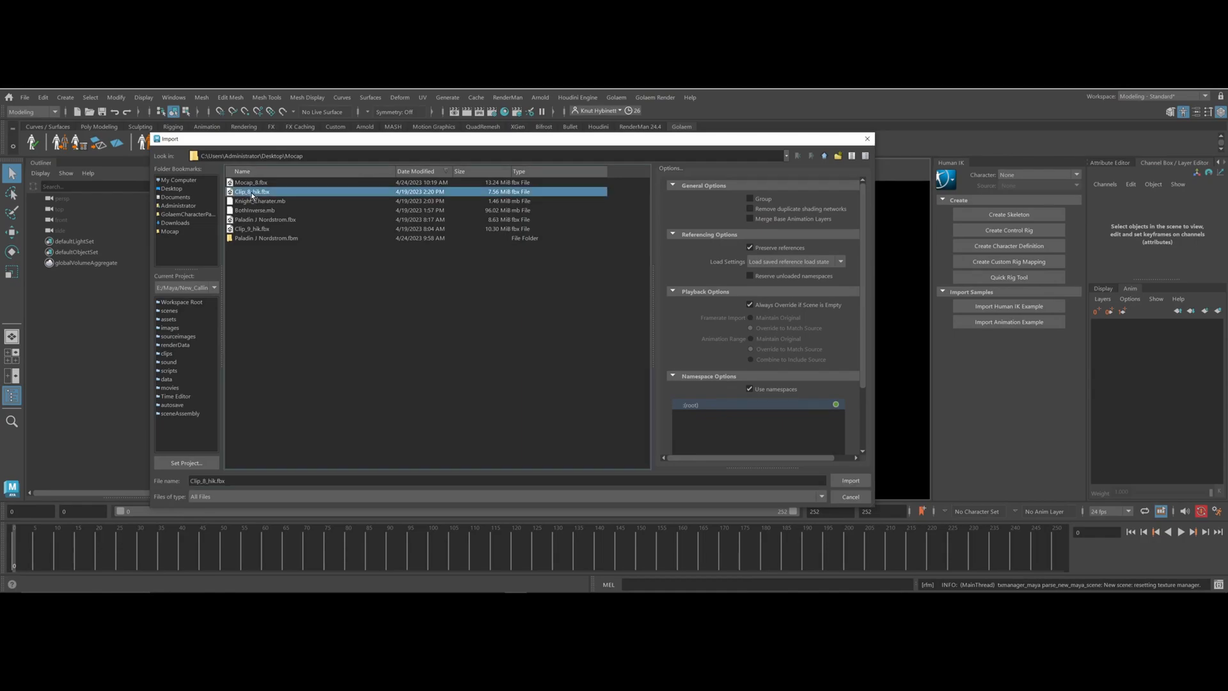
{"action": "mouse_move", "coordinate": [261, 202]}
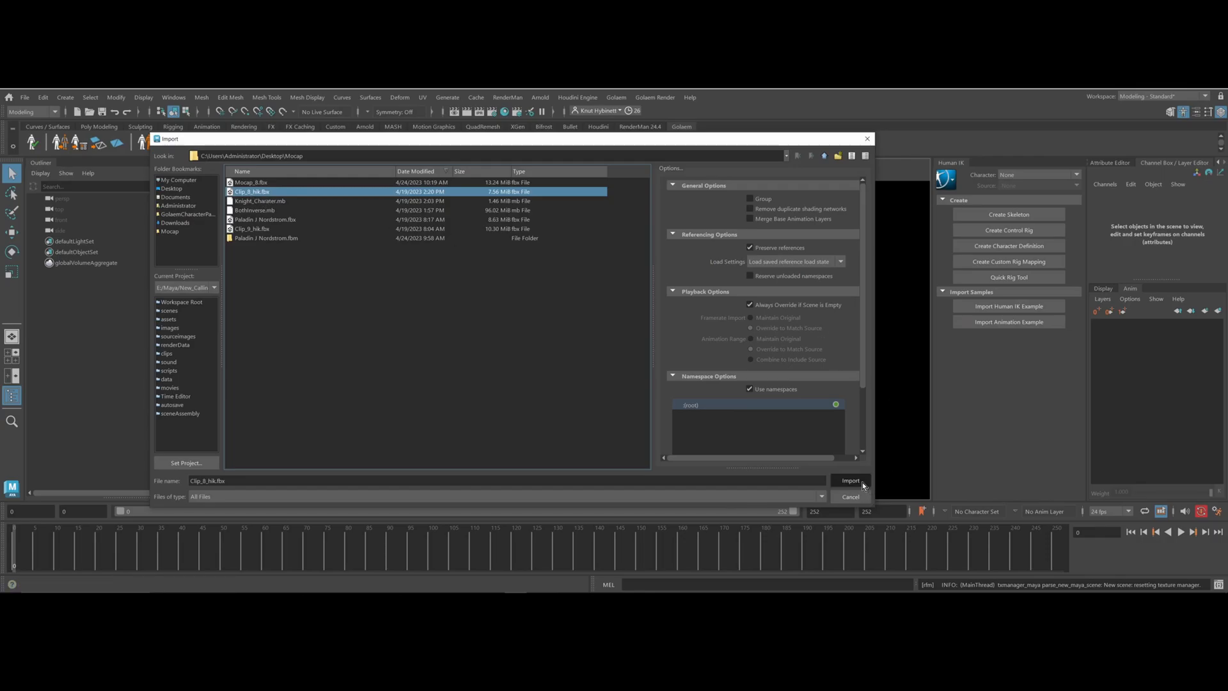
{"action": "left_click", "coordinate": [850, 480]}
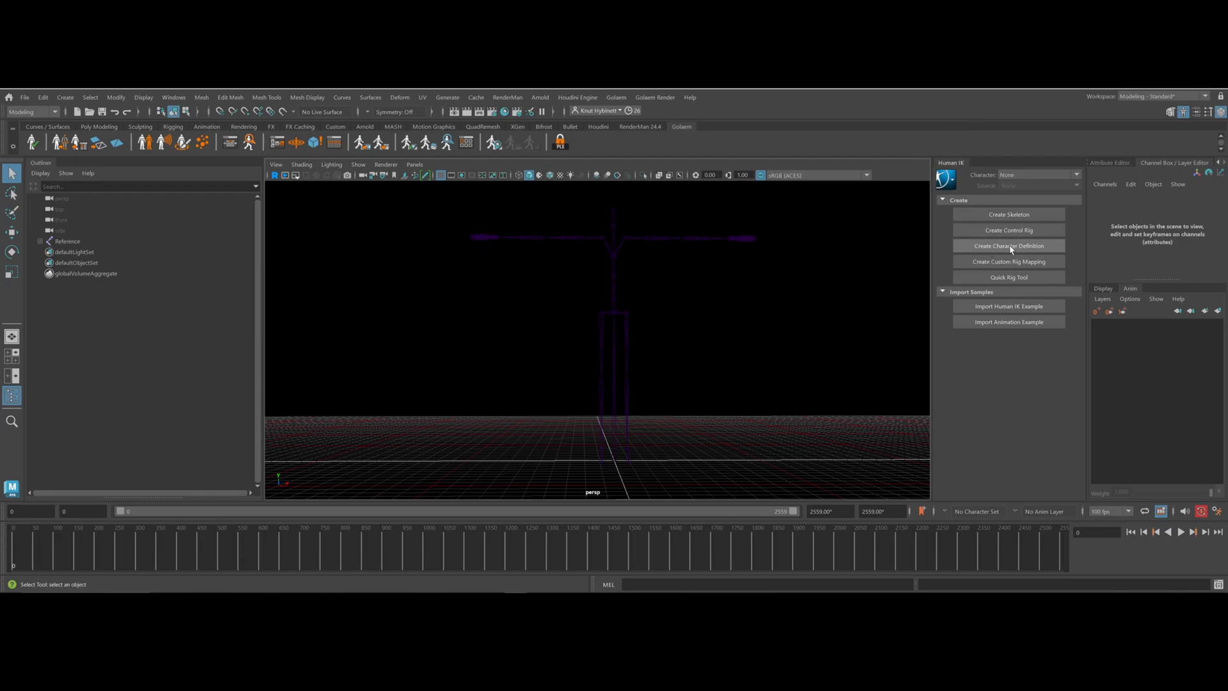
{"action": "mouse_move", "coordinate": [1196, 127]}
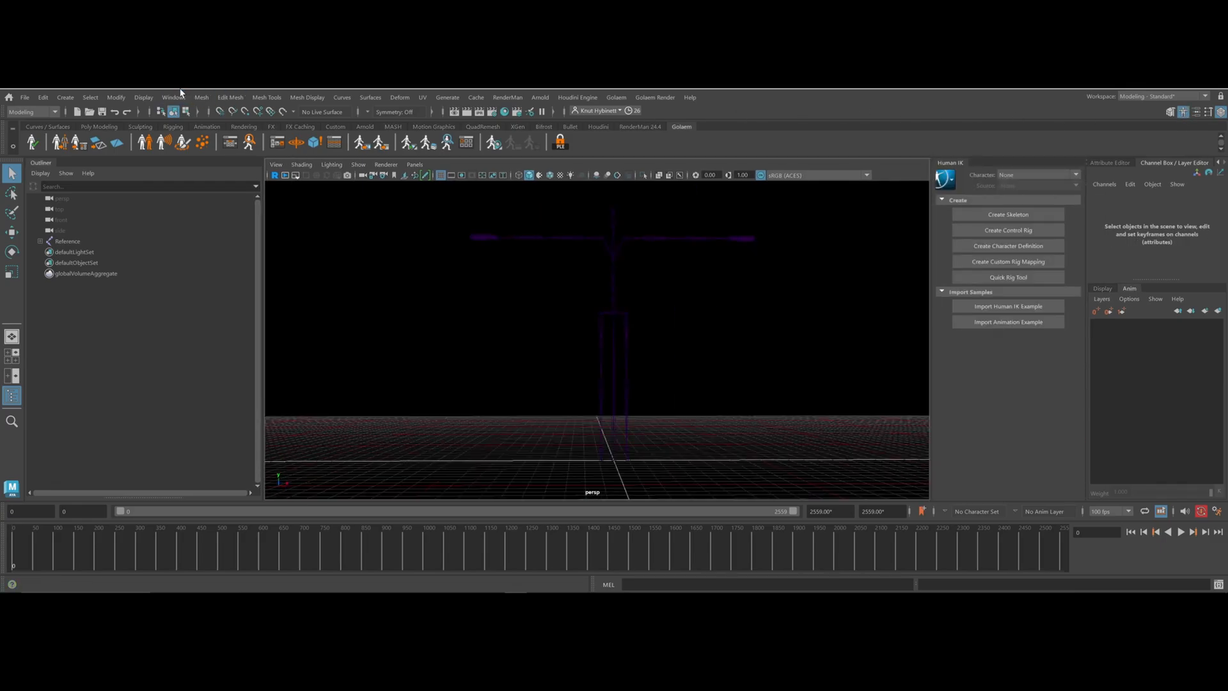
{"action": "left_click", "coordinate": [174, 98]}
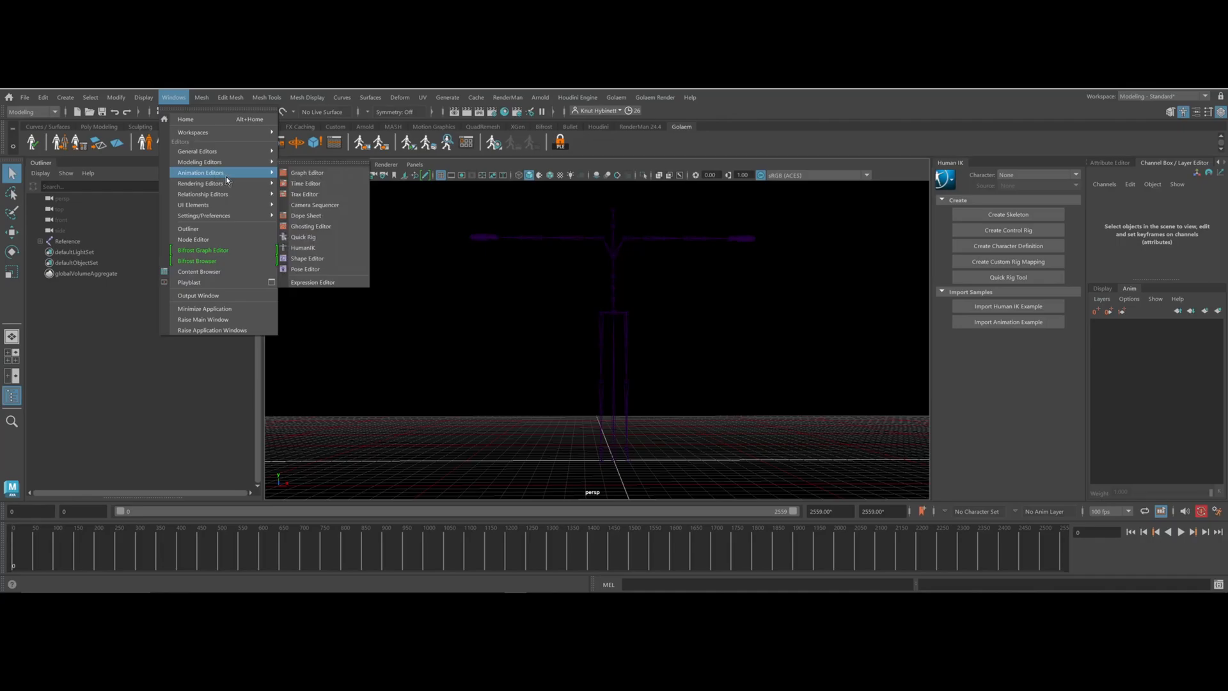
{"action": "mouse_move", "coordinate": [305, 246]}
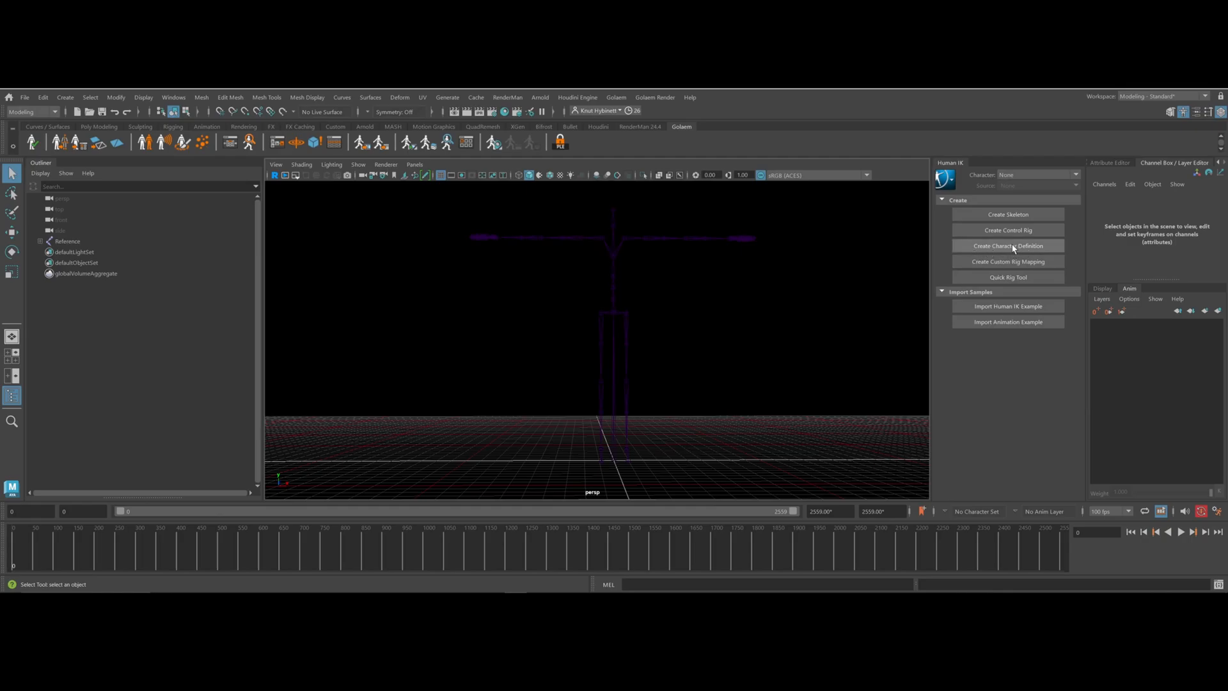
Create a HumanIK character definition and select the skeleton's Hips joint in the Outliner
{"action": "left_click", "coordinate": [1008, 245]}
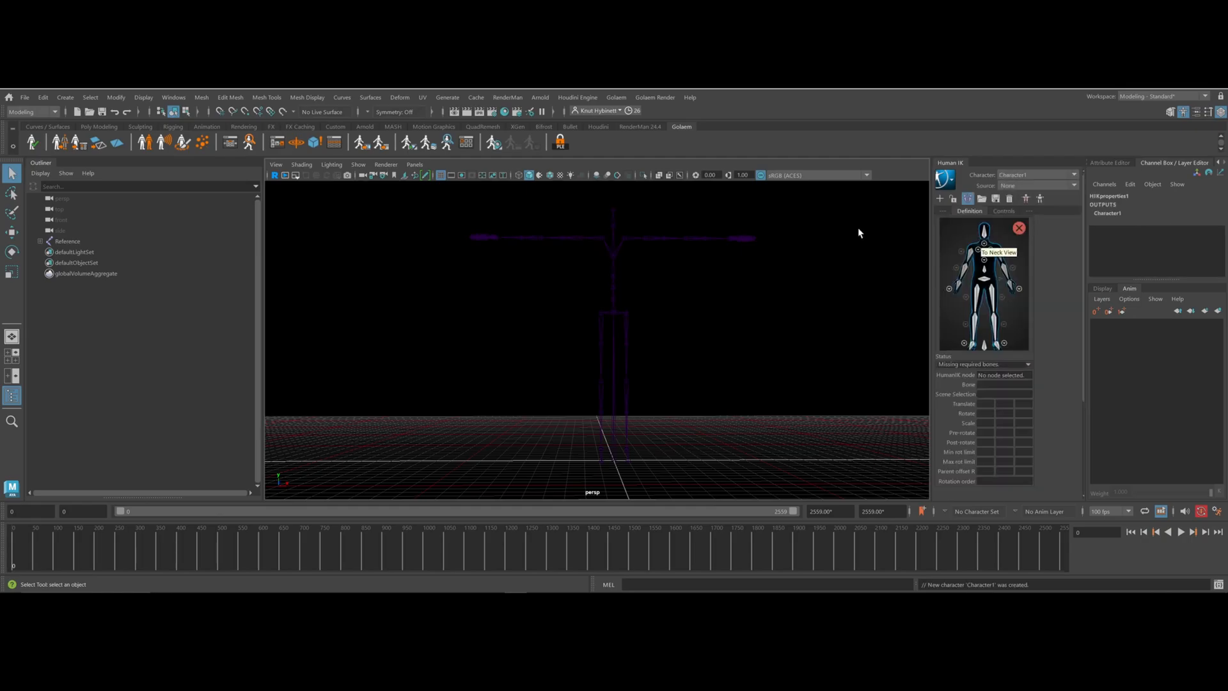
{"action": "mouse_move", "coordinate": [984, 247]}
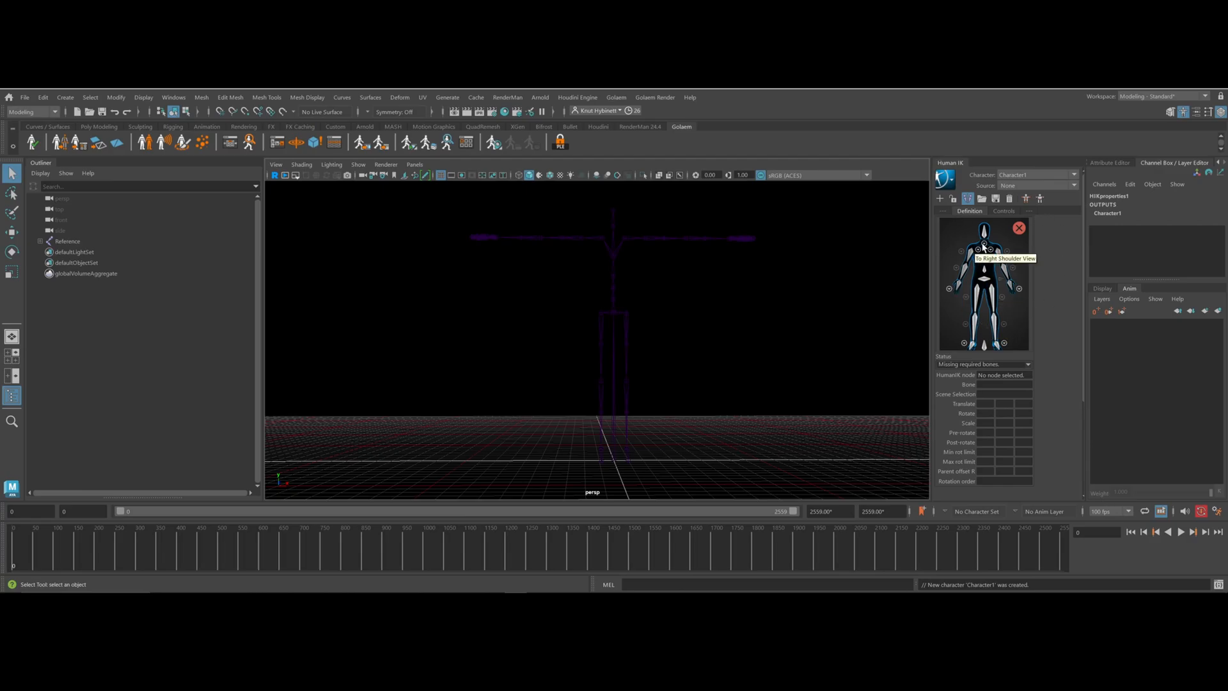
{"action": "mouse_move", "coordinate": [214, 277]}
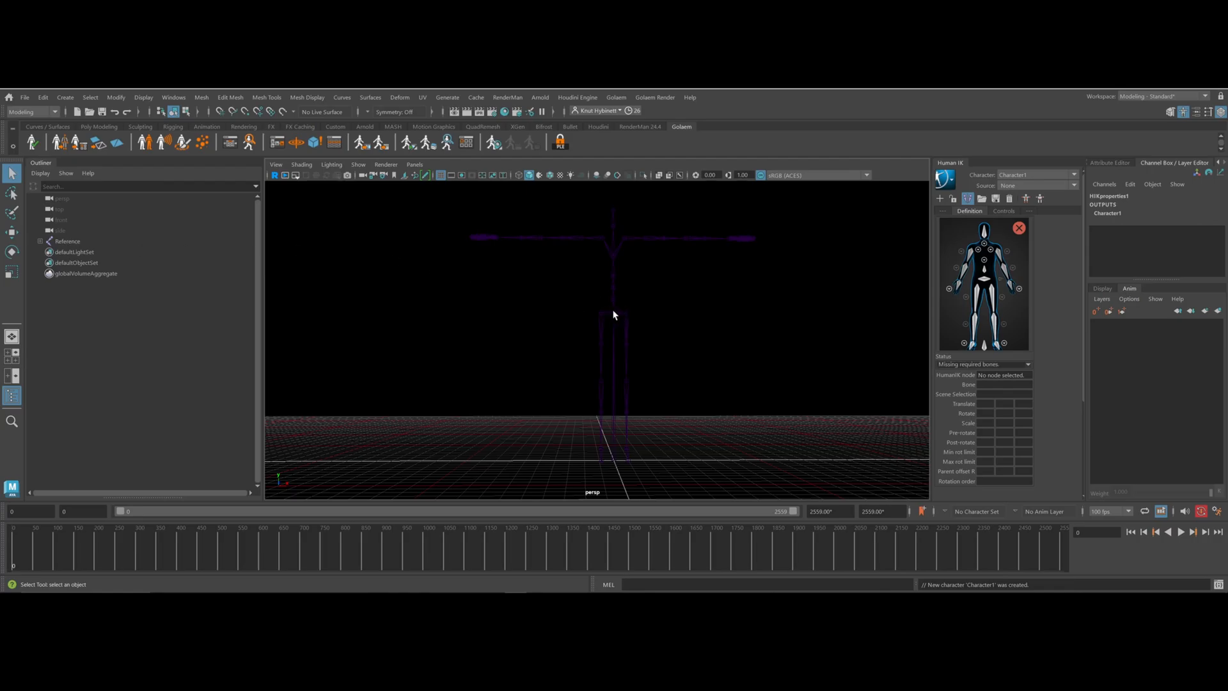
{"action": "left_click", "coordinate": [68, 242]}
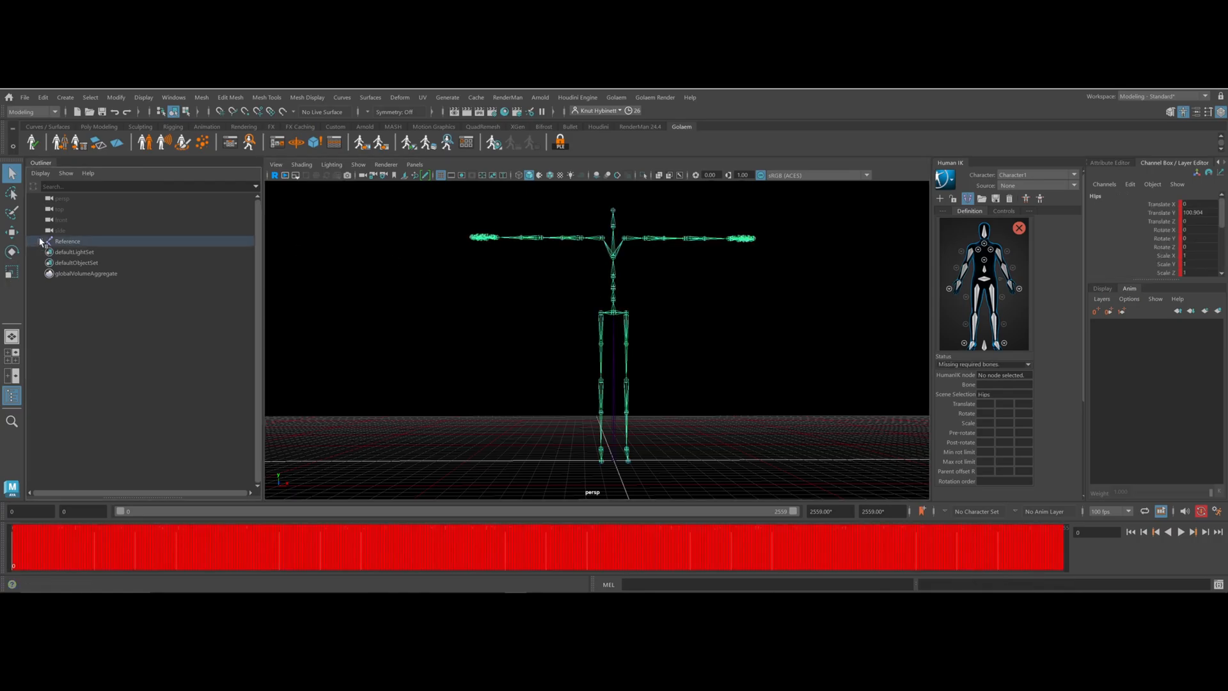
{"action": "left_click", "coordinate": [49, 241]}
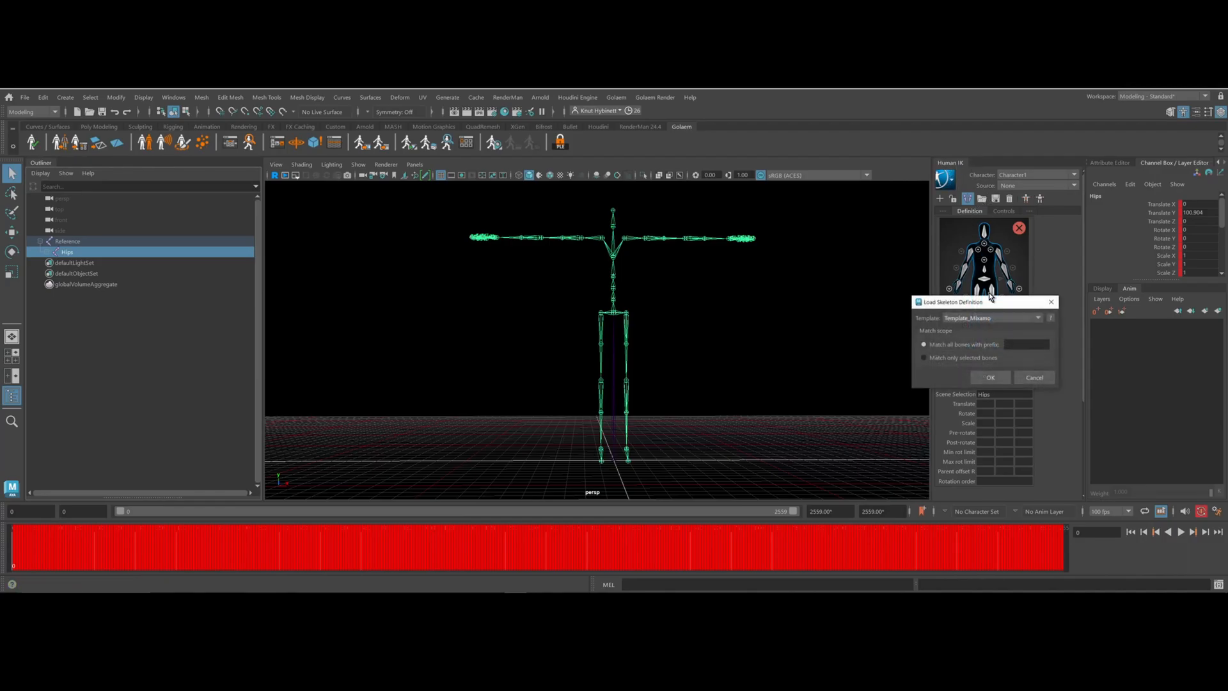
{"action": "mouse_move", "coordinate": [918, 324]}
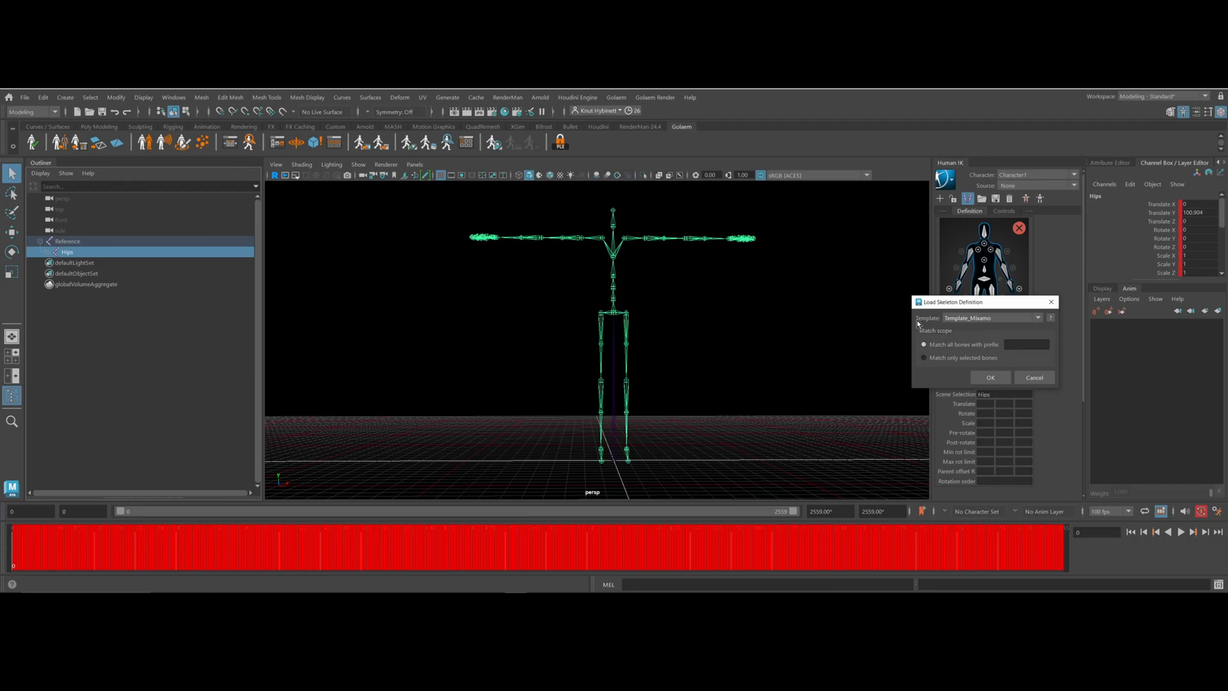
Load the HIK skeleton template, matching all bones with prefix, so the definition is valid
{"action": "left_click", "coordinate": [1038, 317]}
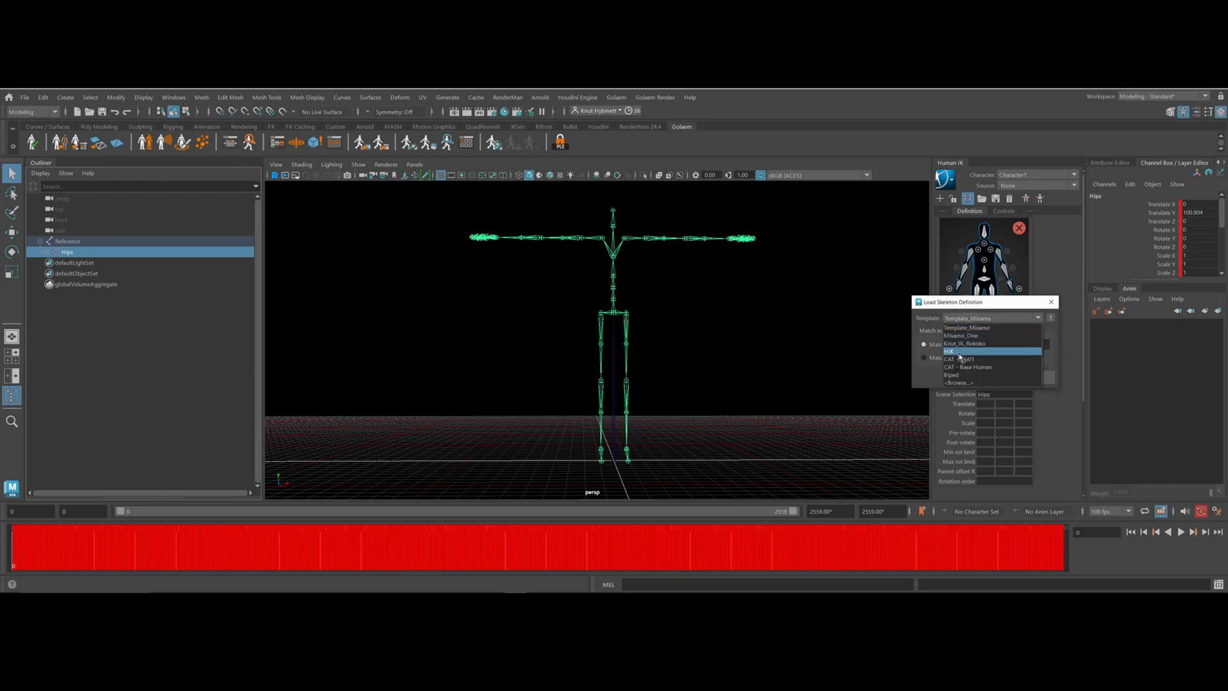
{"action": "mouse_move", "coordinate": [965, 357]}
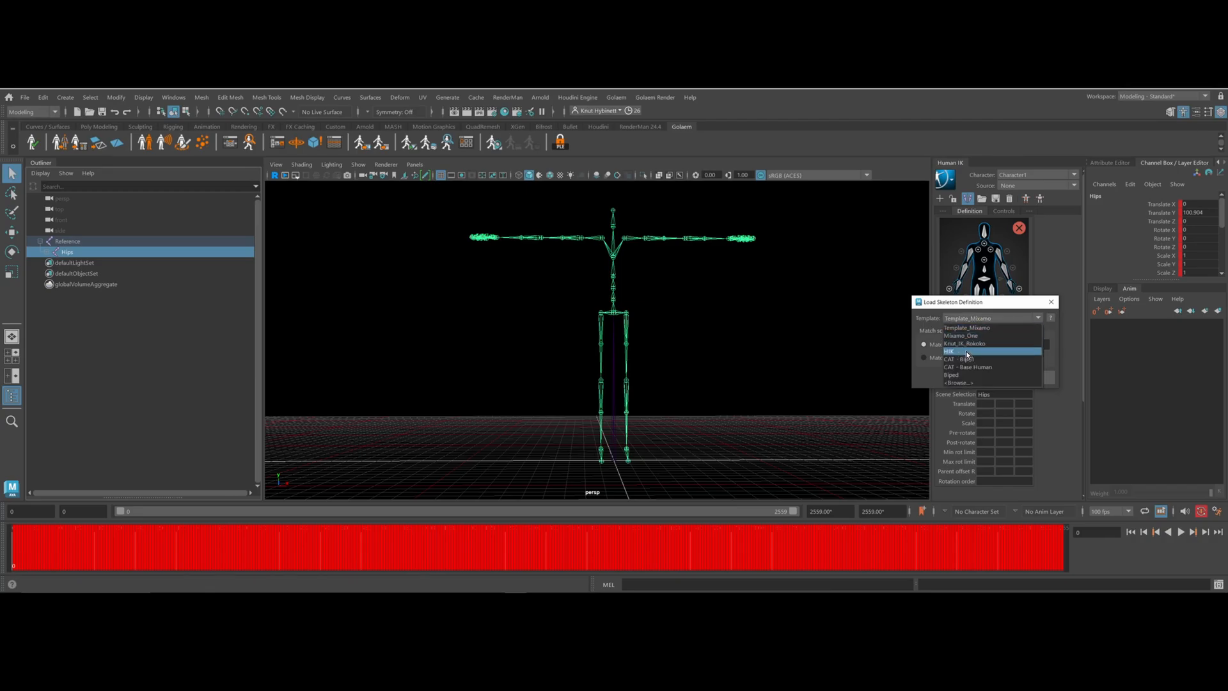
{"action": "left_click", "coordinate": [956, 351]}
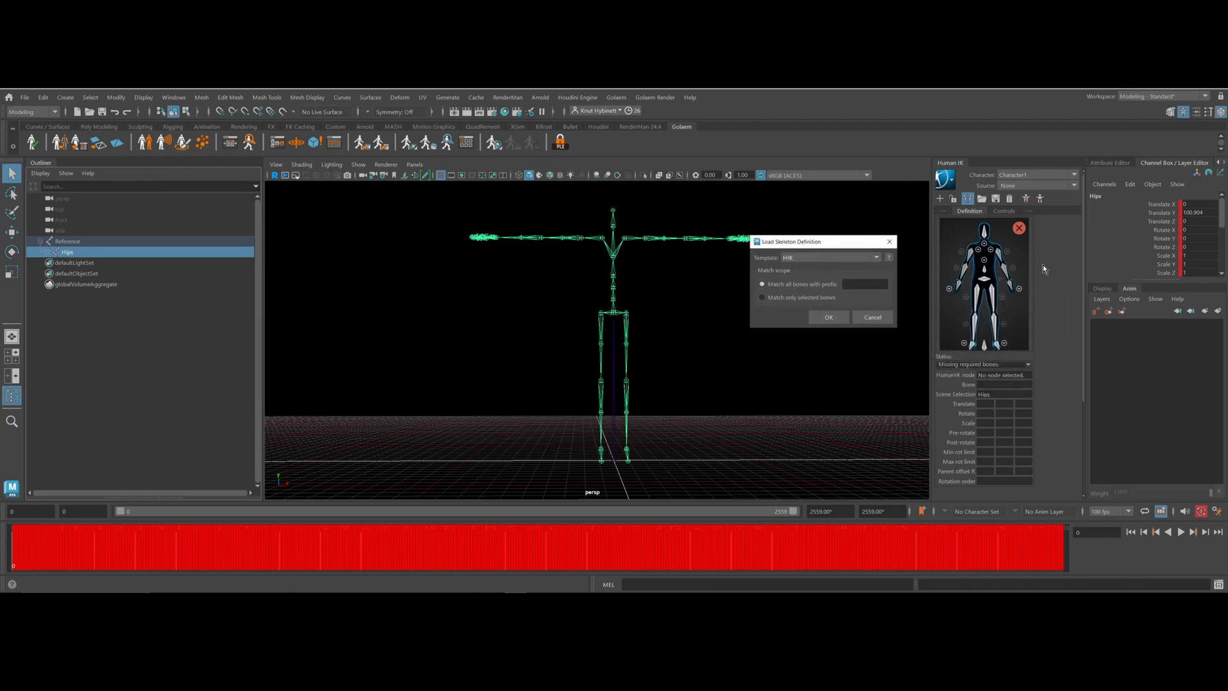
{"action": "mouse_move", "coordinate": [828, 317]}
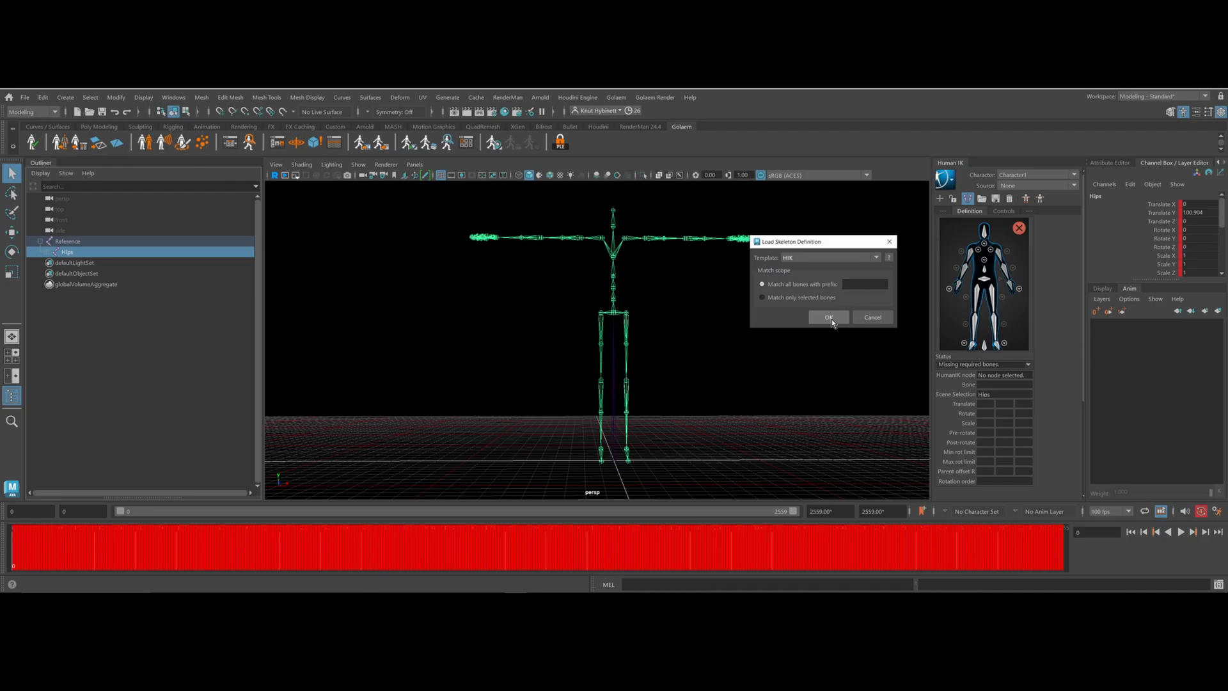
{"action": "left_click", "coordinate": [827, 317]}
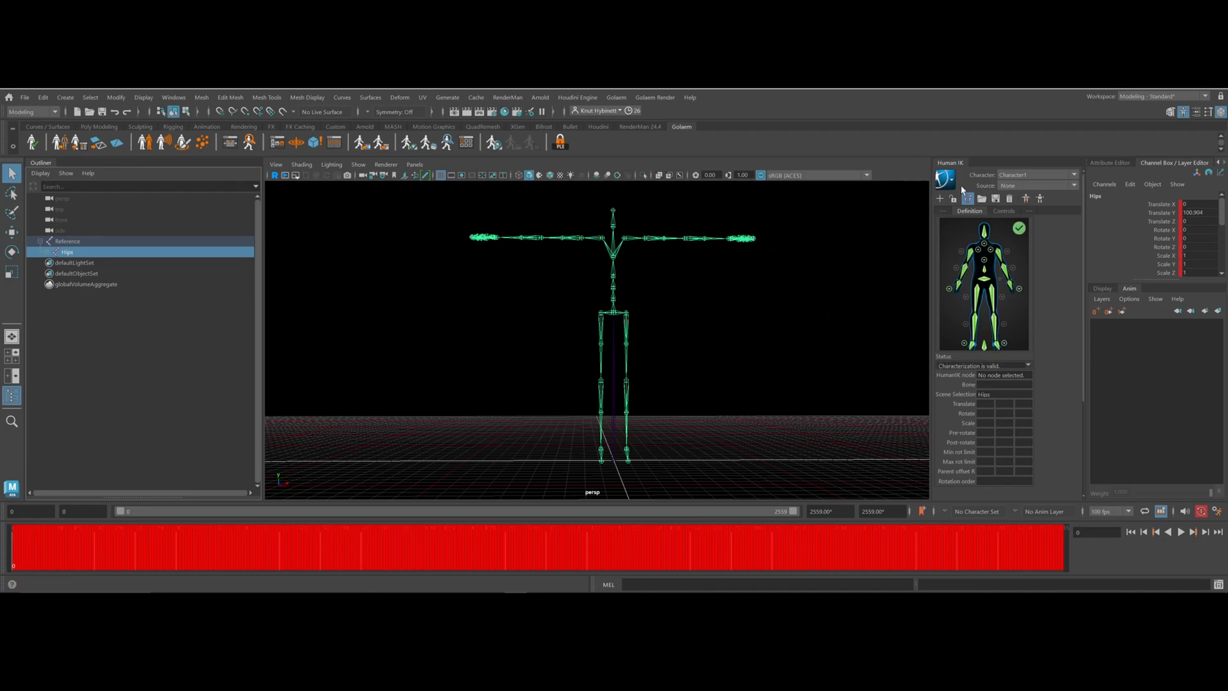
Rename the HumanIK character to Mocap_Animation_One
{"action": "left_click", "coordinate": [945, 179]}
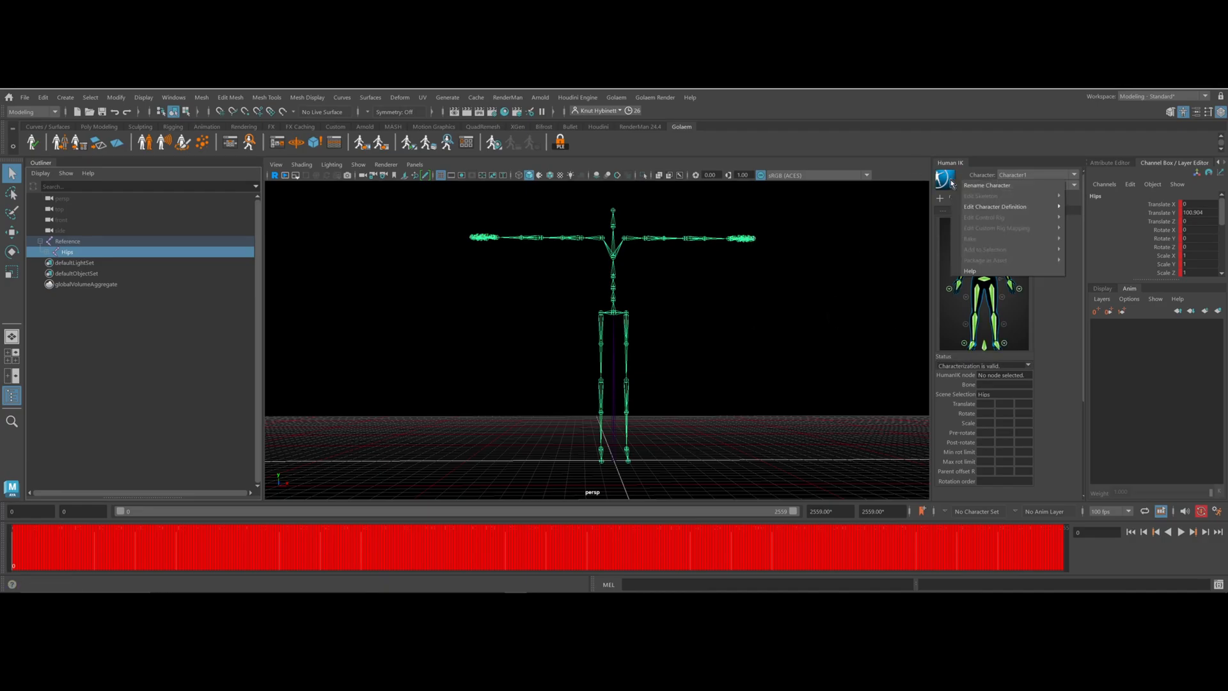
{"action": "mouse_move", "coordinate": [989, 184]}
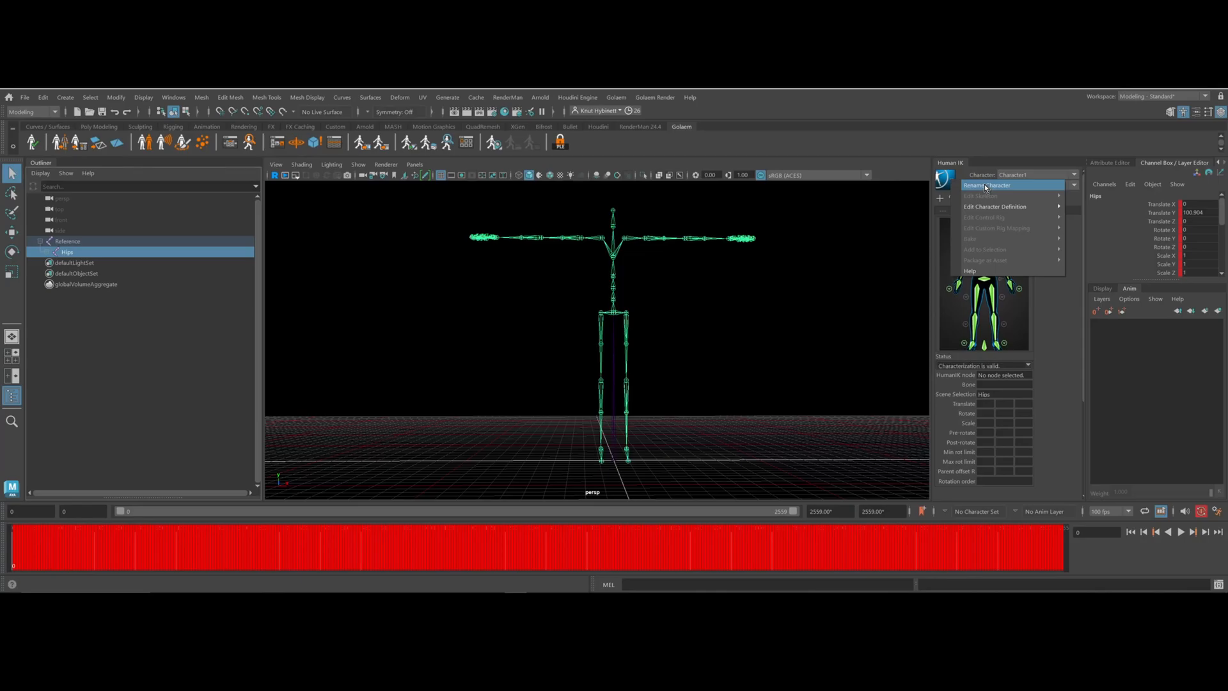
{"action": "left_click", "coordinate": [991, 184]}
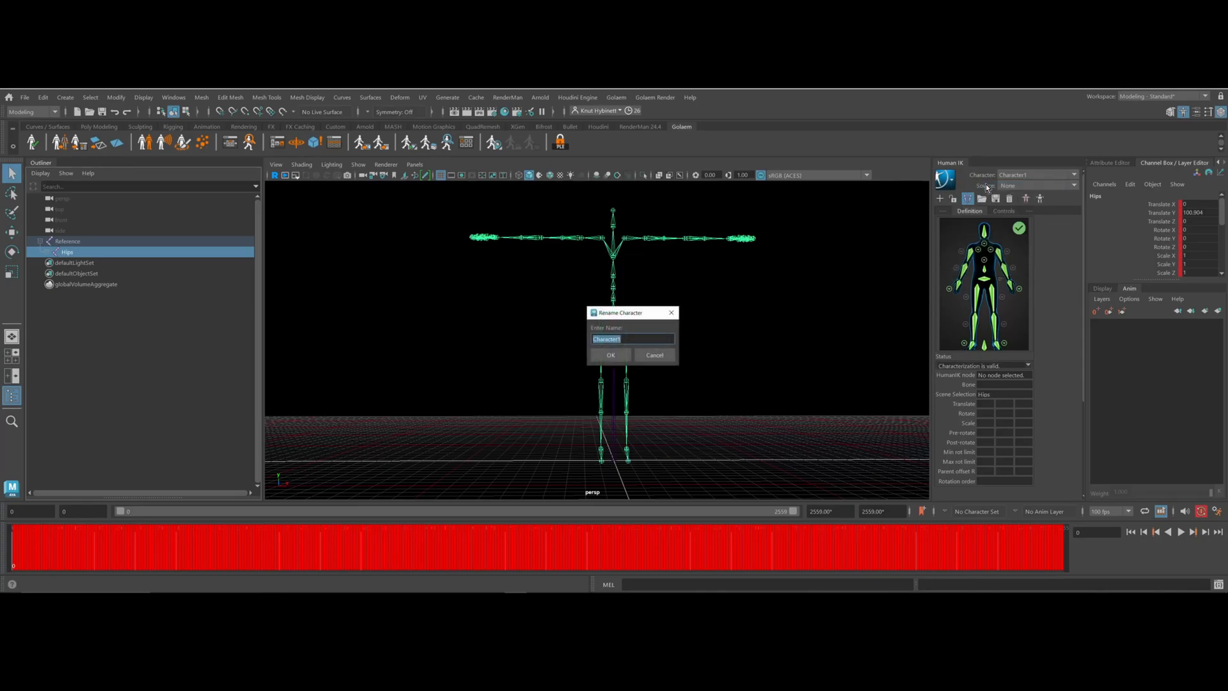
{"action": "type", "text": "Mocap"}
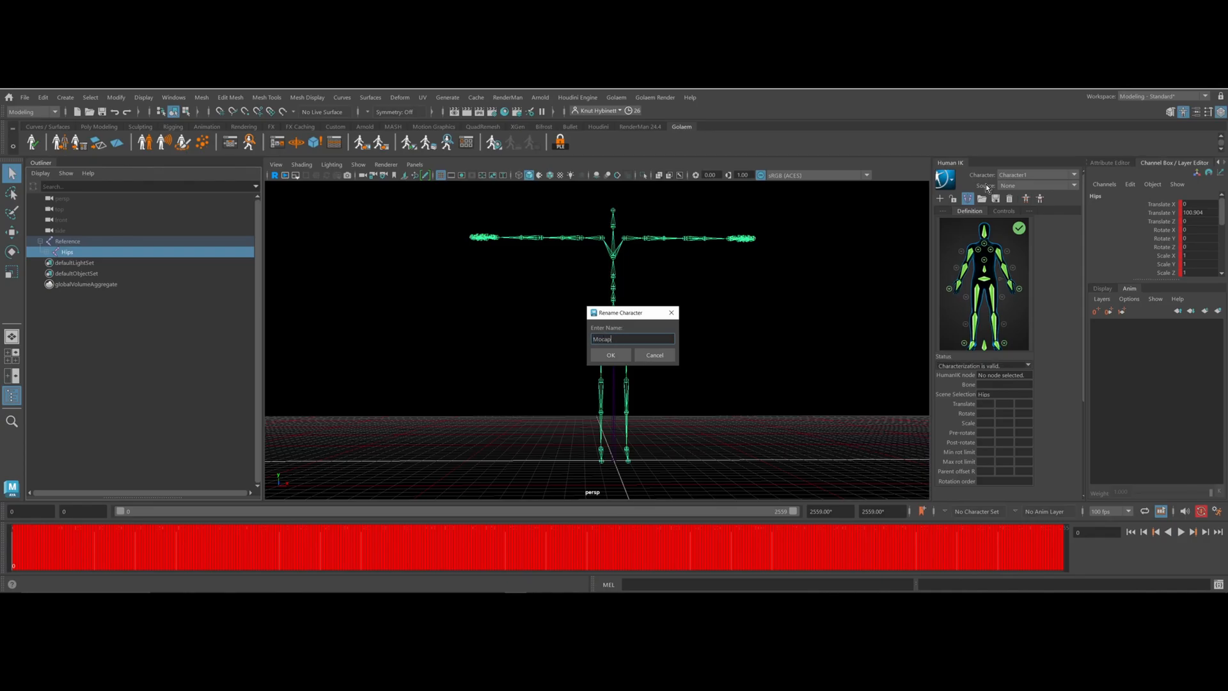
{"action": "type", "text": "_Animation_One"}
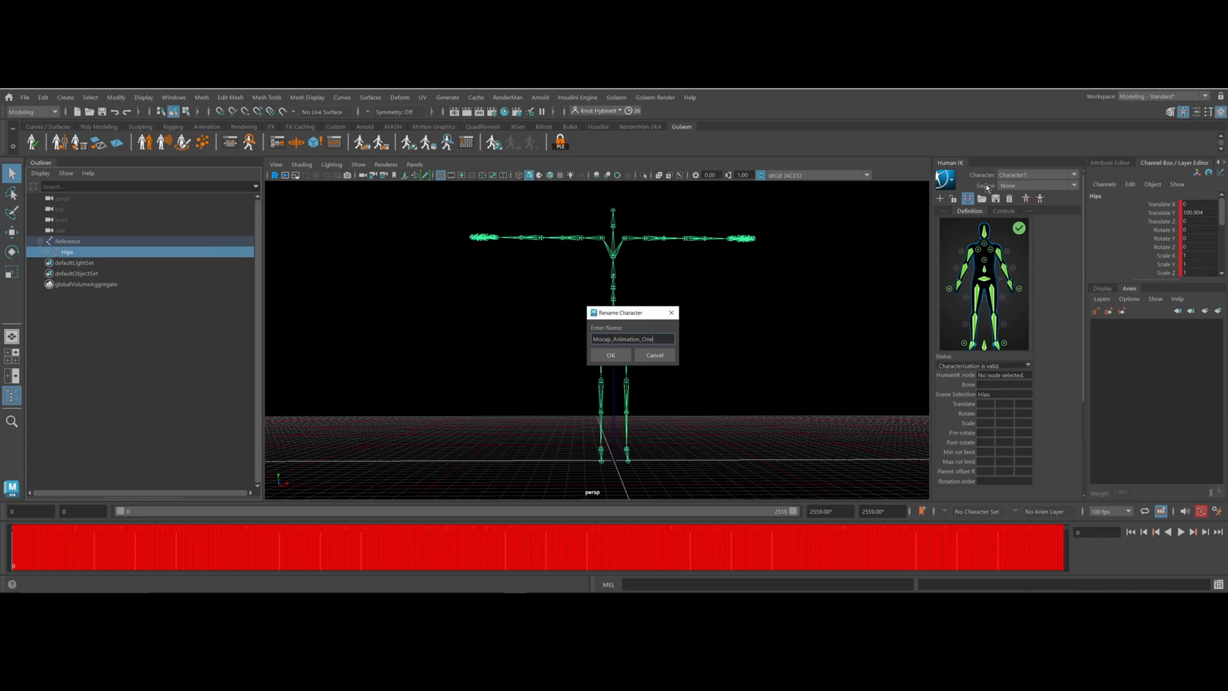
{"action": "left_click", "coordinate": [610, 354]}
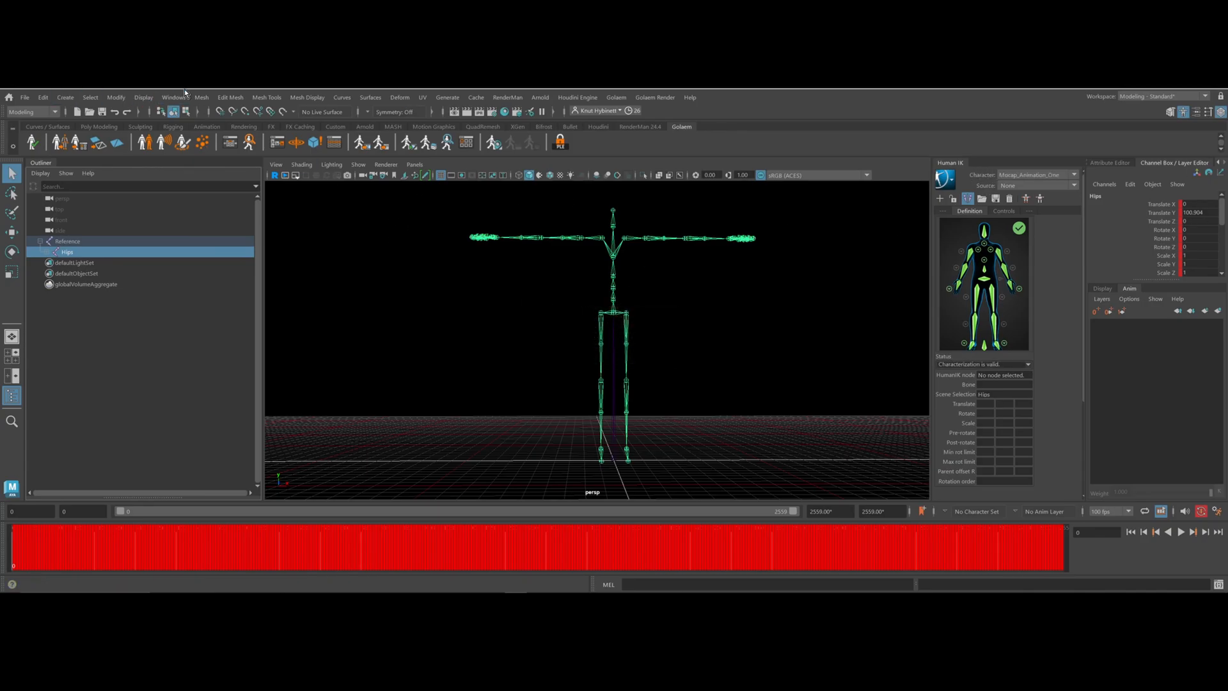
{"action": "mouse_move", "coordinate": [292, 280]}
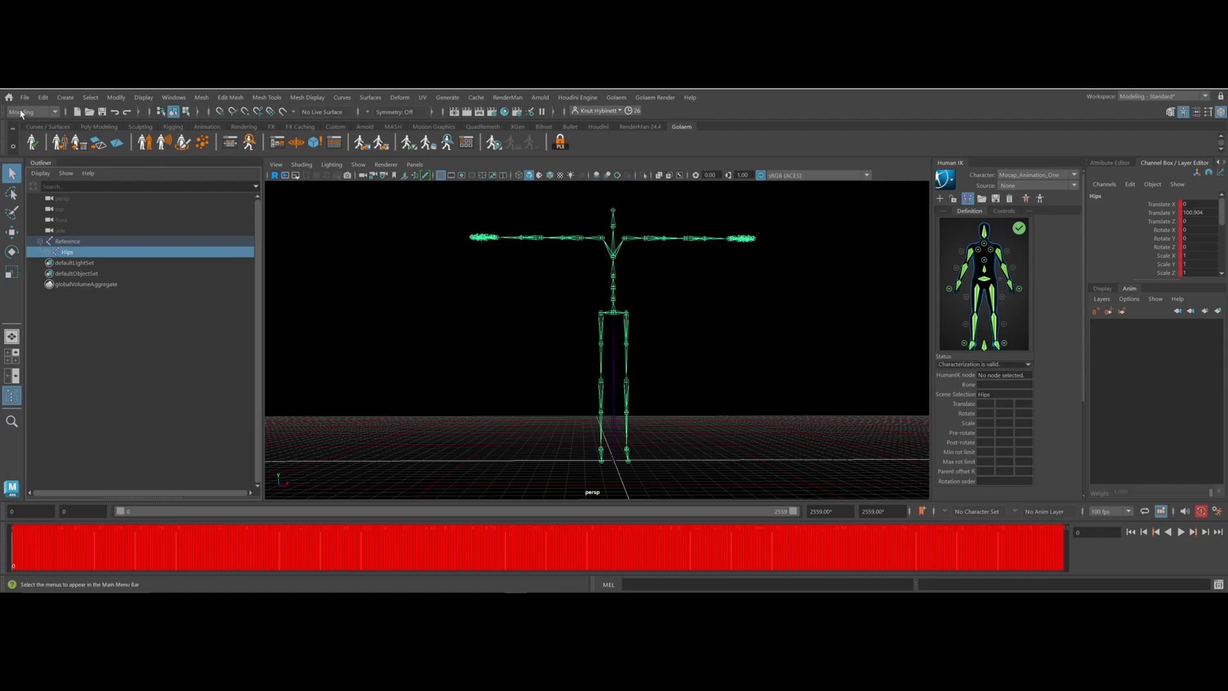
Import the Paladin_J_Nordstrom.fbx knight model from the Mocap folder
{"action": "left_click", "coordinate": [25, 97]}
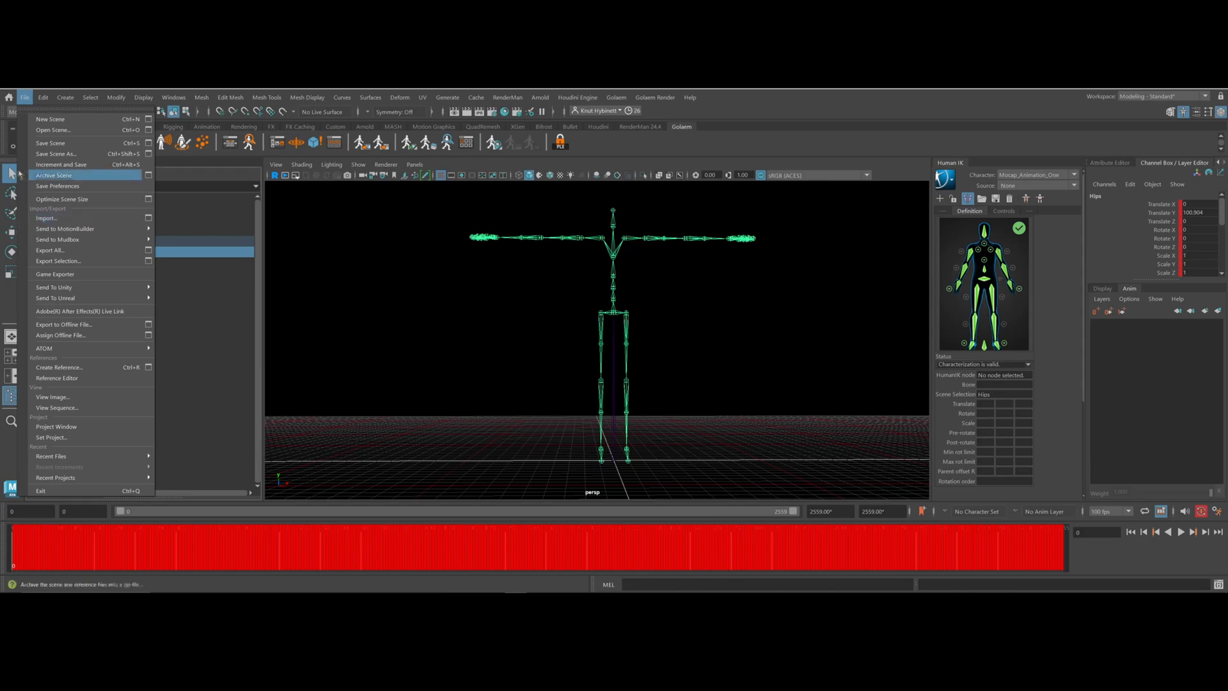
{"action": "left_click", "coordinate": [46, 218]}
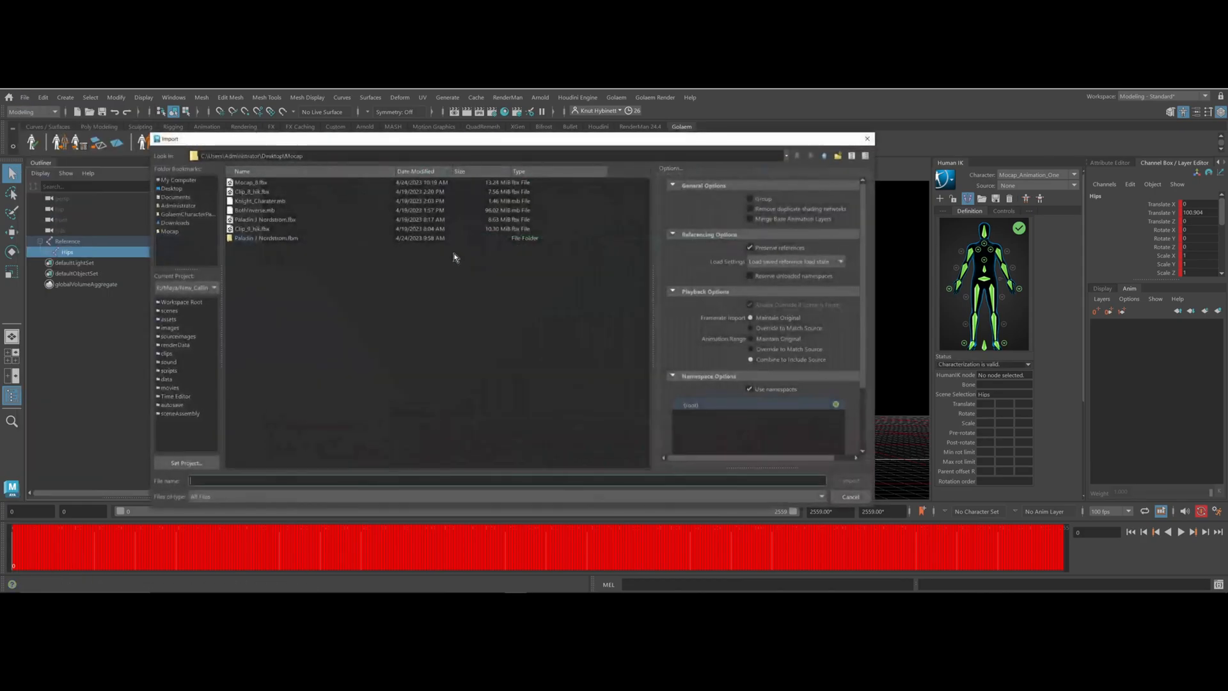
{"action": "left_click", "coordinate": [266, 219]}
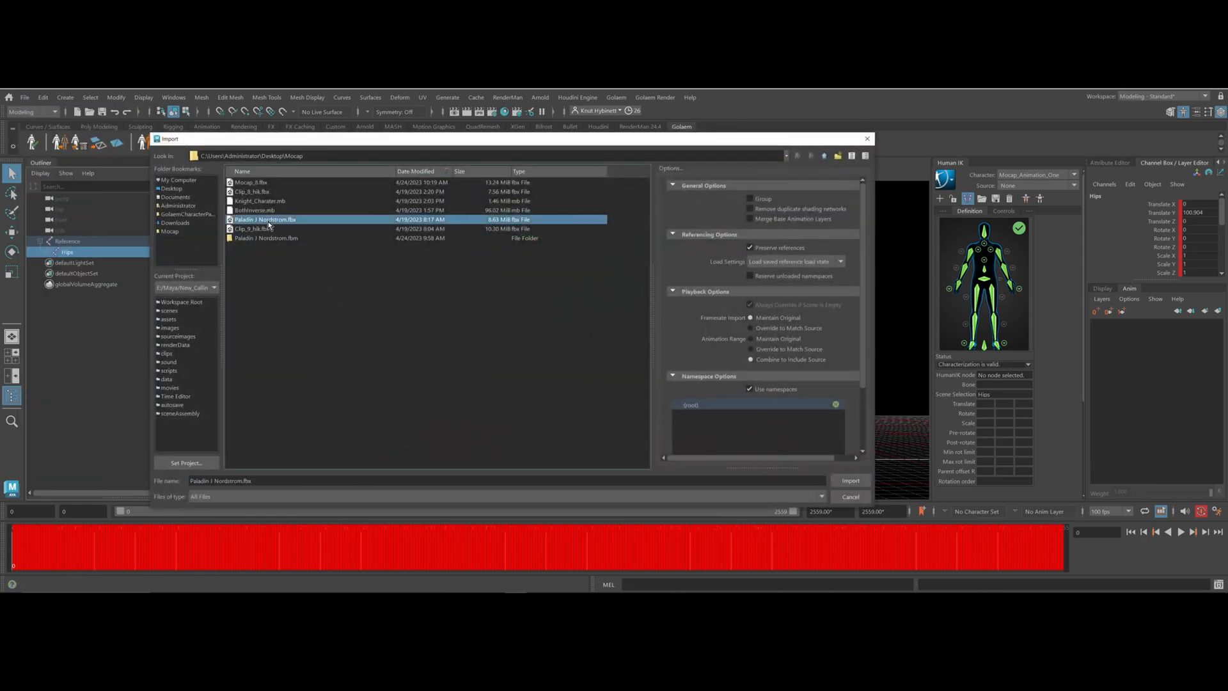
{"action": "mouse_move", "coordinate": [337, 233]}
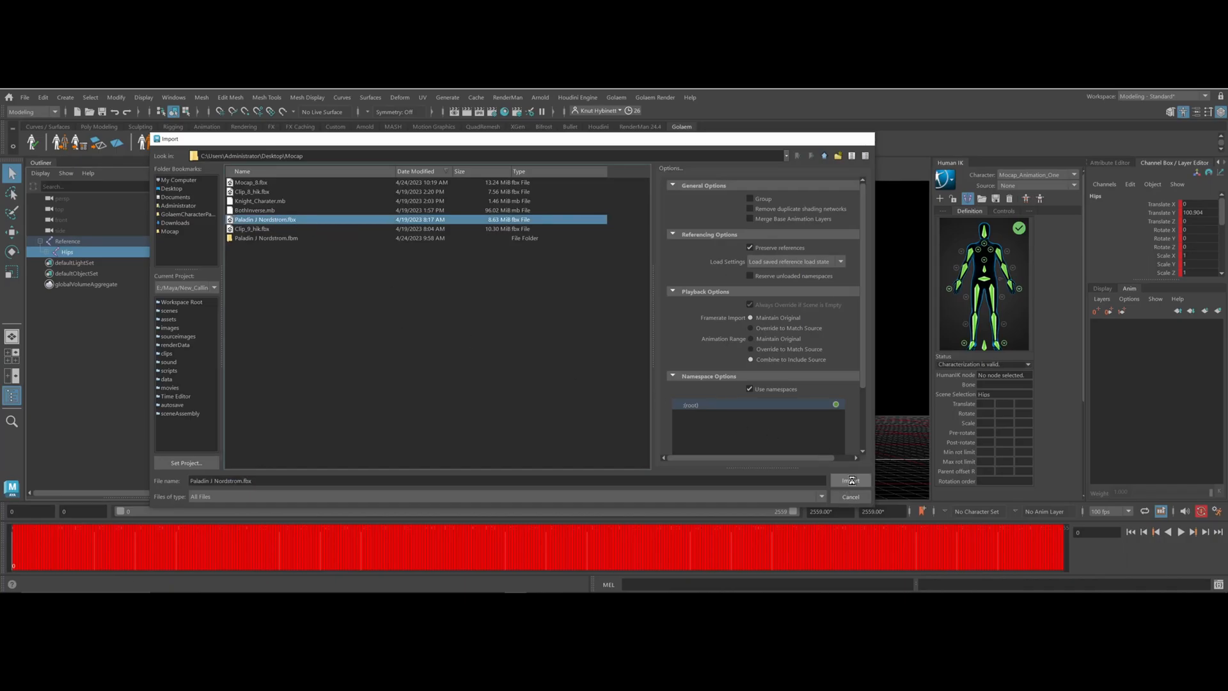
{"action": "left_click", "coordinate": [850, 479]}
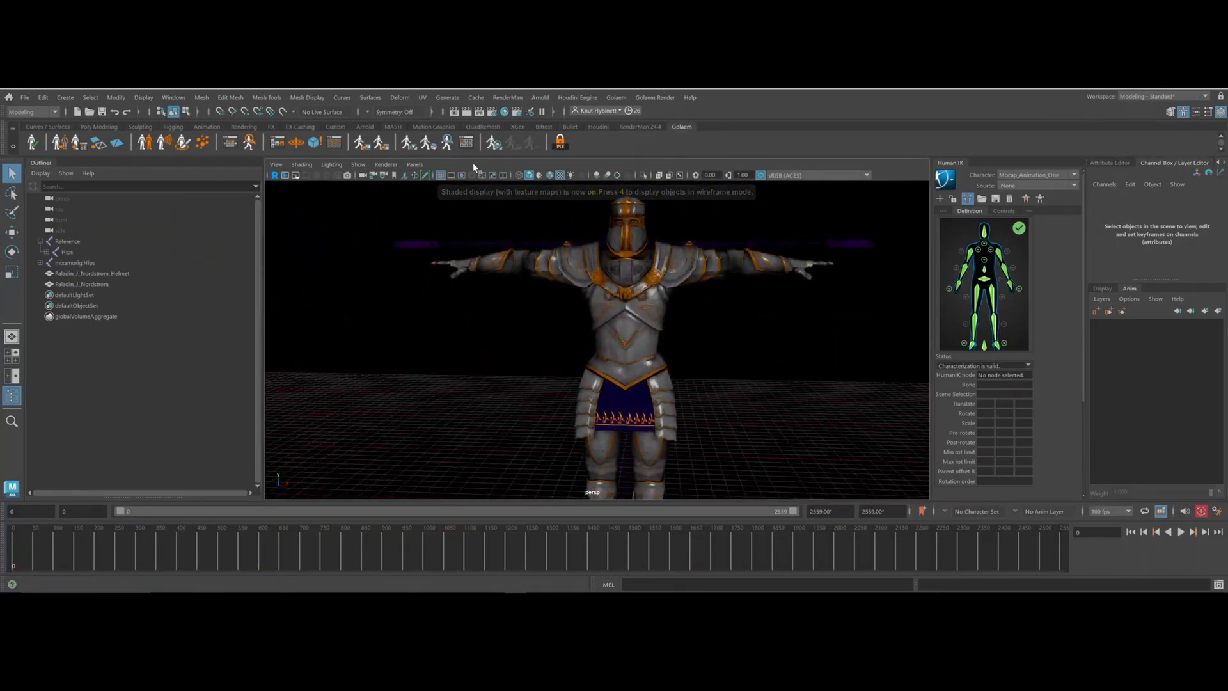
Switch the viewport to Wireframe on Shaded and create a second HumanIK character definition
{"action": "left_click", "coordinate": [301, 165]}
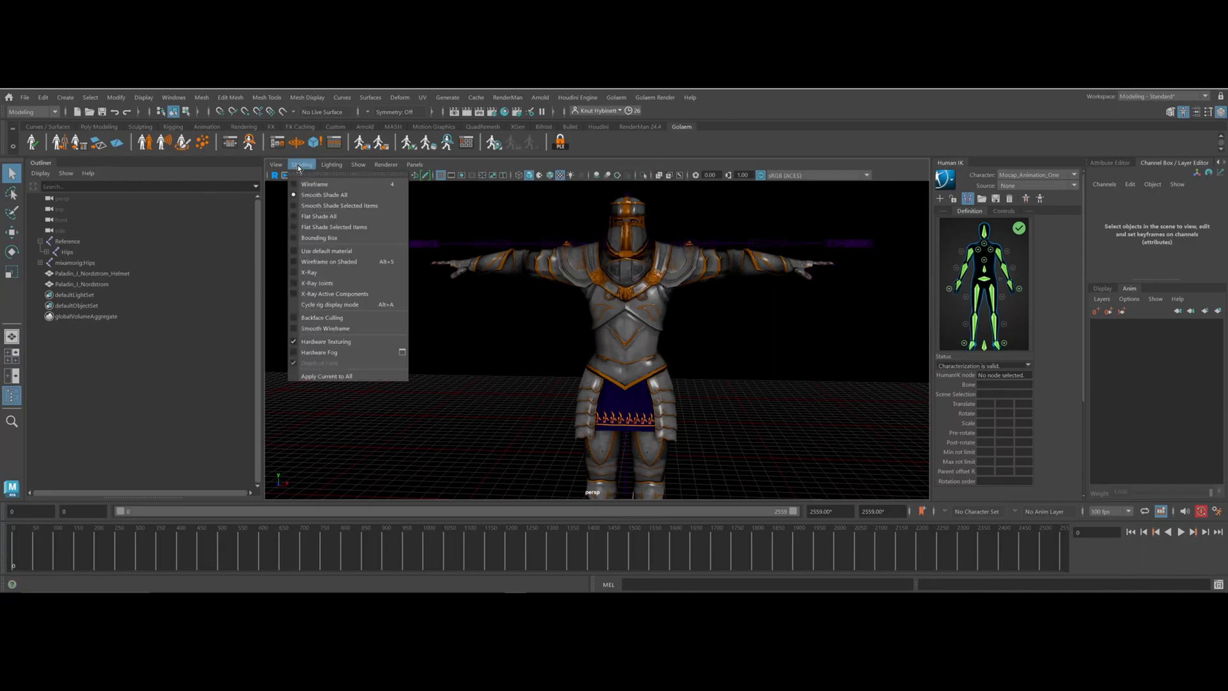
{"action": "mouse_move", "coordinate": [328, 283]}
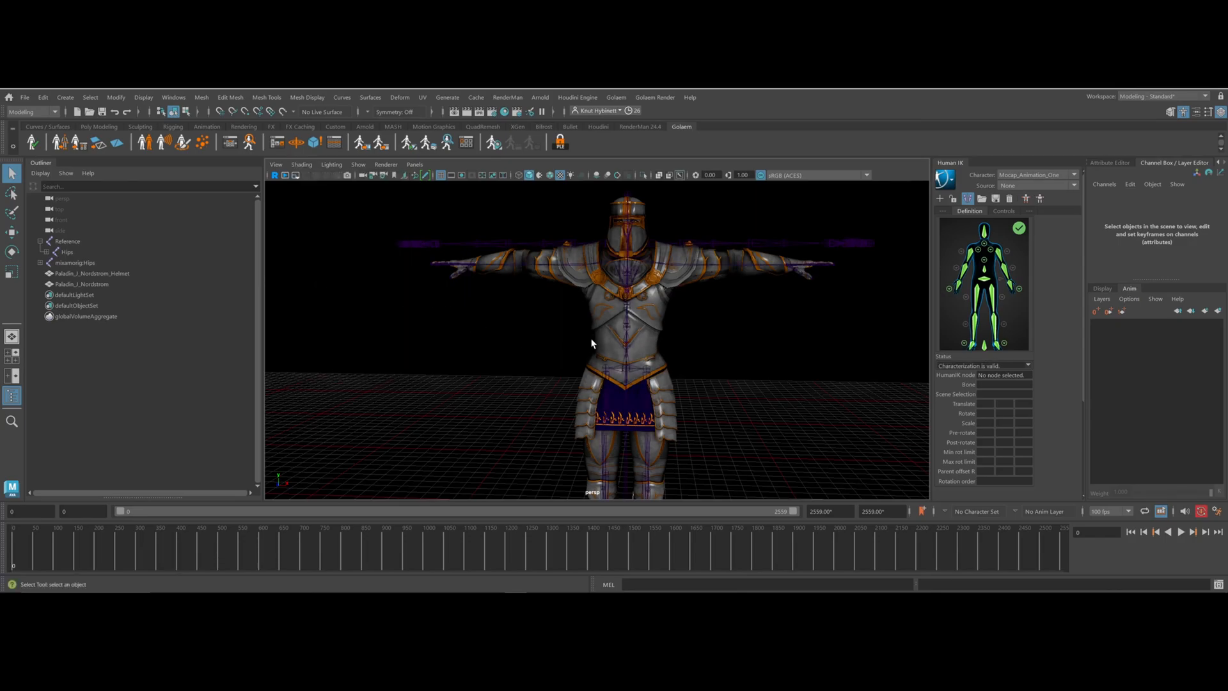
{"action": "left_click", "coordinate": [66, 252]}
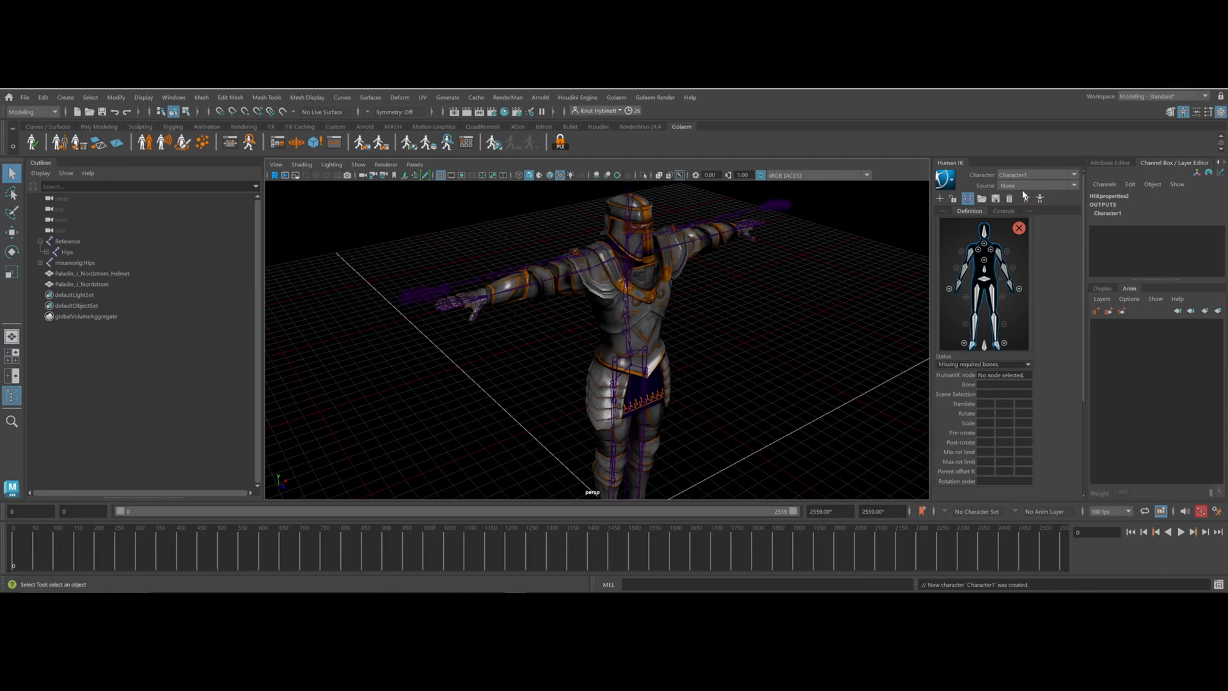
Rename the new HumanIK character to Knight_1
{"action": "left_click", "coordinate": [1073, 174]}
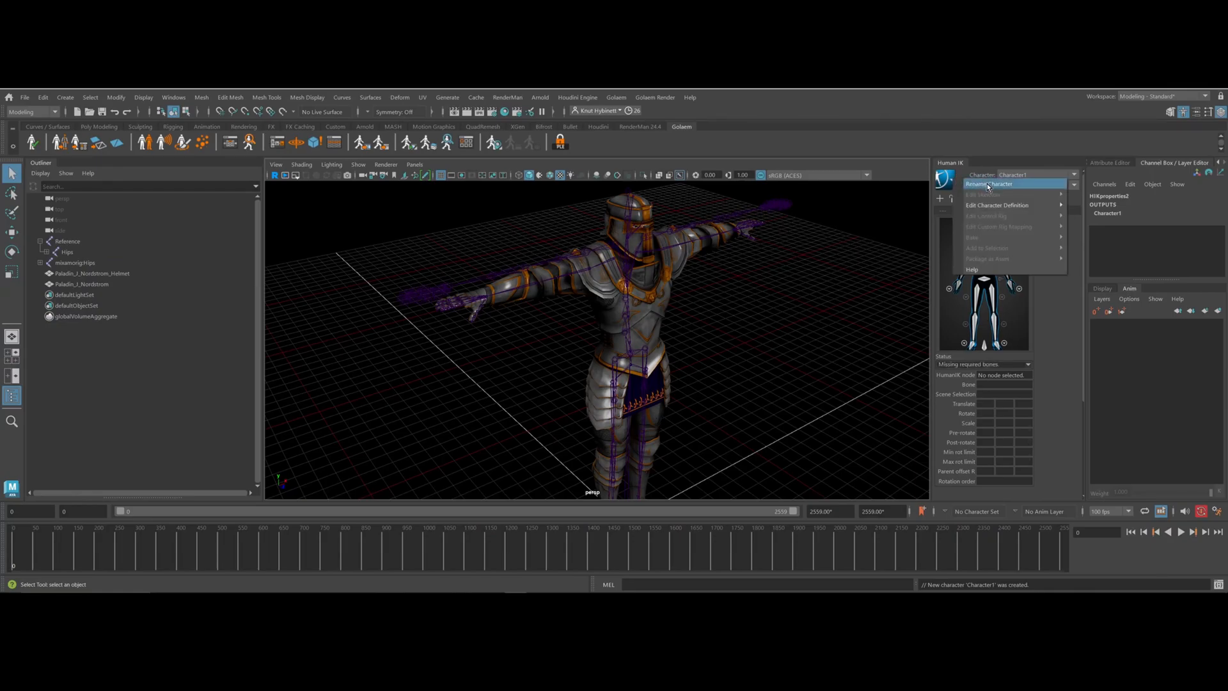
{"action": "left_click", "coordinate": [990, 183]}
{"action": "type", "text": "Knight_1"}
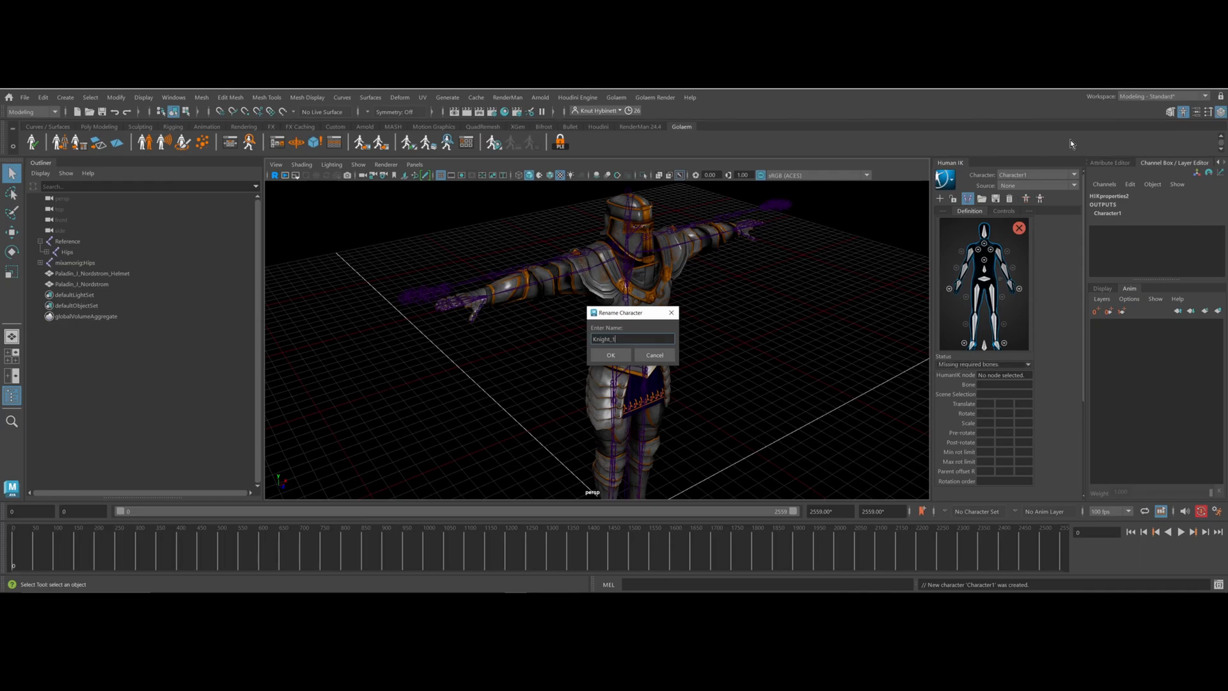
{"action": "left_click", "coordinate": [610, 355]}
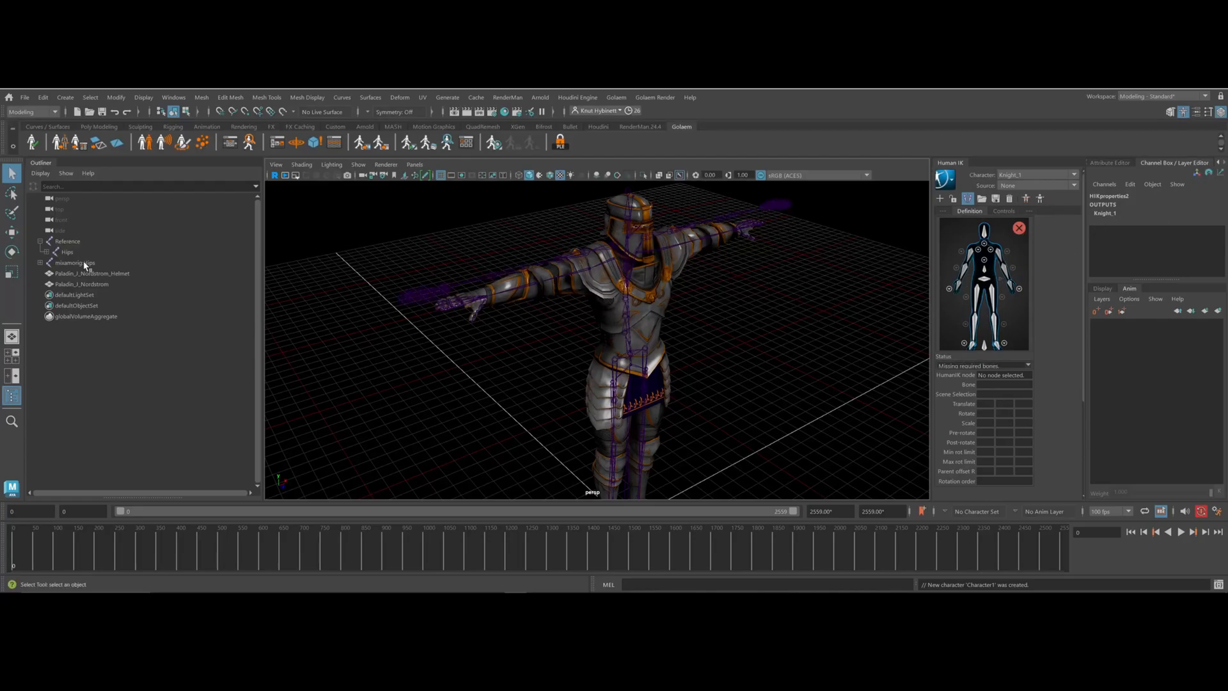
Map the mixamorig:Hips skeleton onto Knight_1 with the HIK template so characterization is valid
{"action": "left_click", "coordinate": [75, 262]}
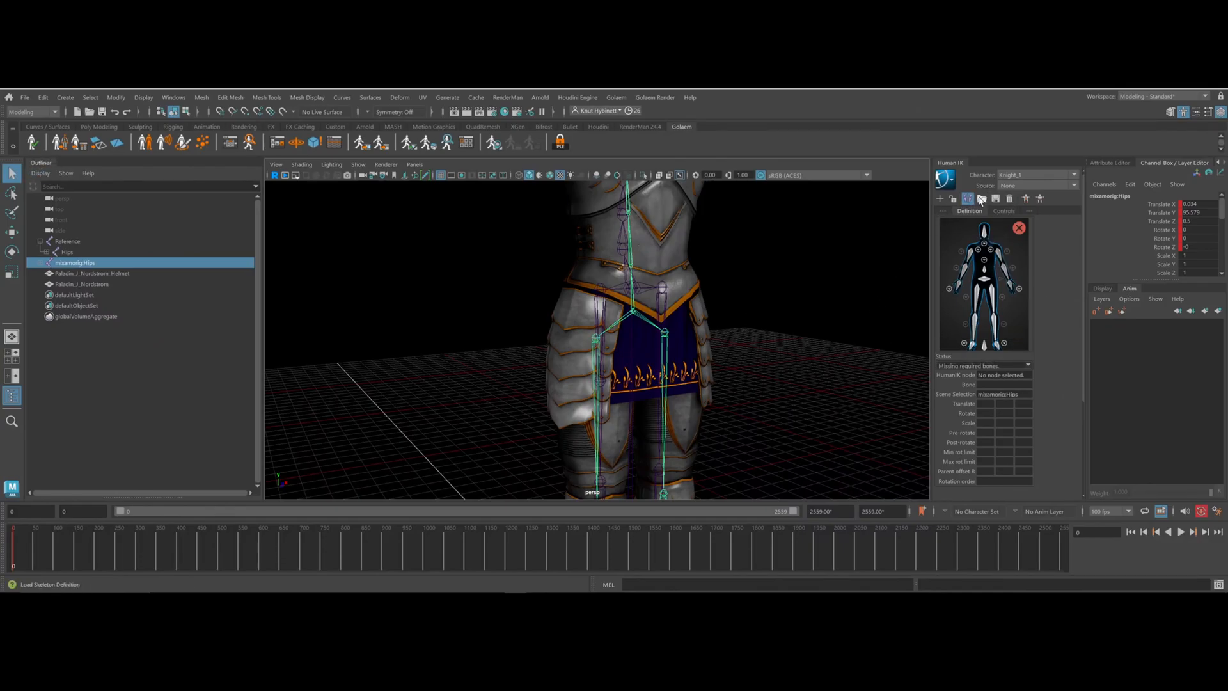
{"action": "mouse_move", "coordinate": [981, 198]}
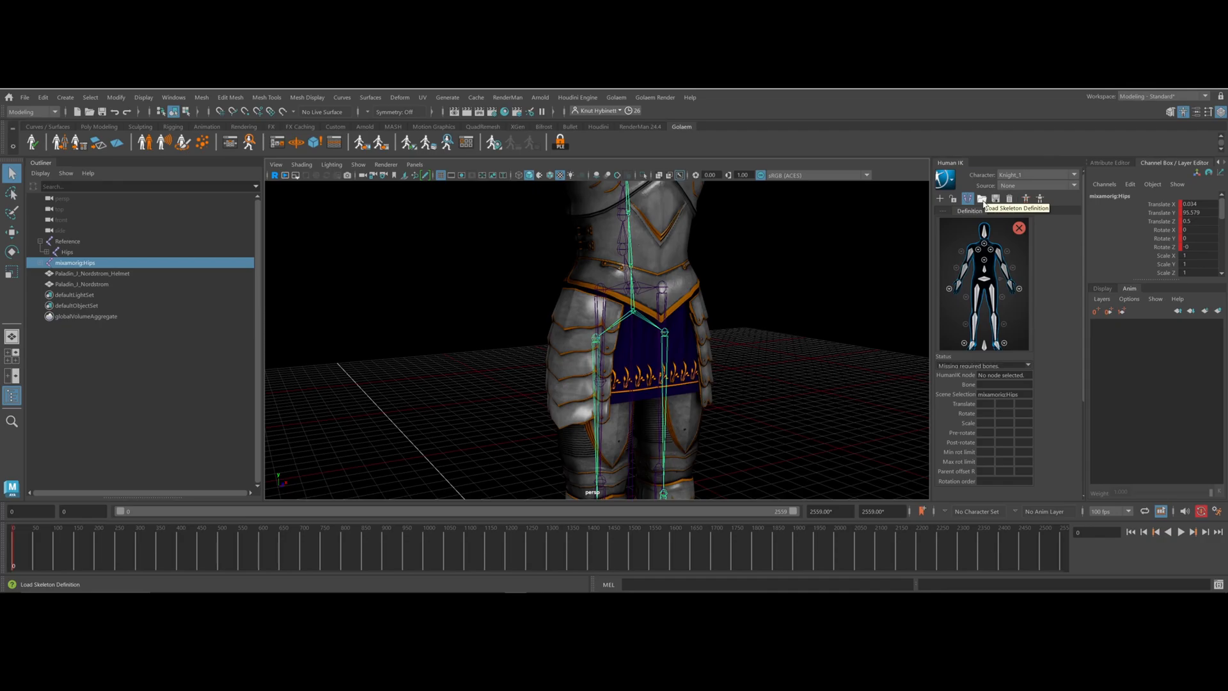
{"action": "left_click", "coordinate": [982, 197]}
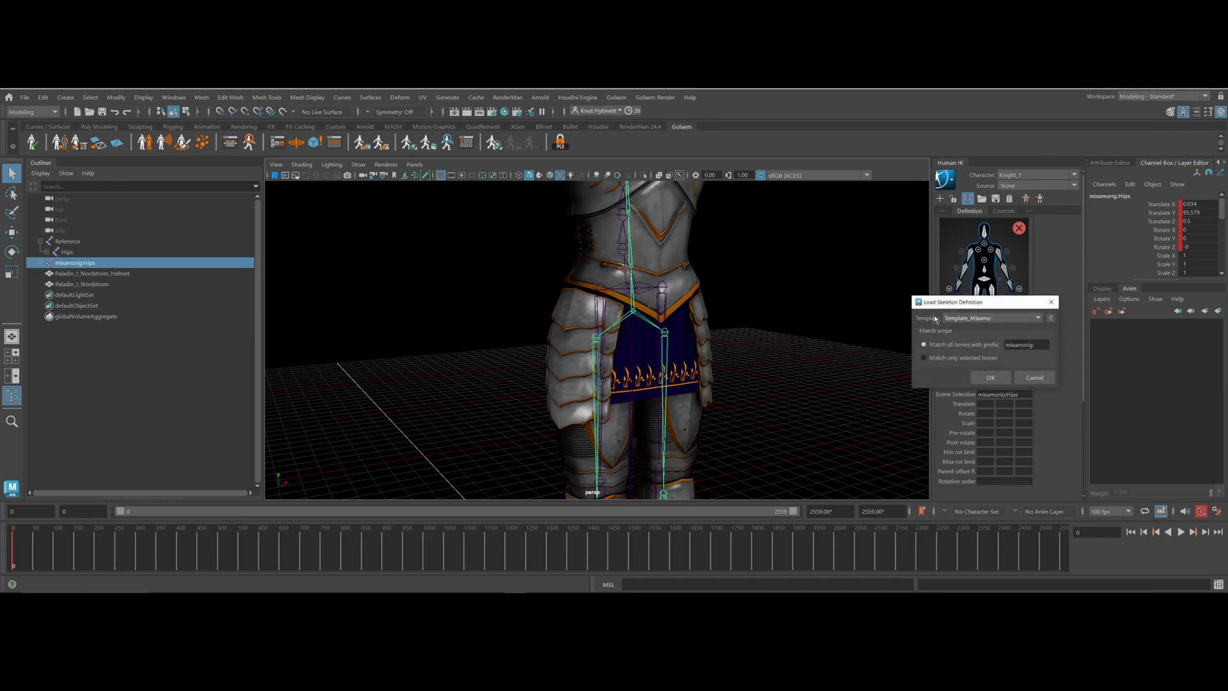
{"action": "left_click", "coordinate": [1038, 317]}
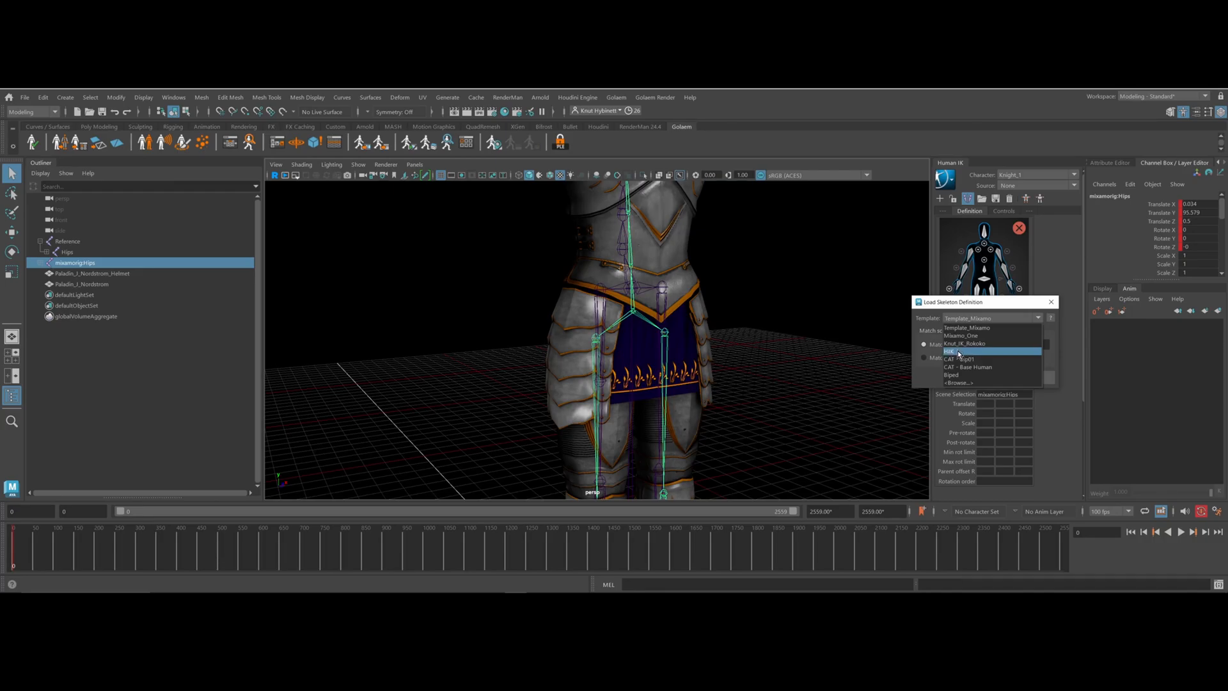
{"action": "left_click", "coordinate": [951, 350]}
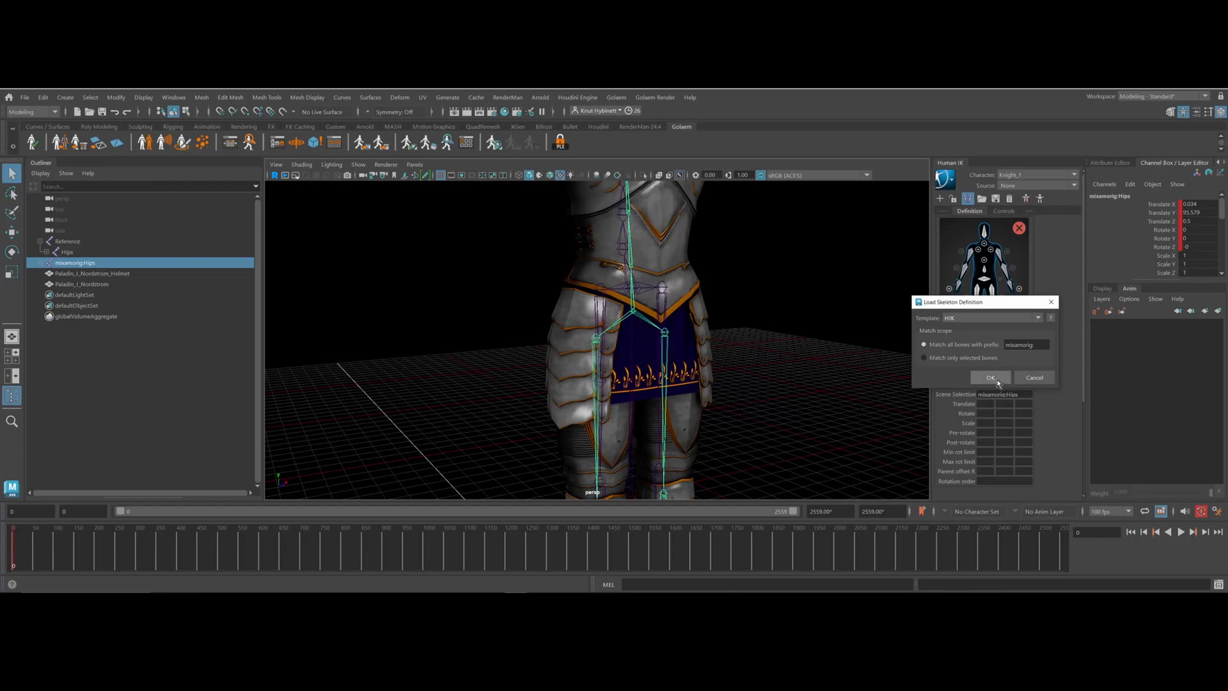
{"action": "left_click", "coordinate": [990, 377]}
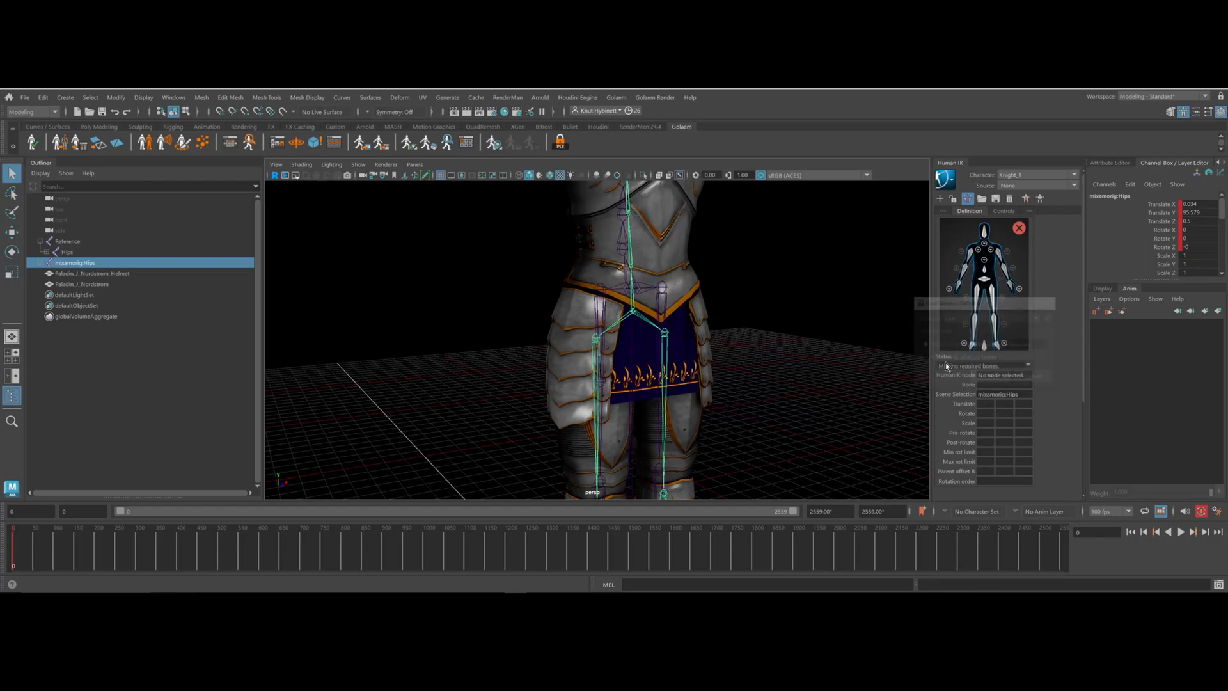
{"action": "left_click", "coordinate": [1018, 228]}
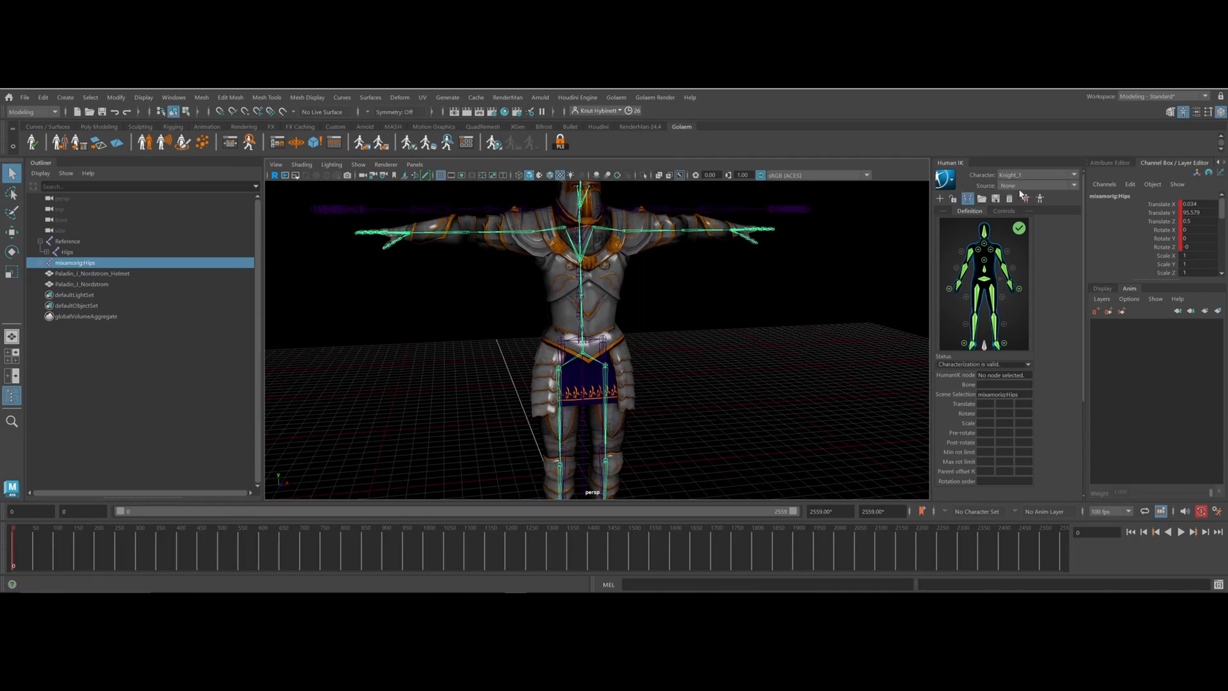
{"action": "mouse_move", "coordinate": [1031, 190]}
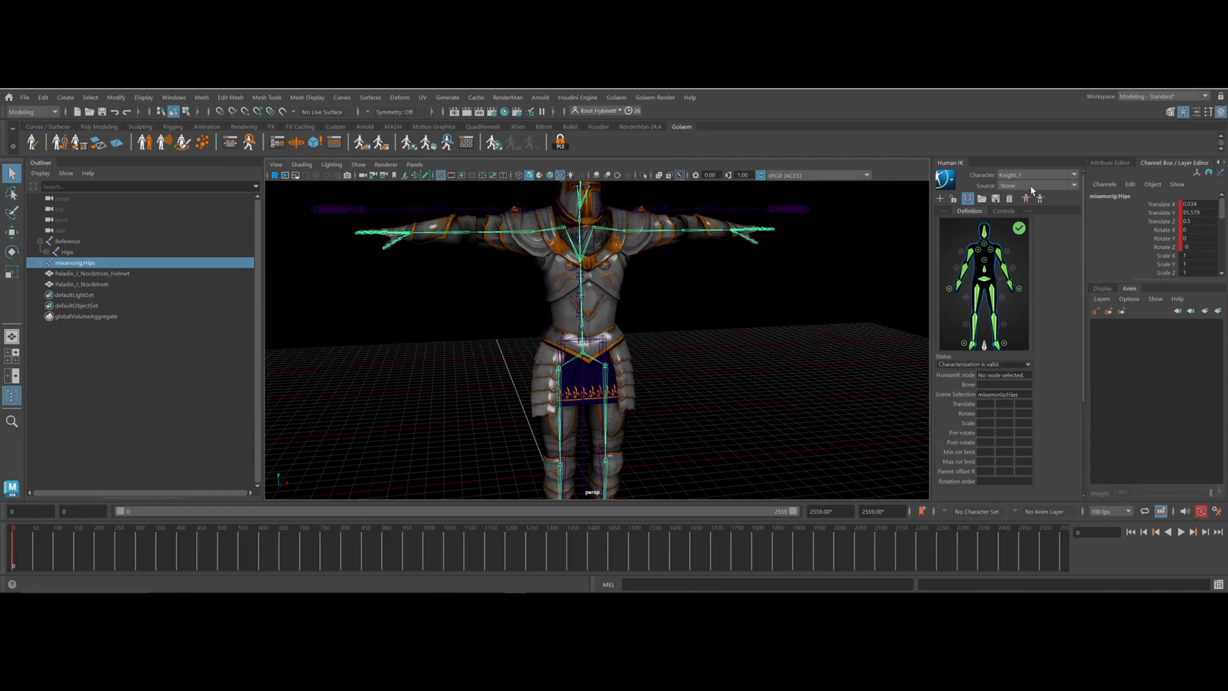
Set Knight_1's source to Mocap_Animation_One and preview the retargeted motion playing
{"action": "left_click", "coordinate": [1072, 185]}
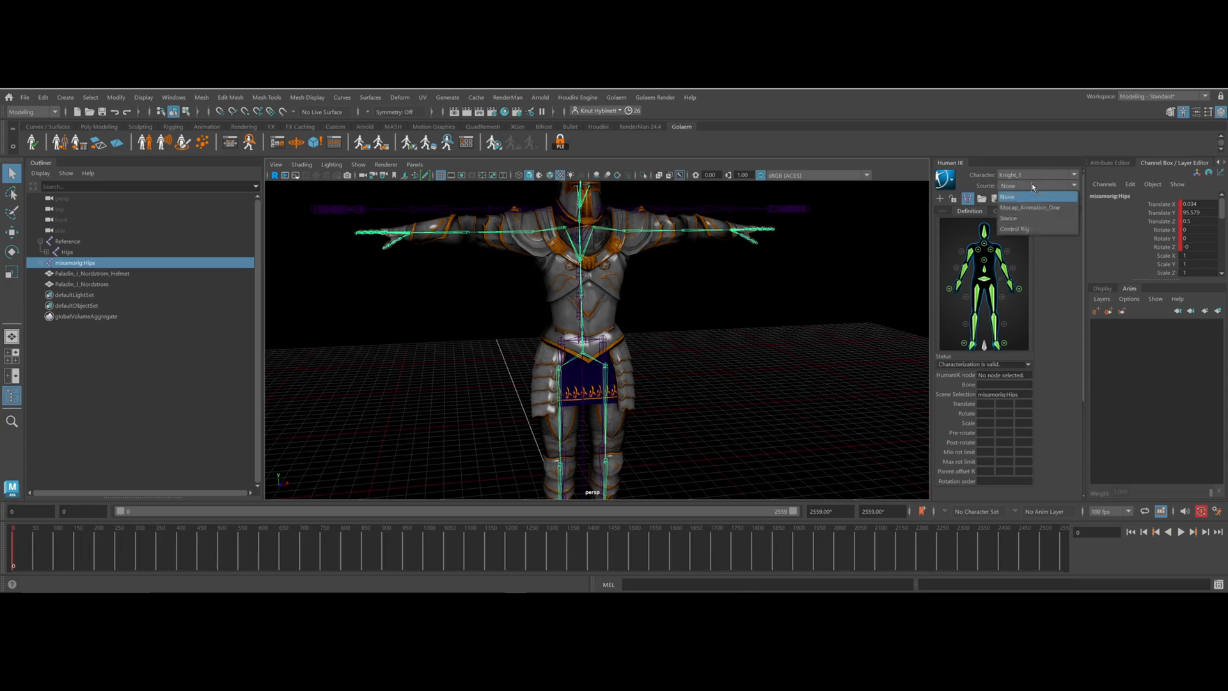
{"action": "mouse_move", "coordinate": [1030, 209]}
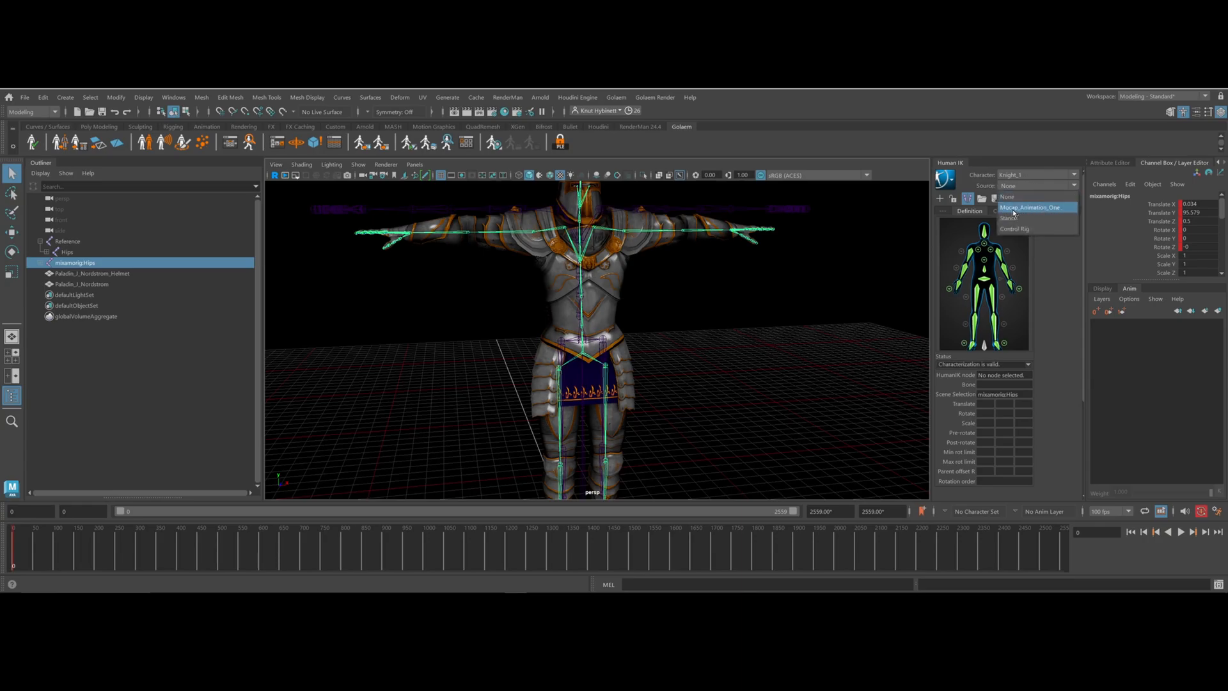
{"action": "left_click", "coordinate": [1032, 207]}
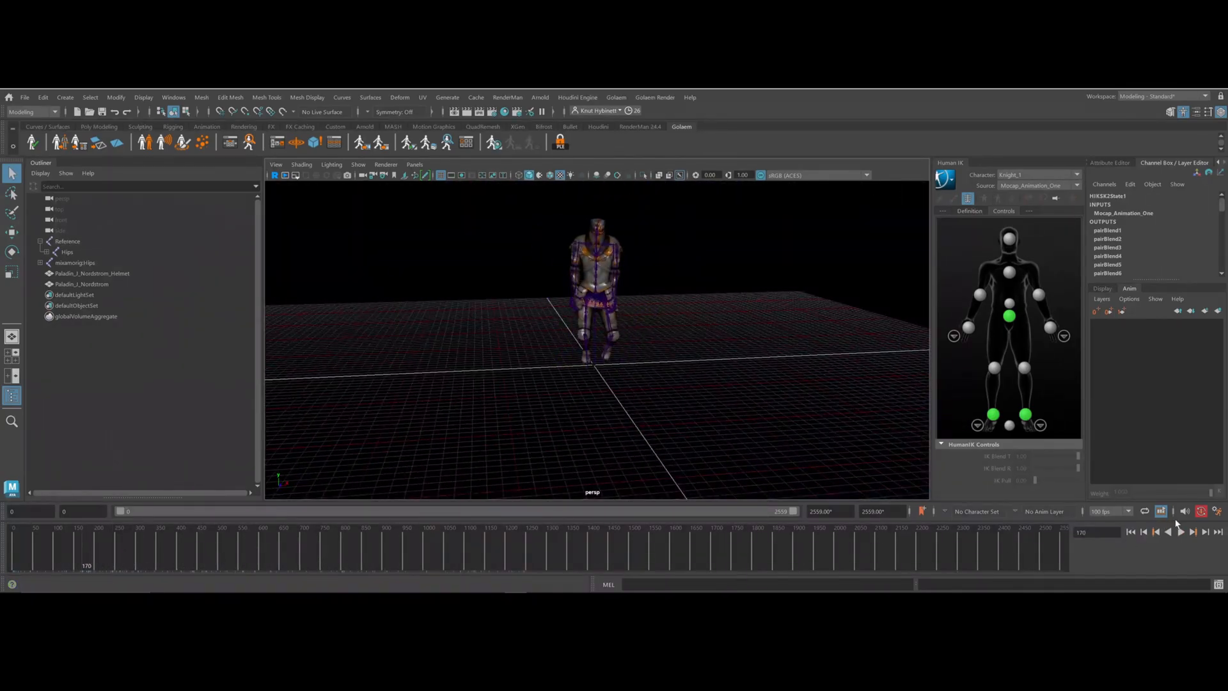
{"action": "left_click", "coordinate": [1168, 533]}
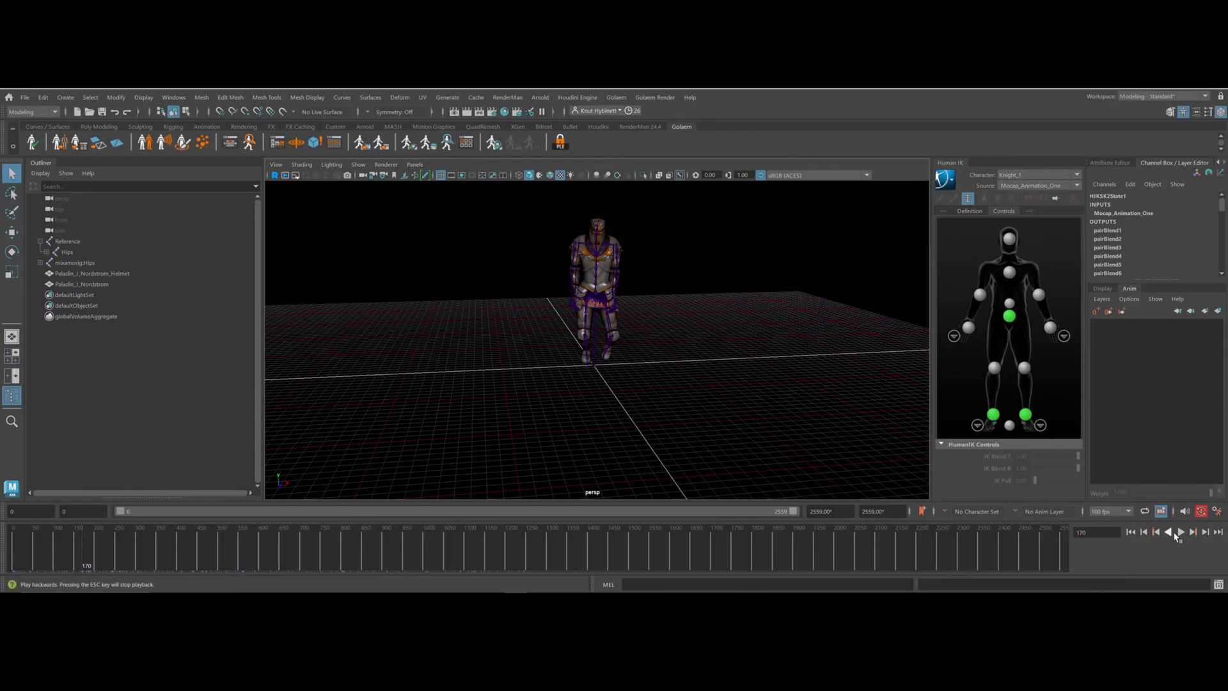
{"action": "left_click", "coordinate": [1180, 532]}
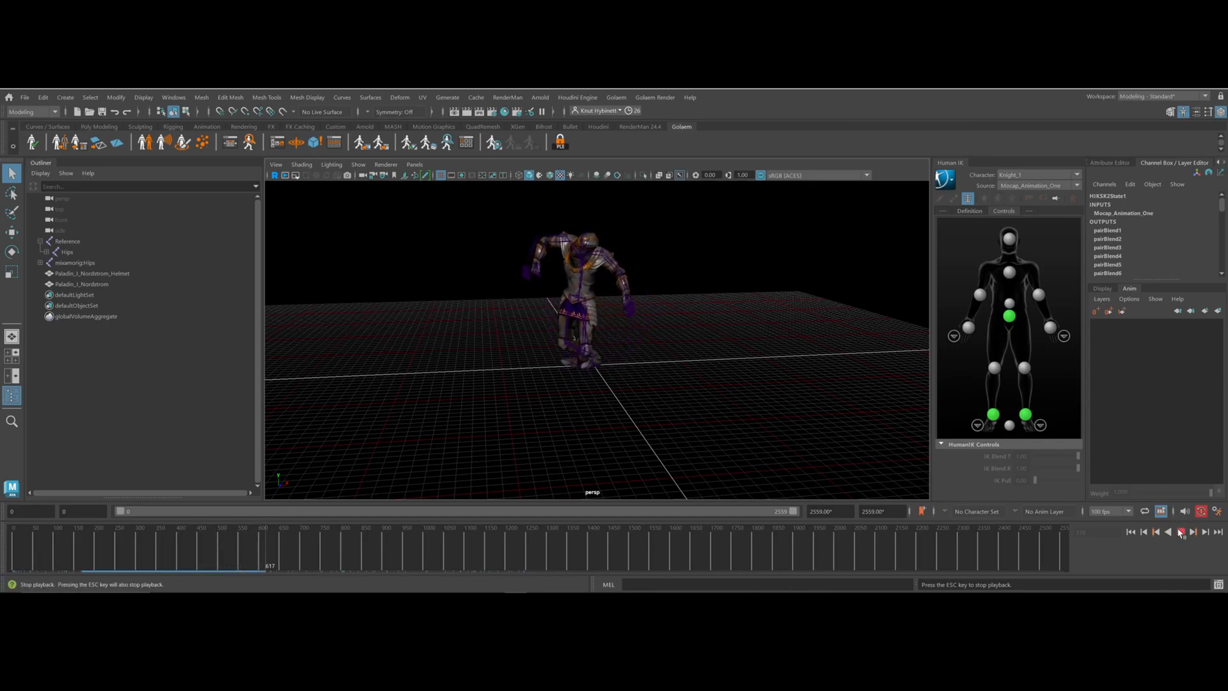
{"action": "left_click", "coordinate": [1178, 532]}
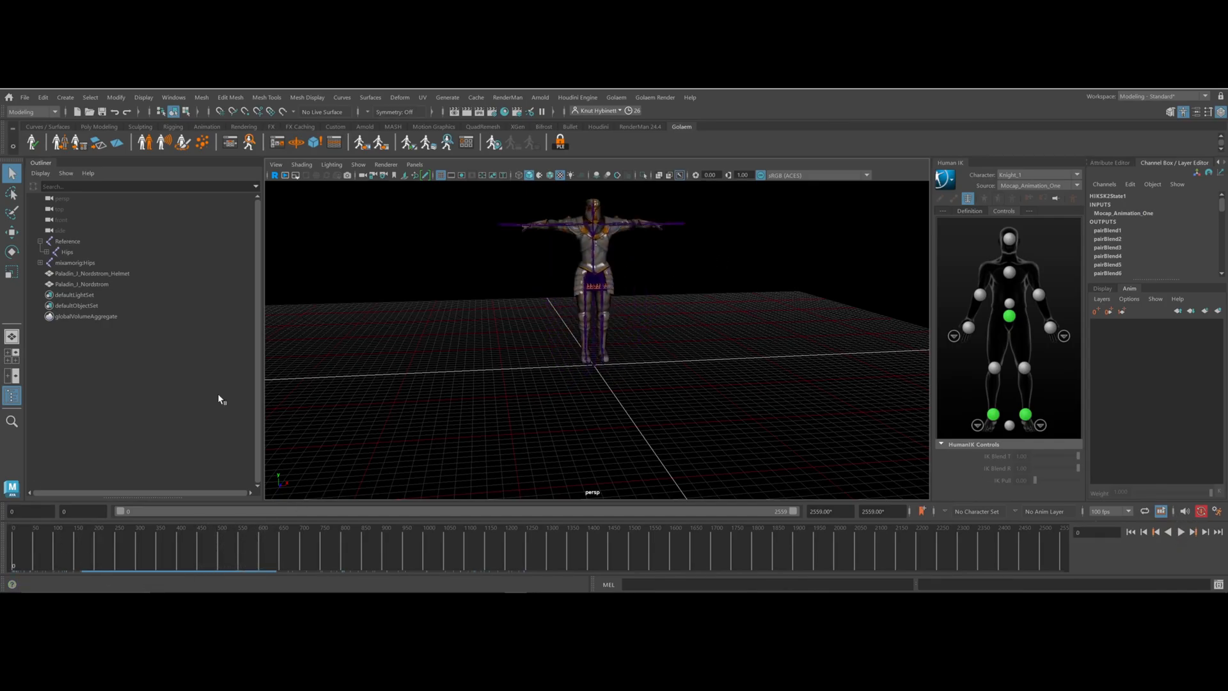
{"action": "mouse_move", "coordinate": [1118, 516]}
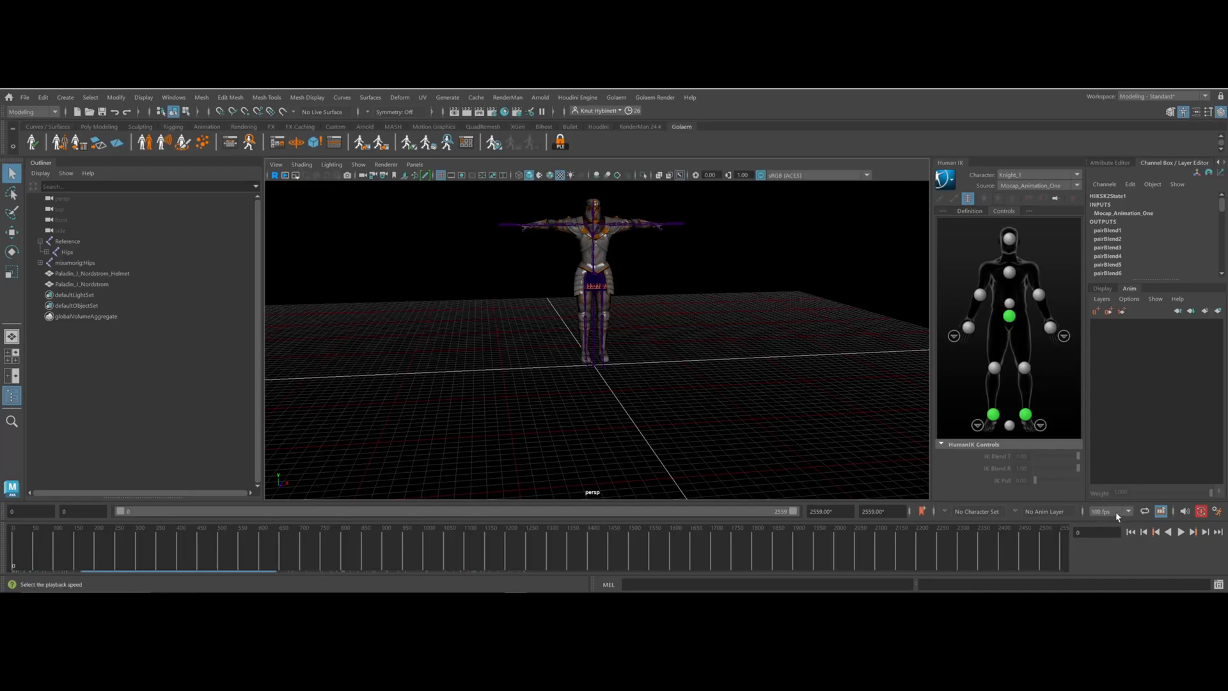
{"action": "mouse_move", "coordinate": [1115, 513]}
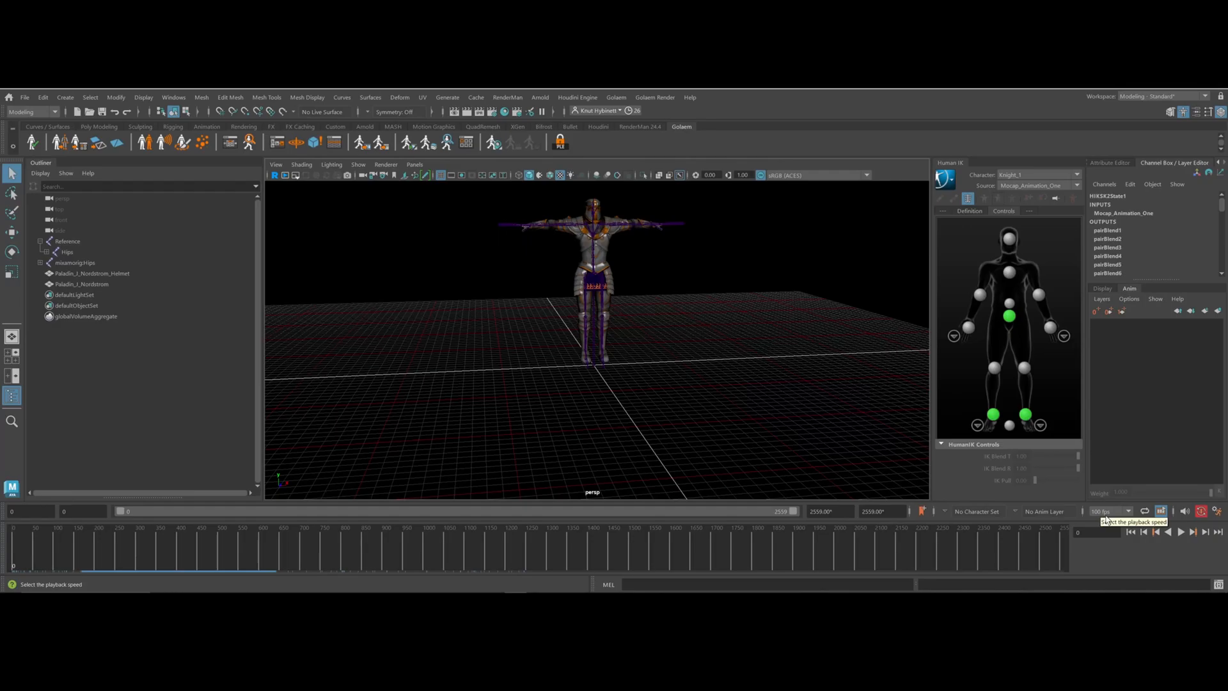
Set playback speed to 30 fps and play the knight's mocap animation, stopping partway through
{"action": "left_click", "coordinate": [1108, 511]}
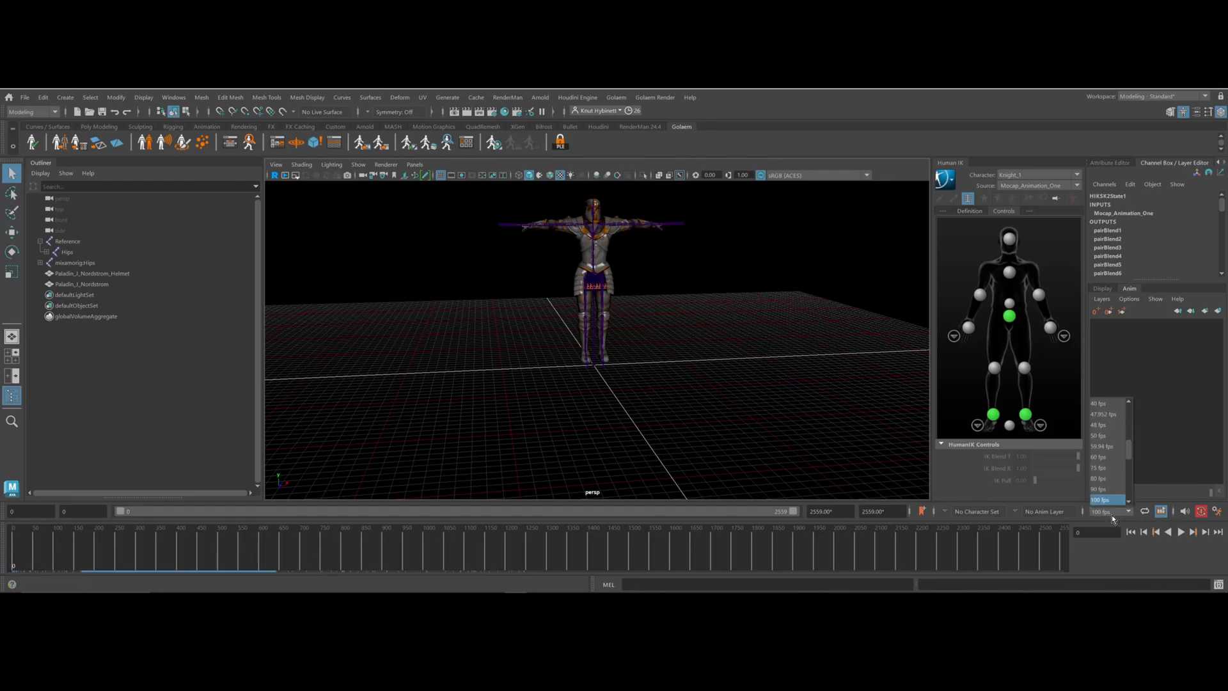
{"action": "scroll", "scroll_direction": "up", "scroll_amount": 3}
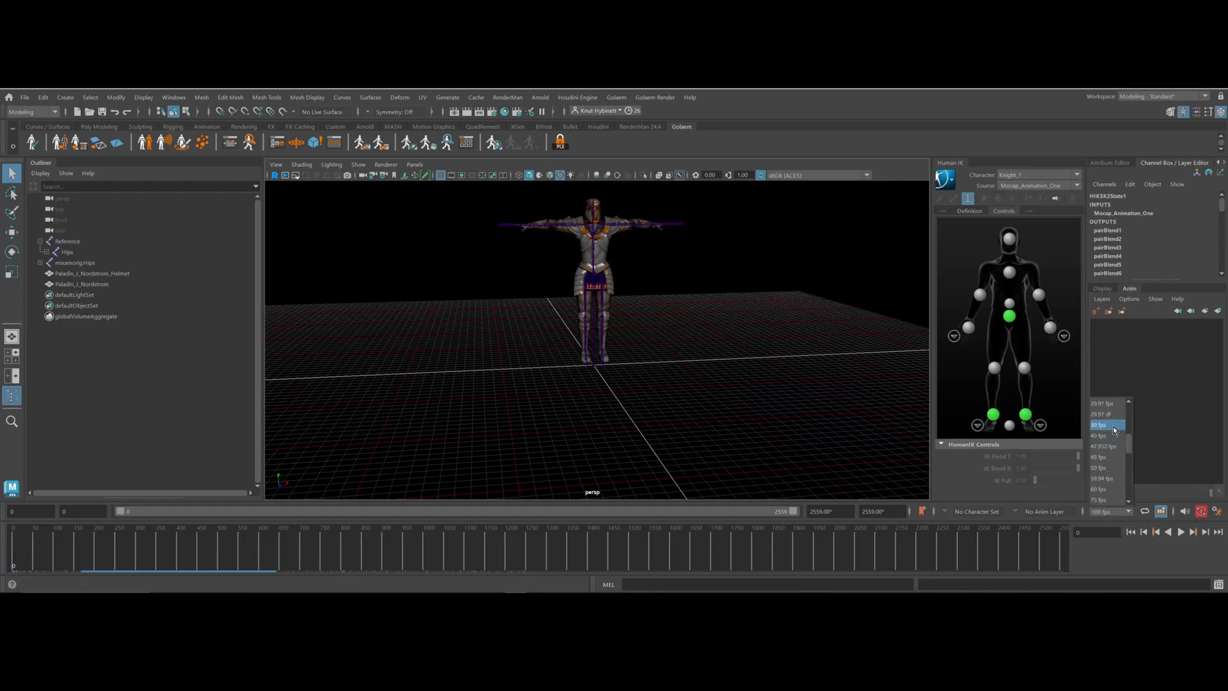
{"action": "left_click", "coordinate": [1100, 425]}
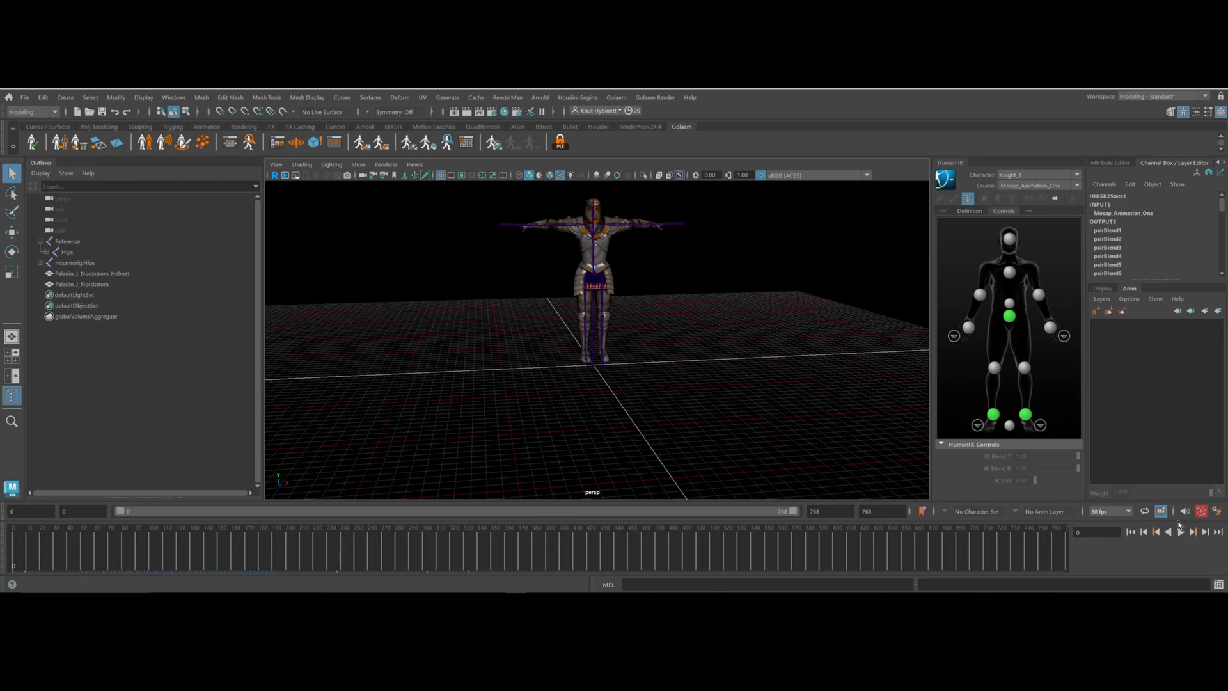
{"action": "left_click", "coordinate": [1179, 532]}
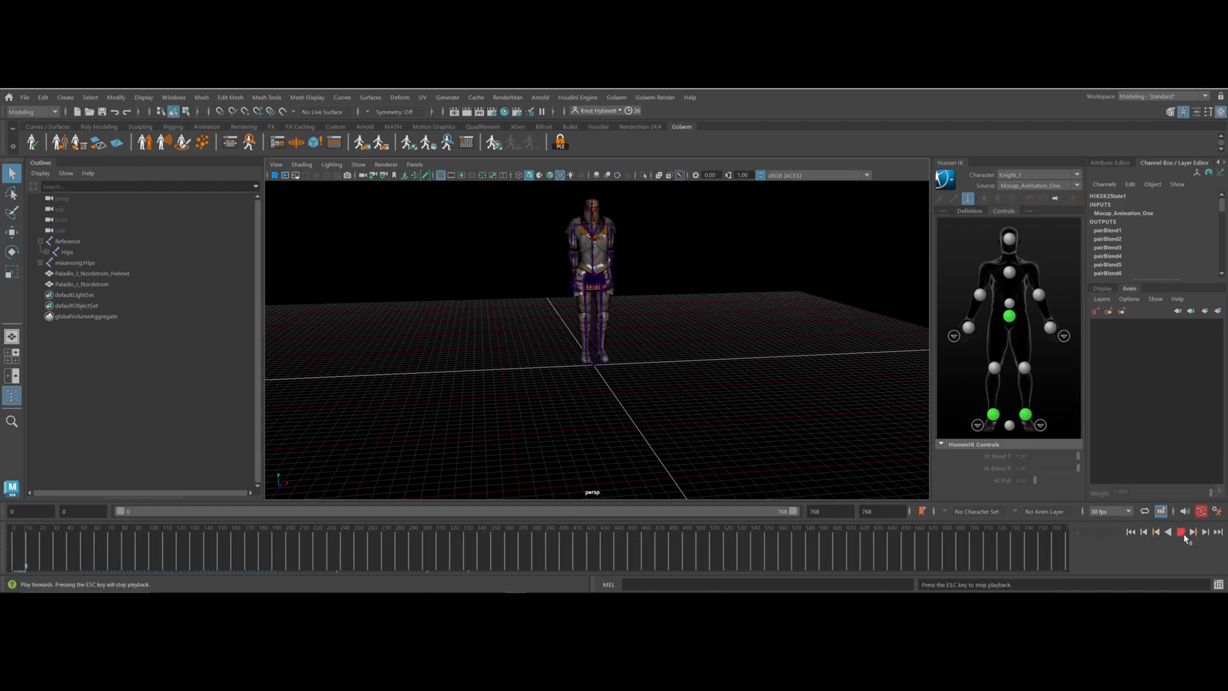
{"action": "left_click", "coordinate": [1181, 532]}
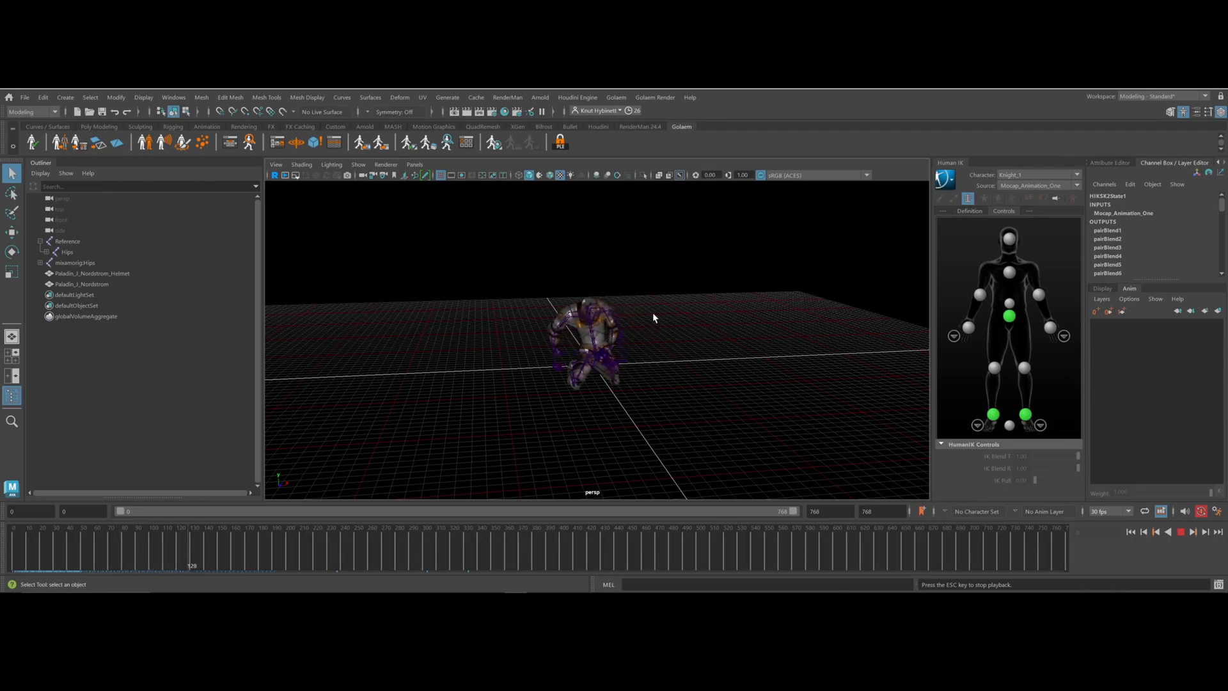
{"action": "left_click", "coordinate": [1181, 532]}
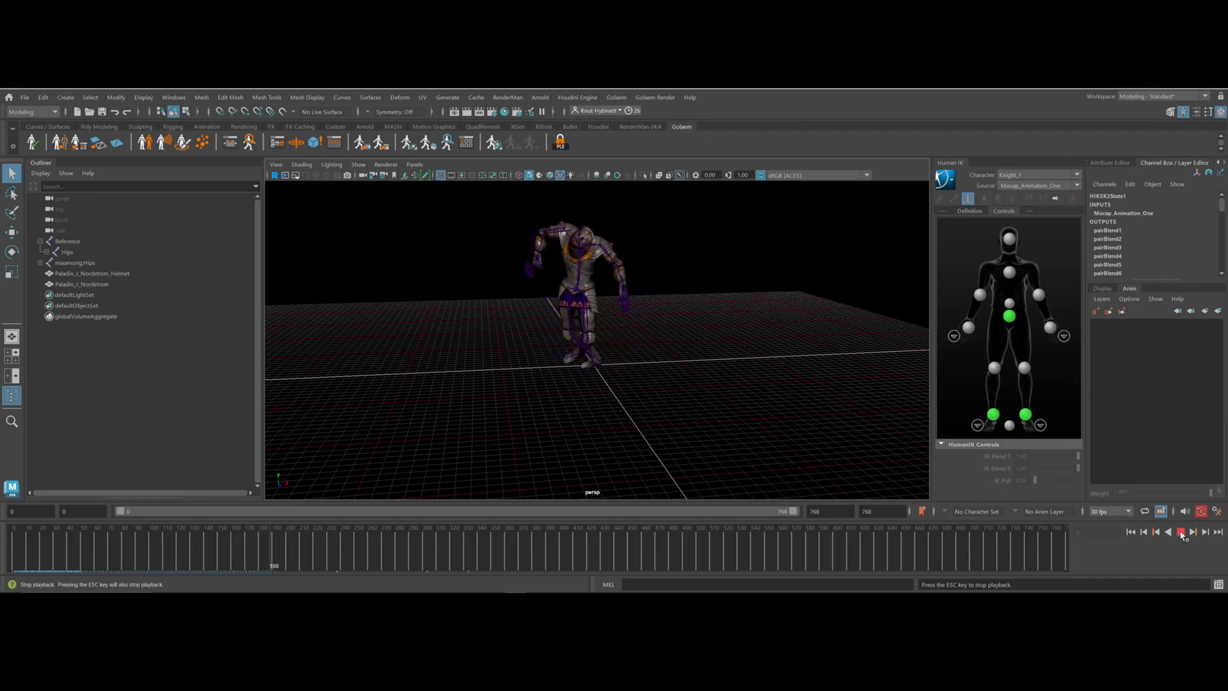
{"action": "left_click", "coordinate": [1178, 532]}
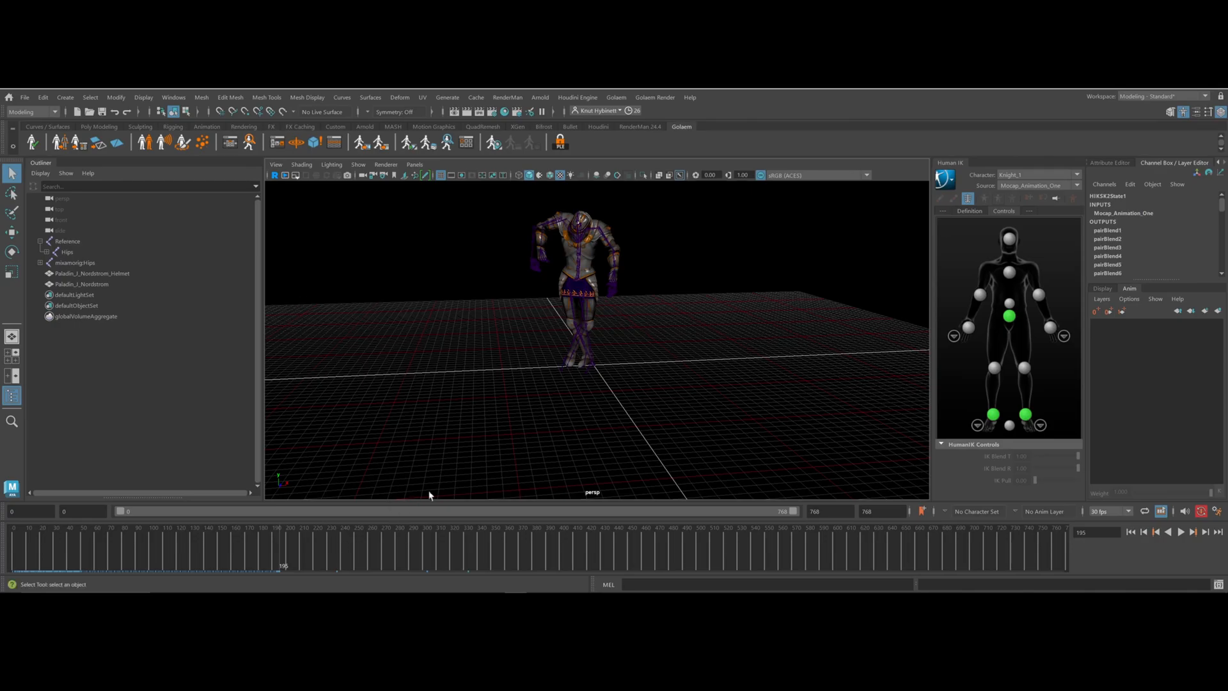
{"action": "mouse_move", "coordinate": [606, 561]}
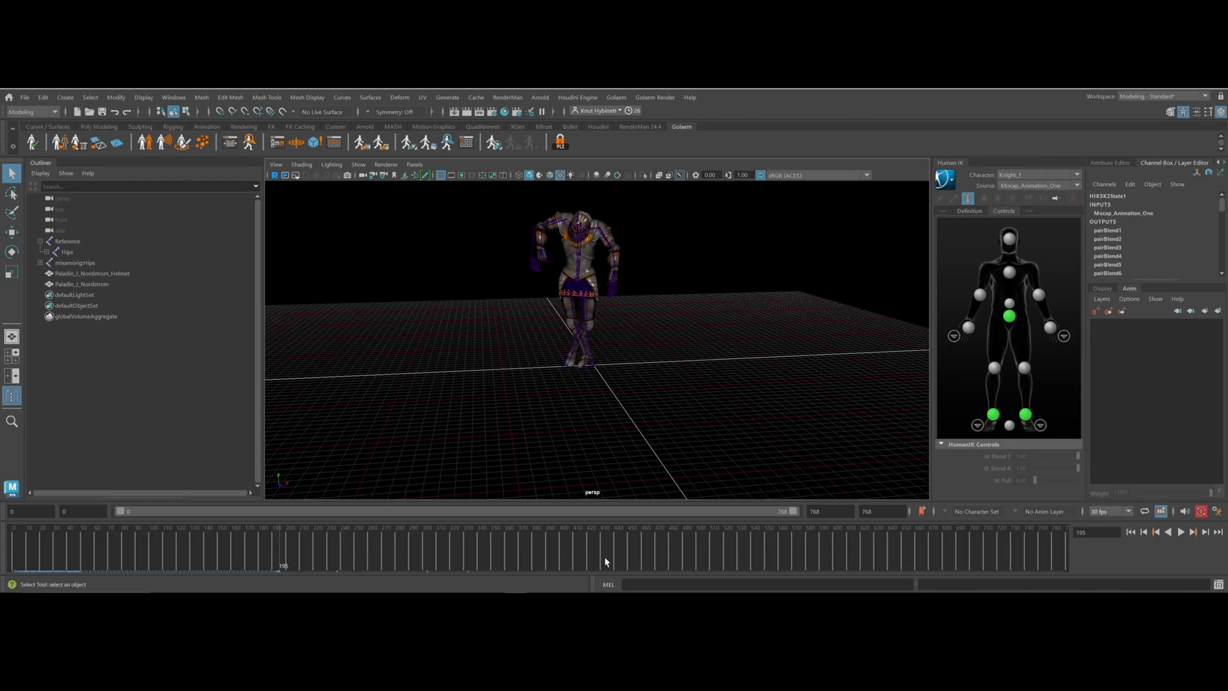
Confirm Real-time playback speed on the Time Slider, then play and stop the knight's animation
{"action": "right_click", "coordinate": [605, 561]}
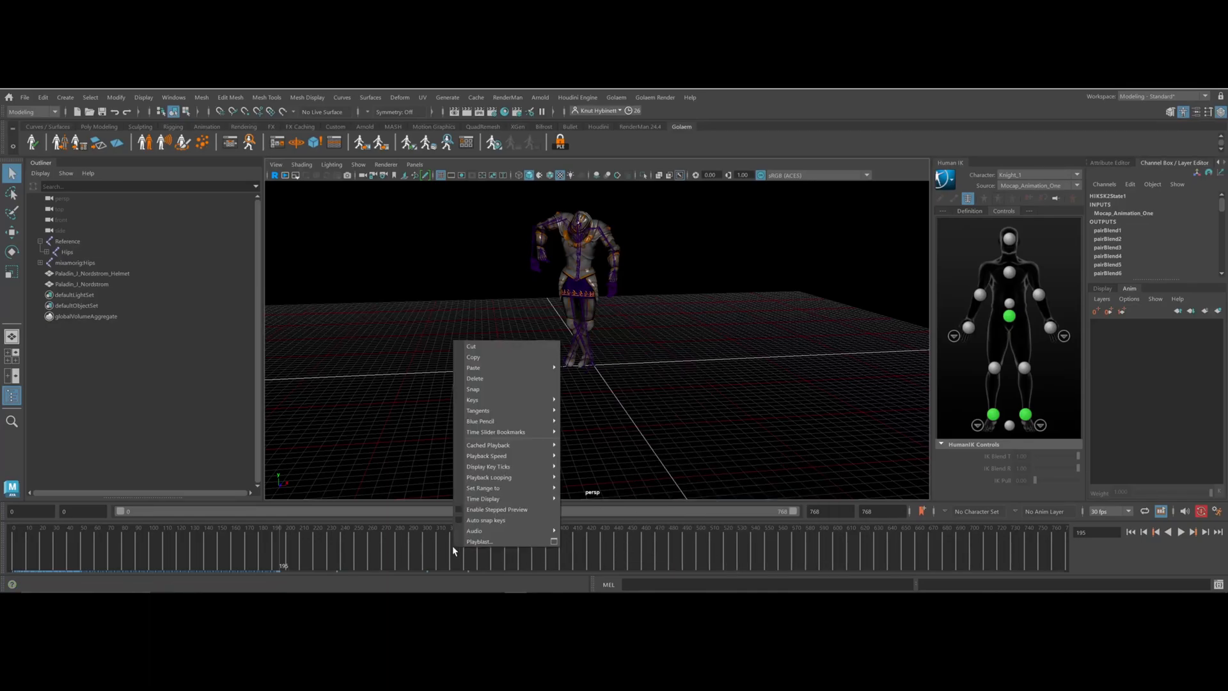
{"action": "mouse_move", "coordinate": [474, 529]}
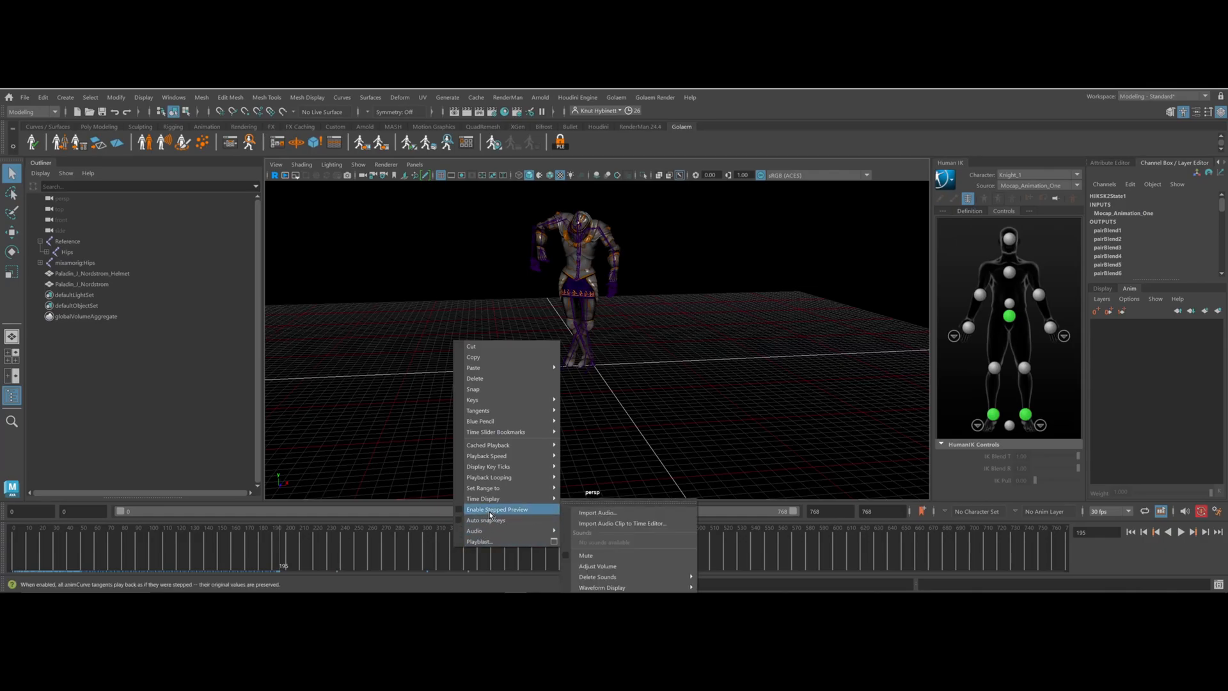
{"action": "mouse_move", "coordinate": [486, 455]}
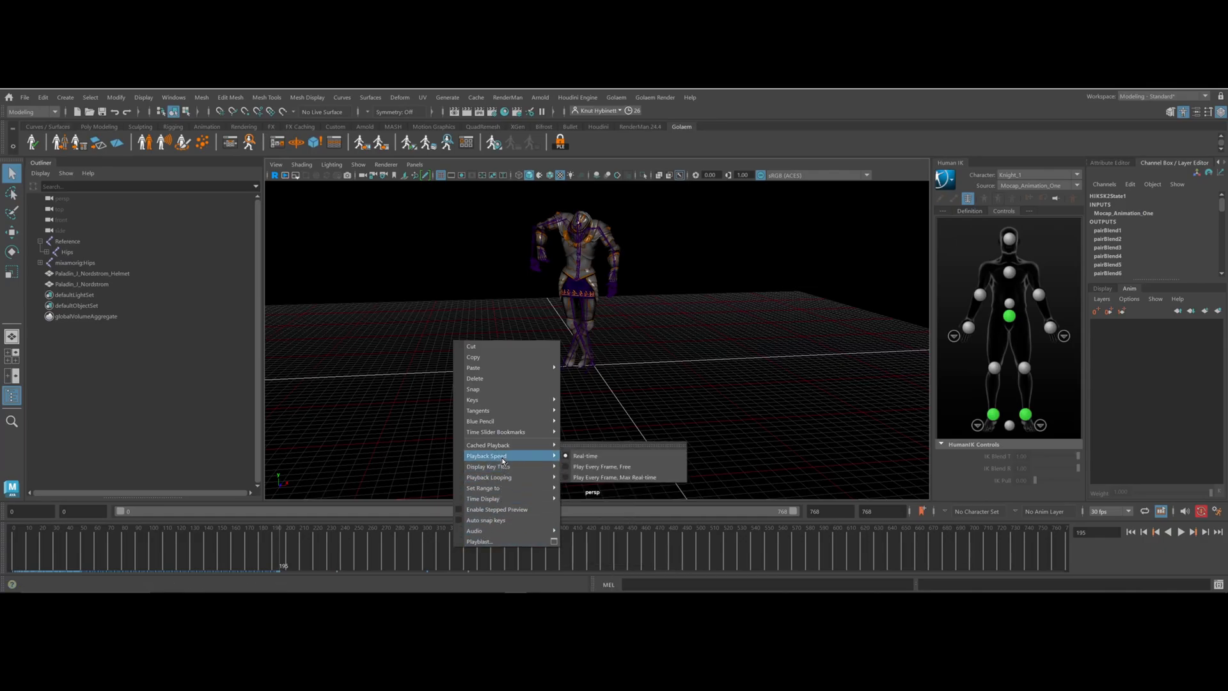
{"action": "mouse_move", "coordinate": [789, 418]}
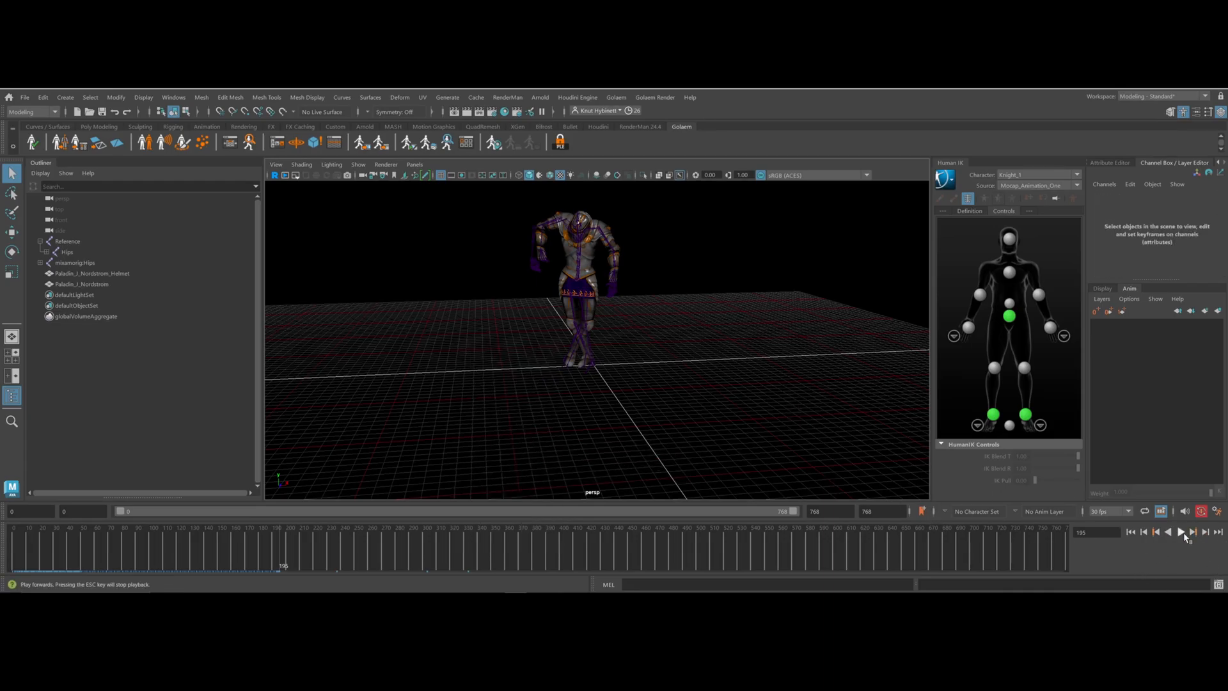
{"action": "left_click", "coordinate": [1181, 532]}
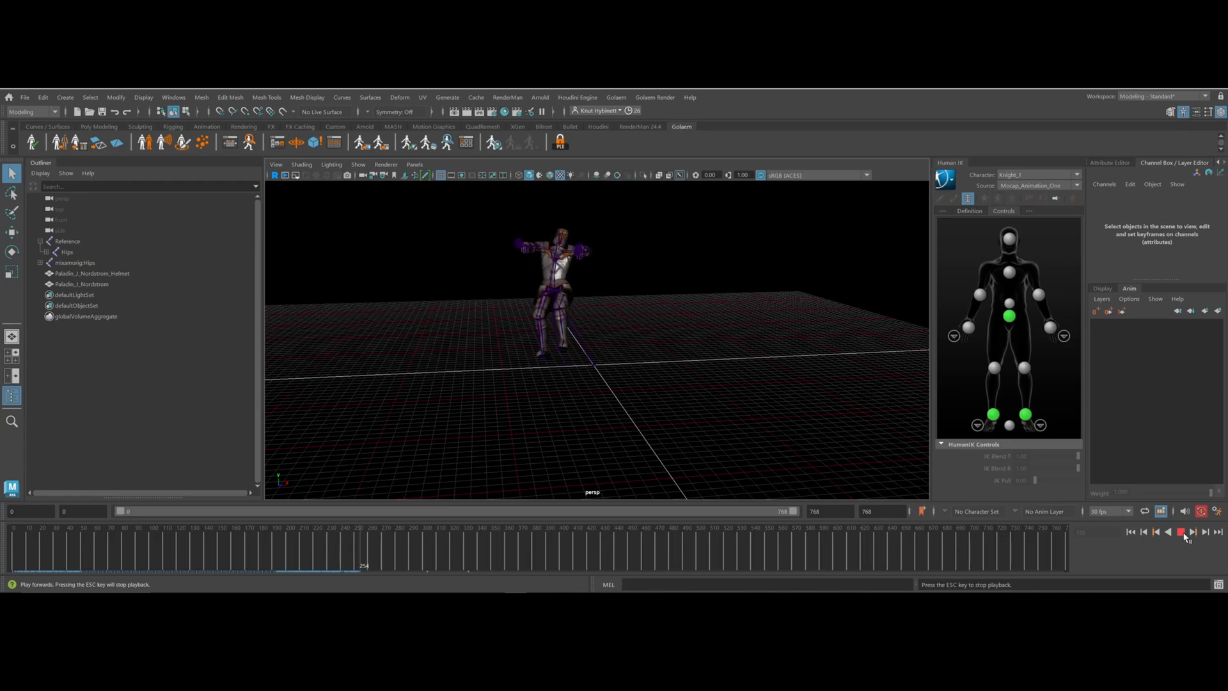
{"action": "left_click", "coordinate": [1179, 532]}
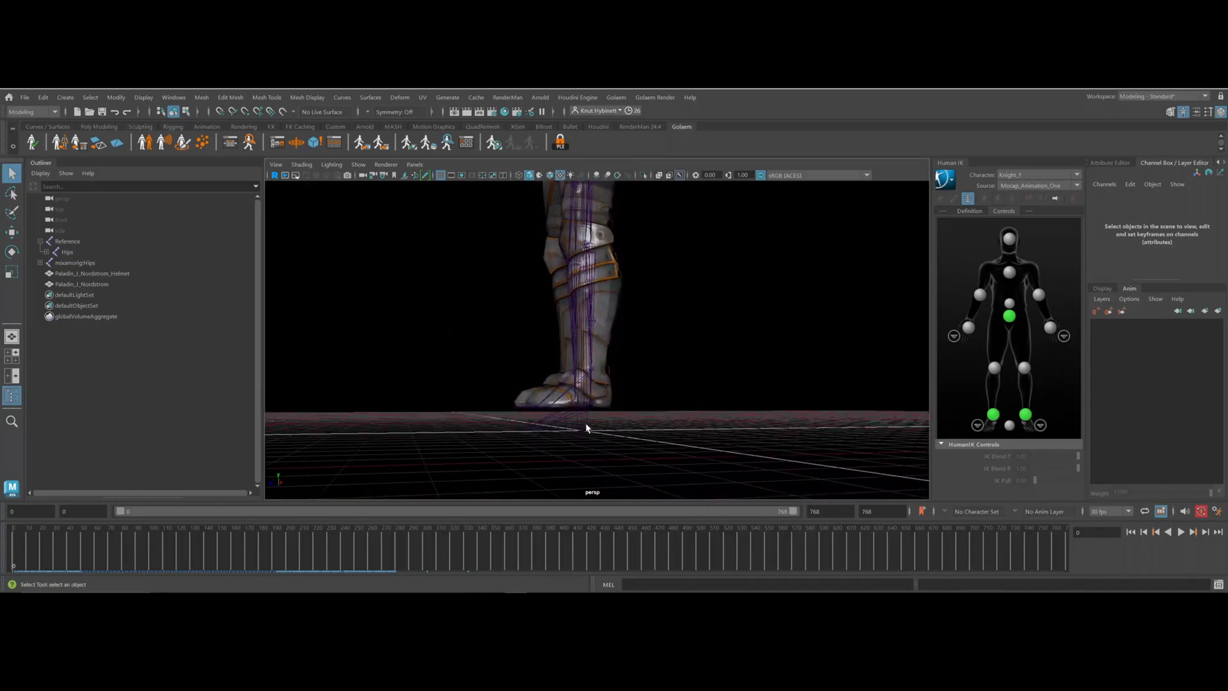
{"action": "mouse_move", "coordinate": [343, 469]}
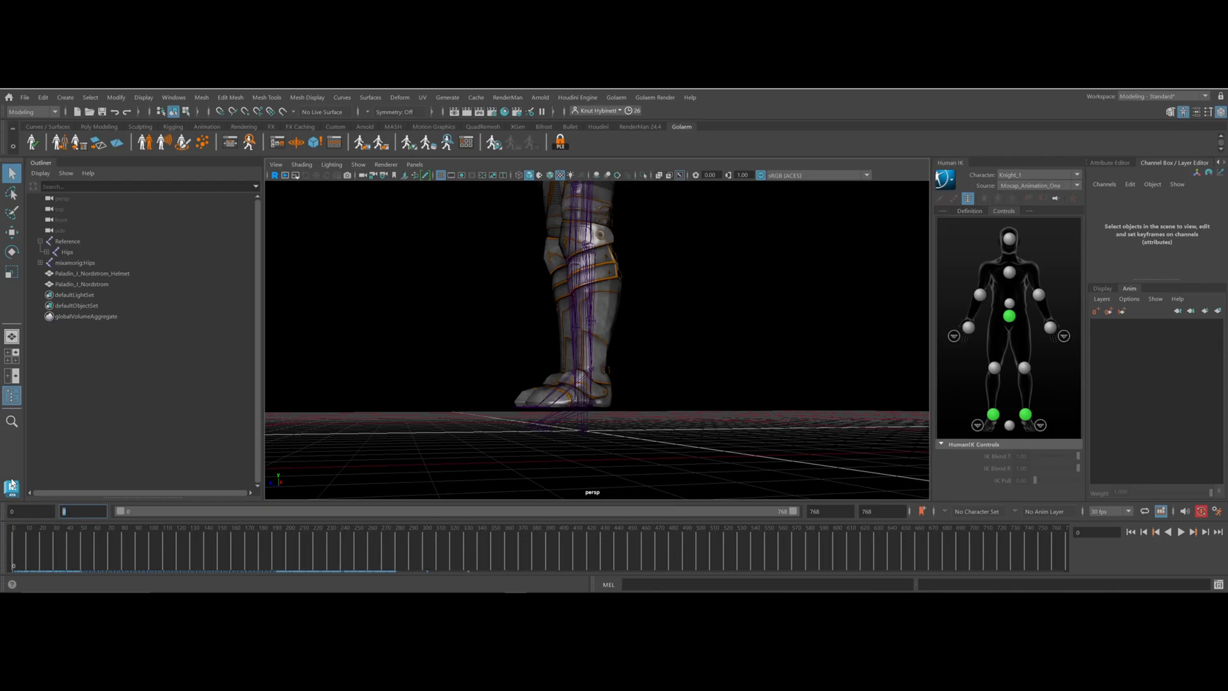
Set the playback range start field, then select the mocap skeleton's Hips joint
{"action": "left_click", "coordinate": [78, 512]}
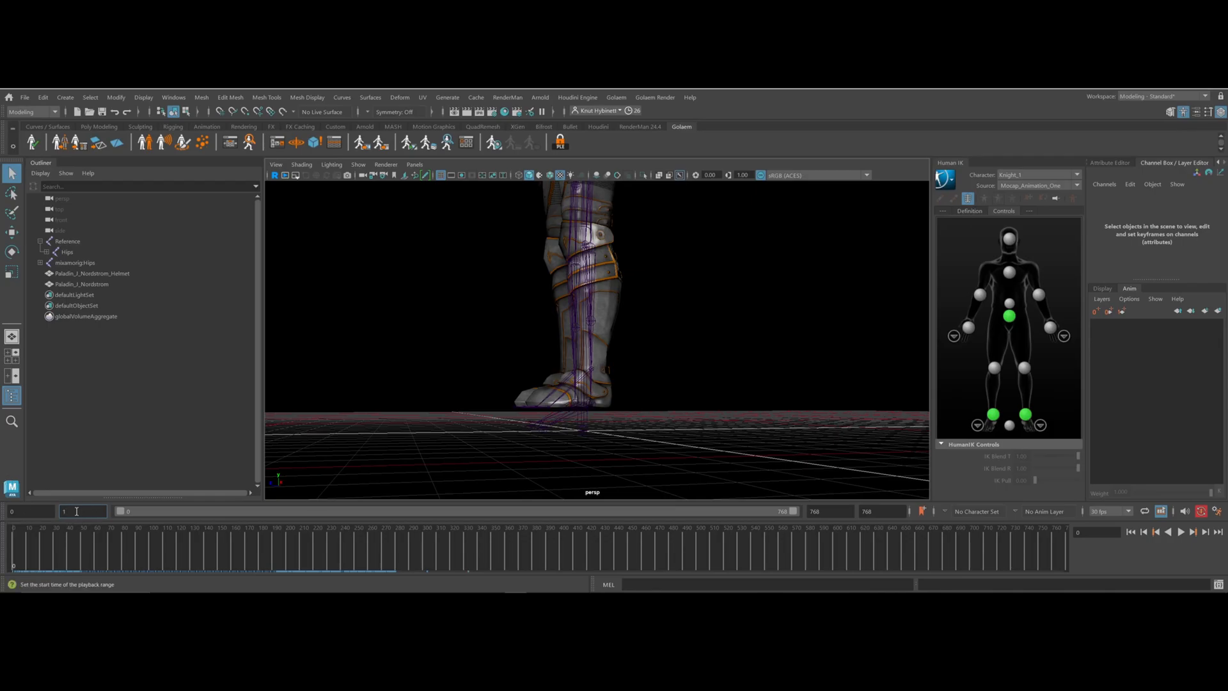
{"action": "left_click", "coordinate": [88, 545]}
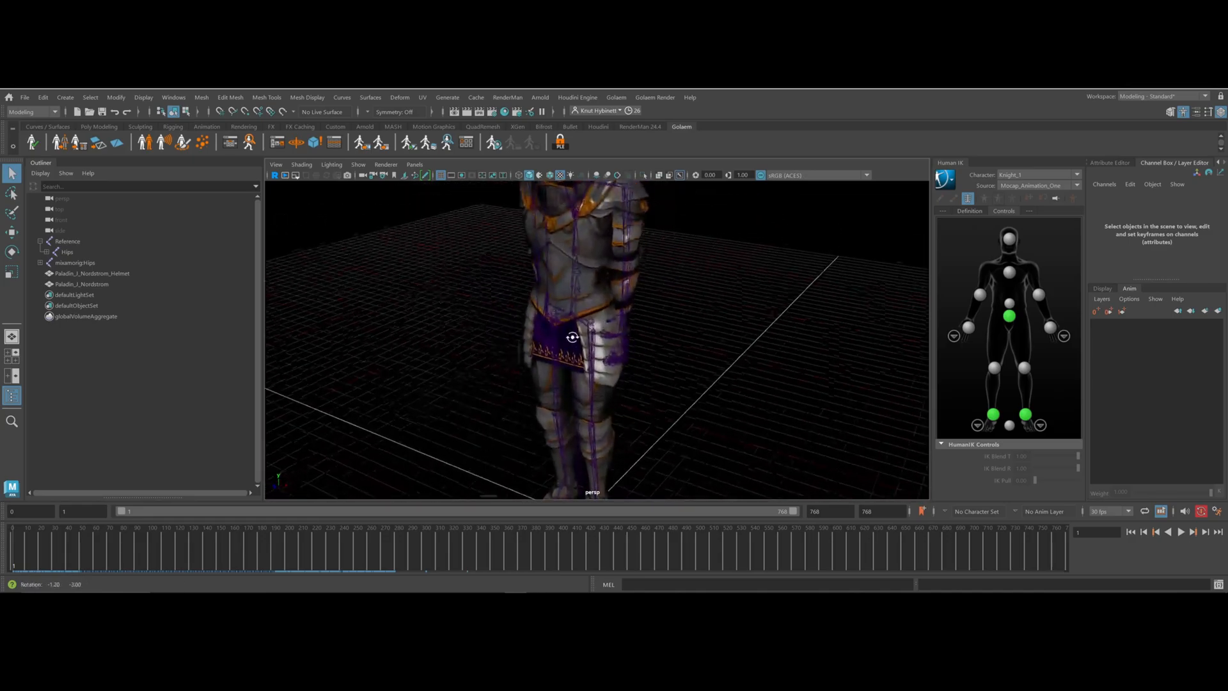
{"action": "key", "text": "5"}
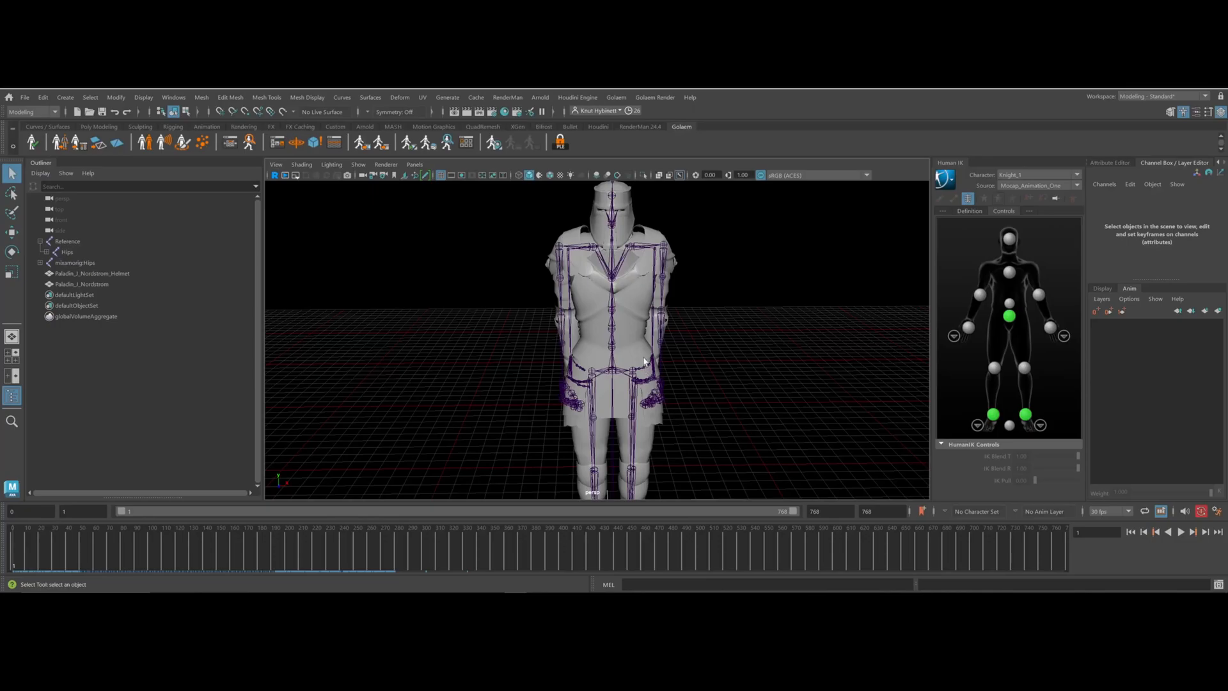
{"action": "mouse_move", "coordinate": [557, 385]}
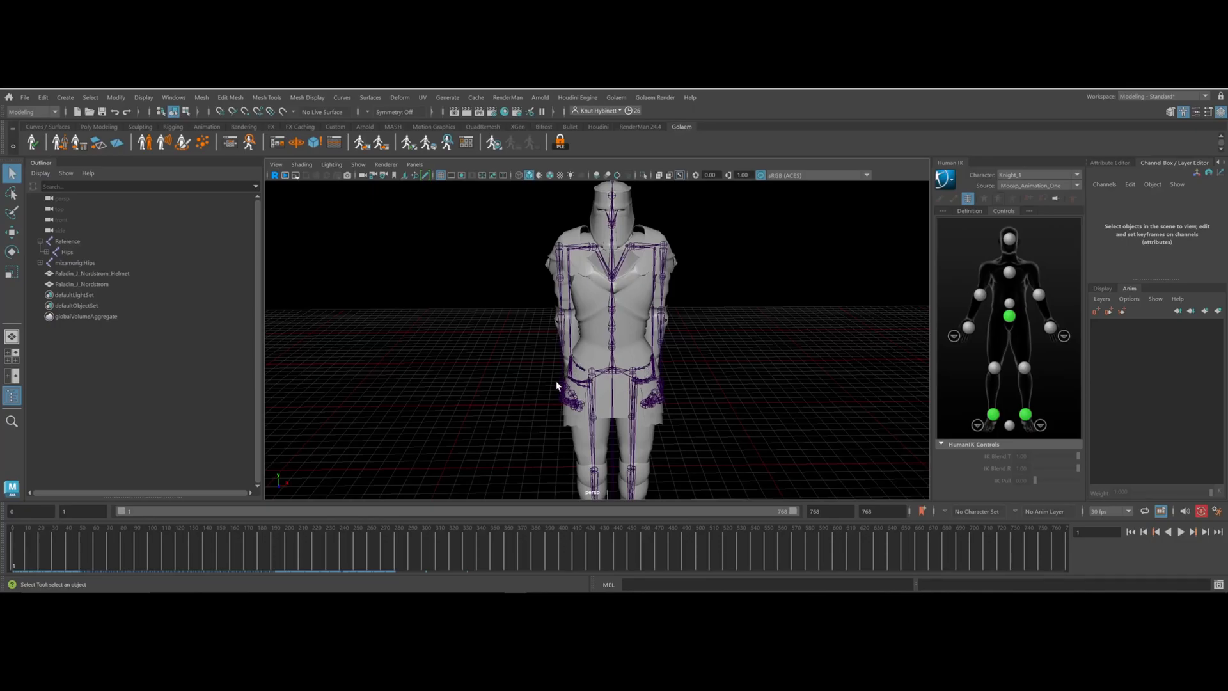
{"action": "mouse_move", "coordinate": [567, 375]}
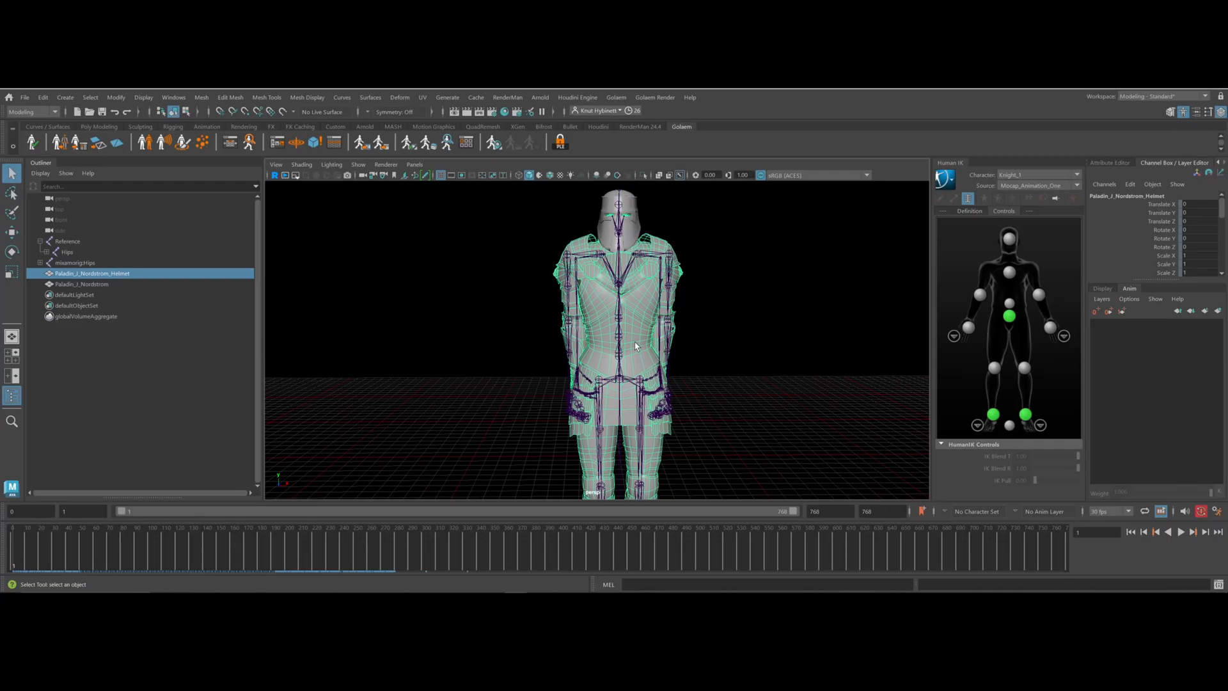
{"action": "mouse_move", "coordinate": [715, 296]}
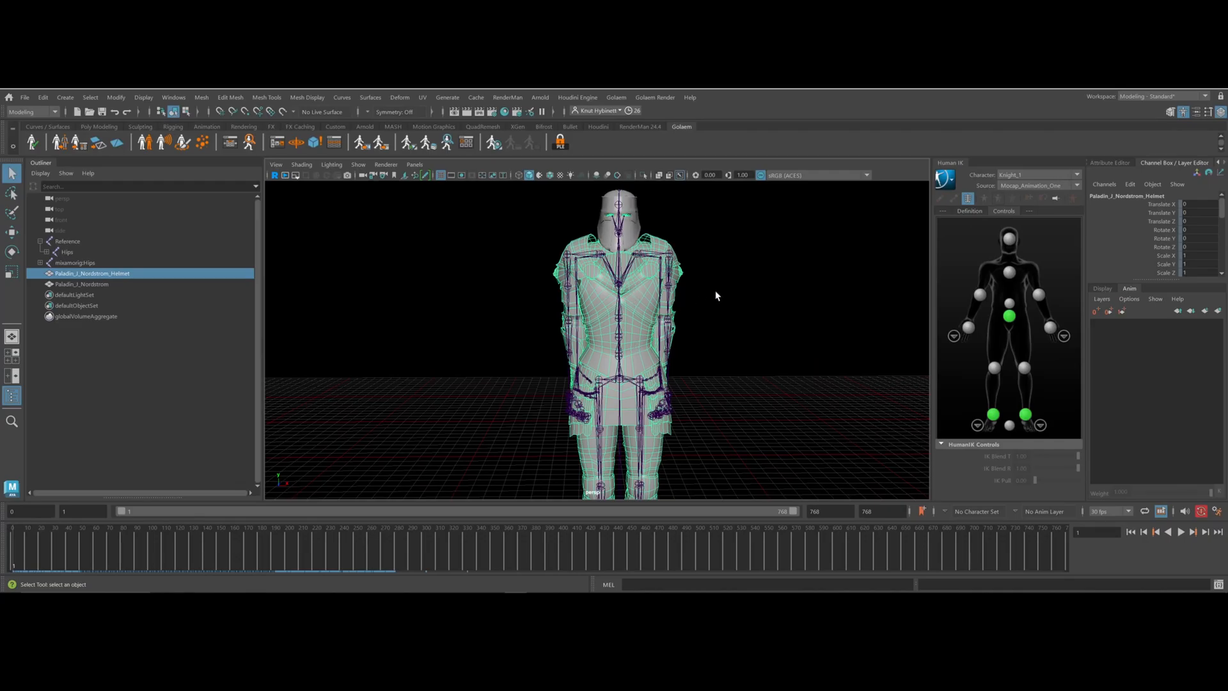
{"action": "mouse_move", "coordinate": [649, 248]}
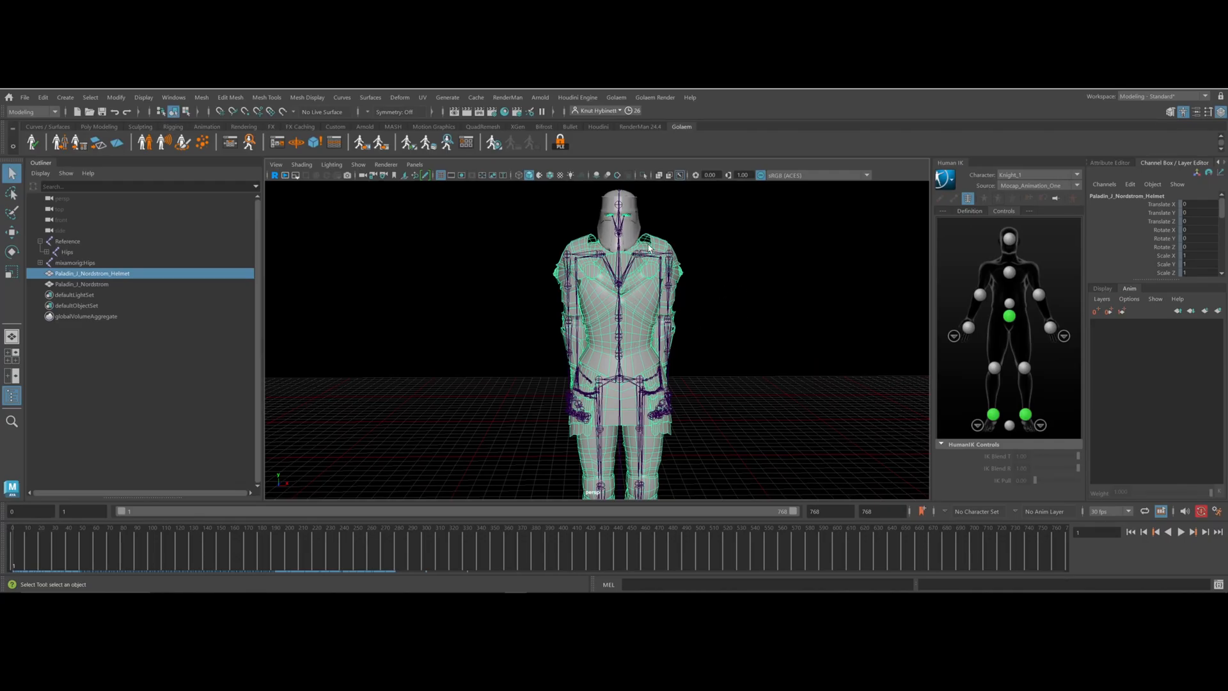
{"action": "mouse_move", "coordinate": [501, 305]}
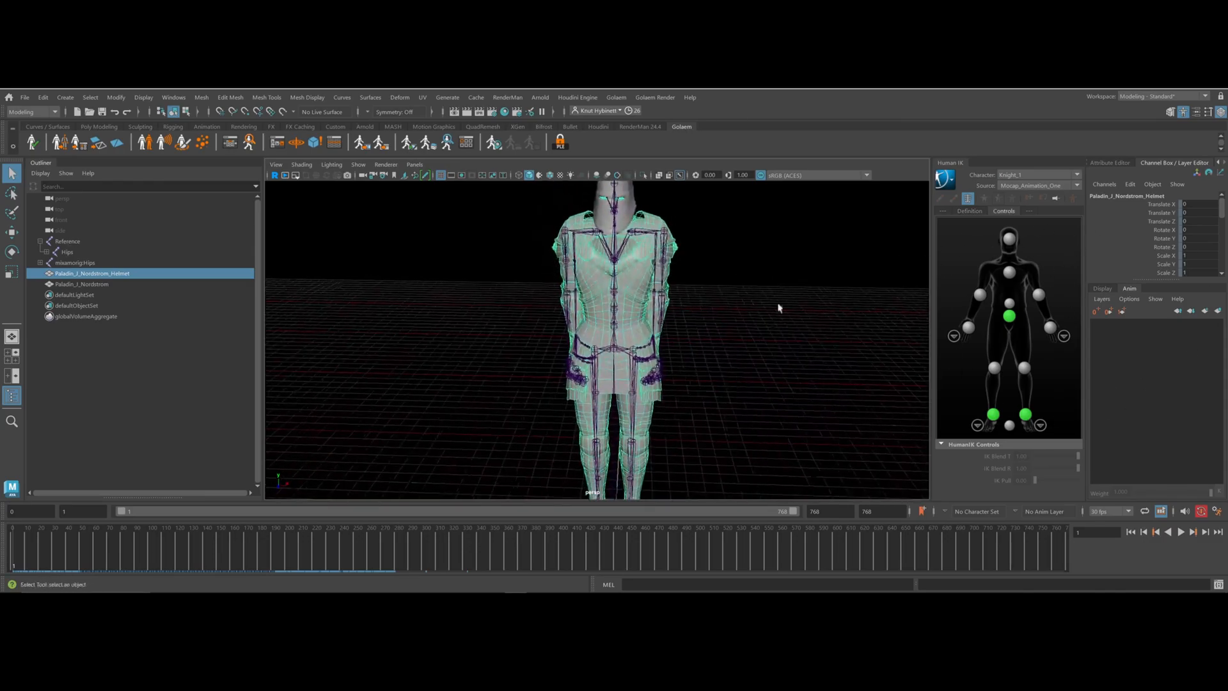
{"action": "left_click", "coordinate": [67, 252]}
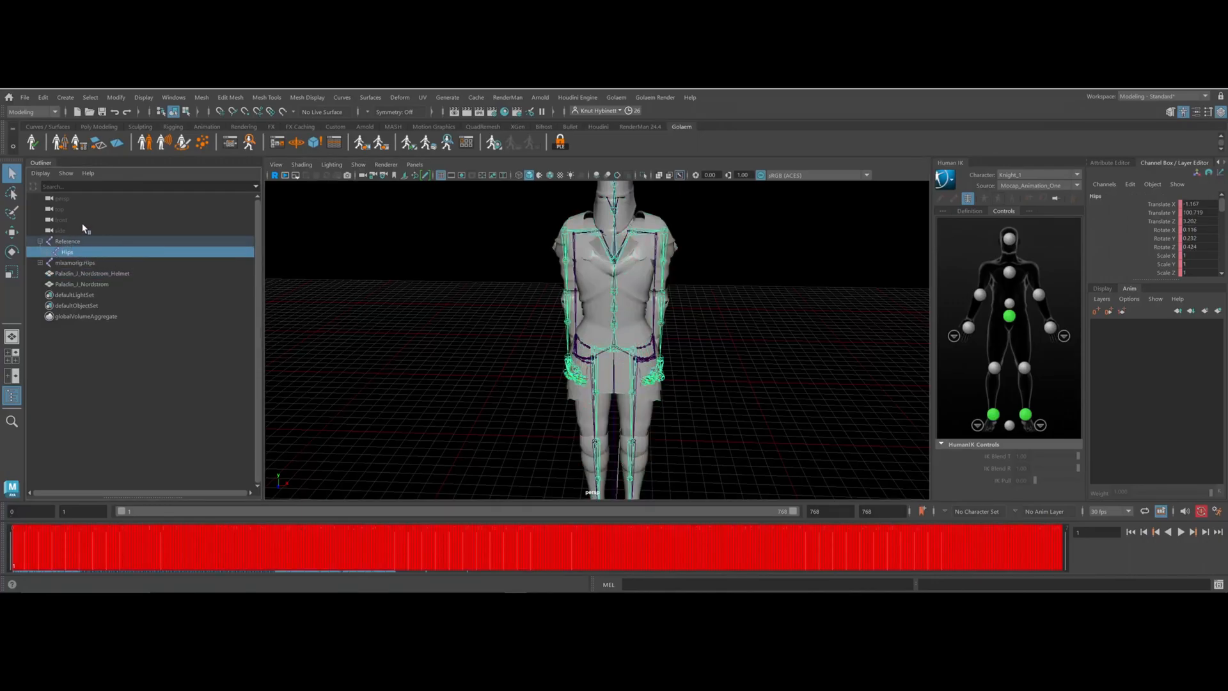
{"action": "mouse_move", "coordinate": [507, 548]}
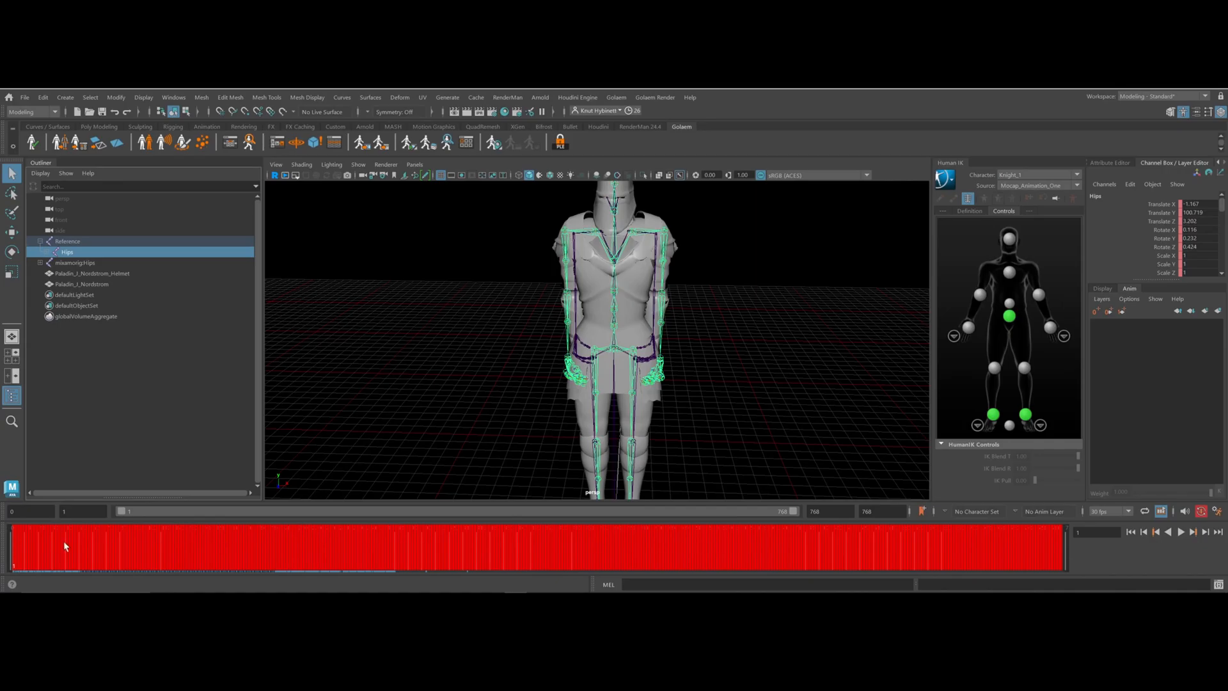
{"action": "mouse_move", "coordinate": [603, 223]}
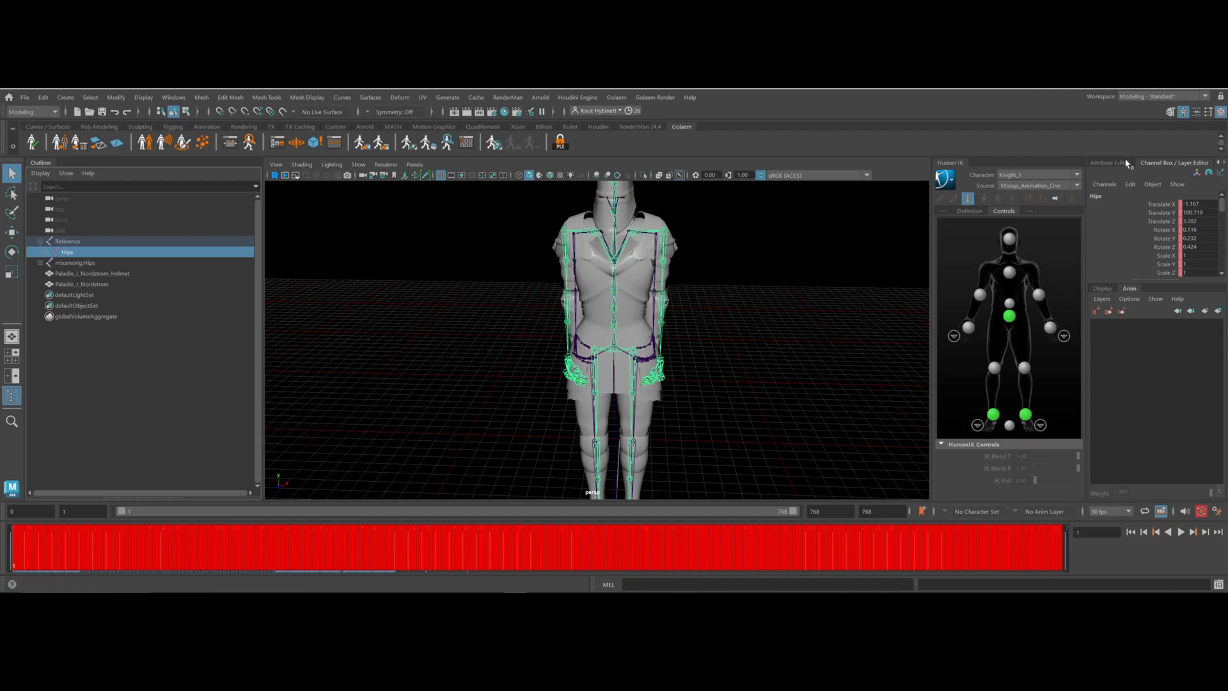
{"action": "mouse_move", "coordinate": [1122, 364]}
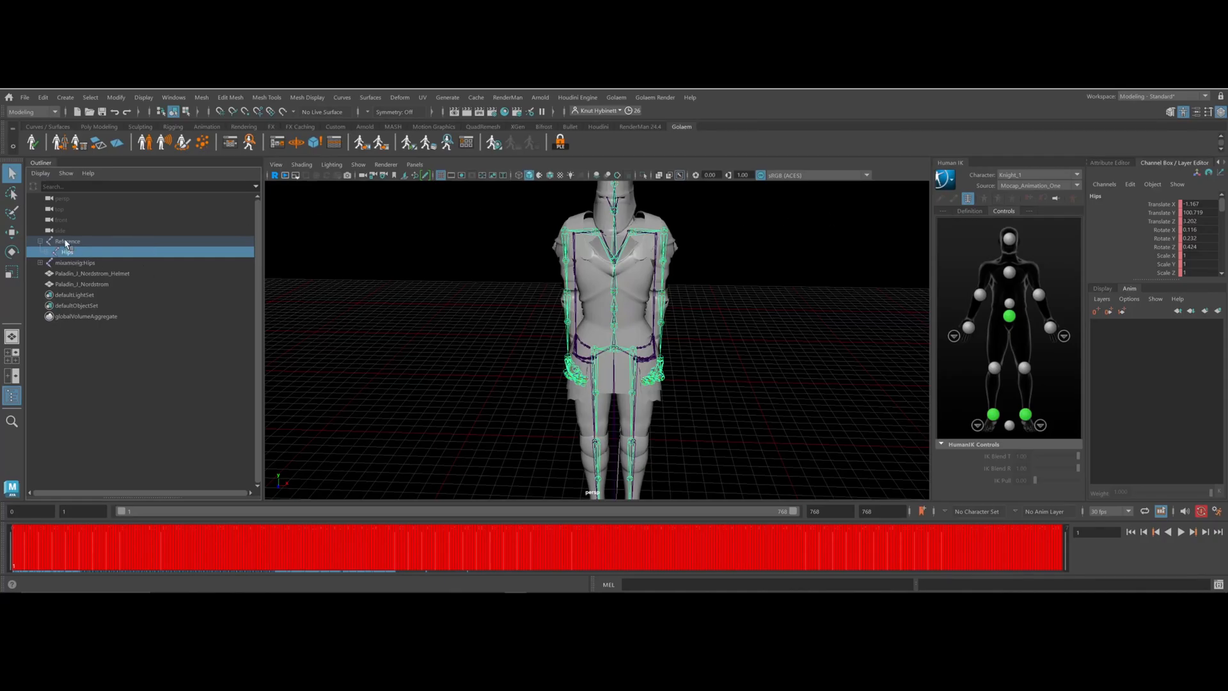
{"action": "mouse_move", "coordinate": [69, 257]}
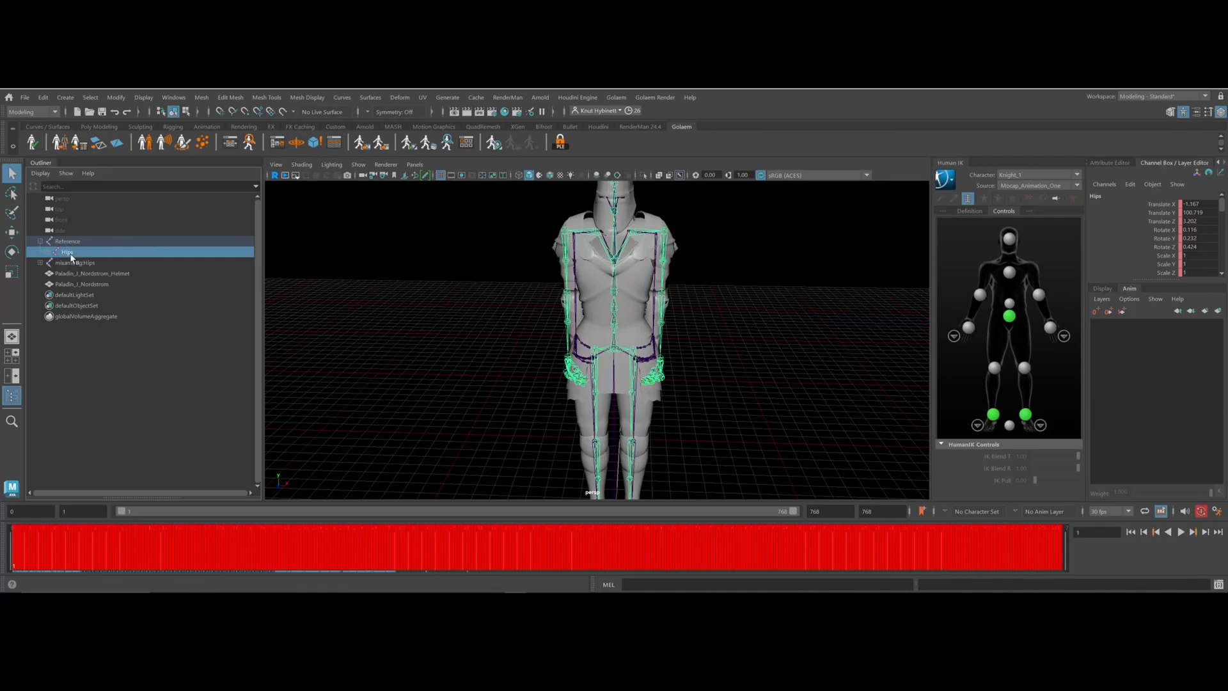
Select the mocap skeleton's Reference root in the Outliner to view its keys
{"action": "left_click", "coordinate": [69, 241]}
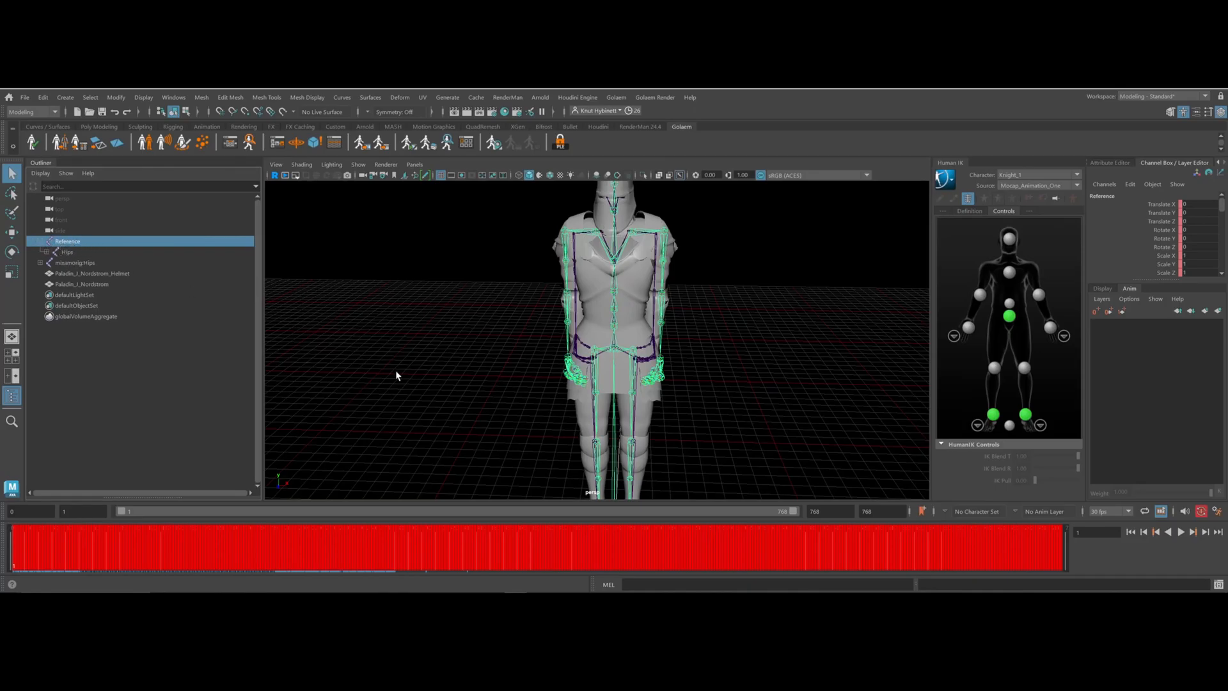
{"action": "mouse_move", "coordinate": [3, 553]}
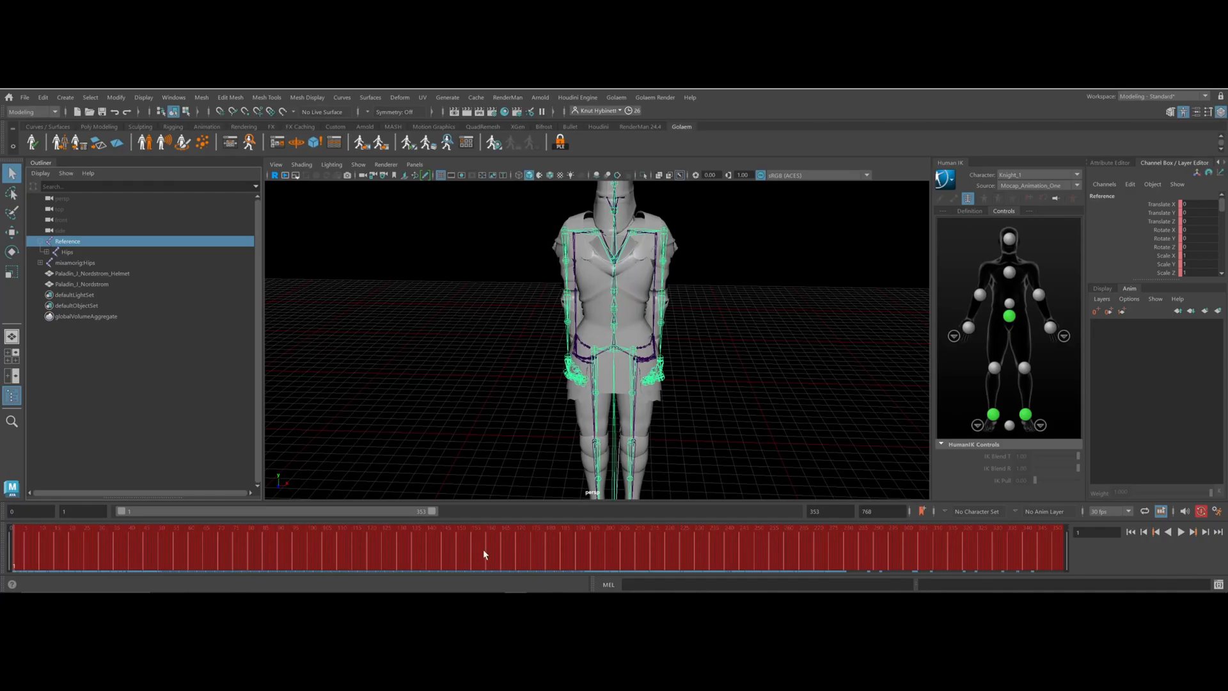
{"action": "mouse_move", "coordinate": [987, 549]}
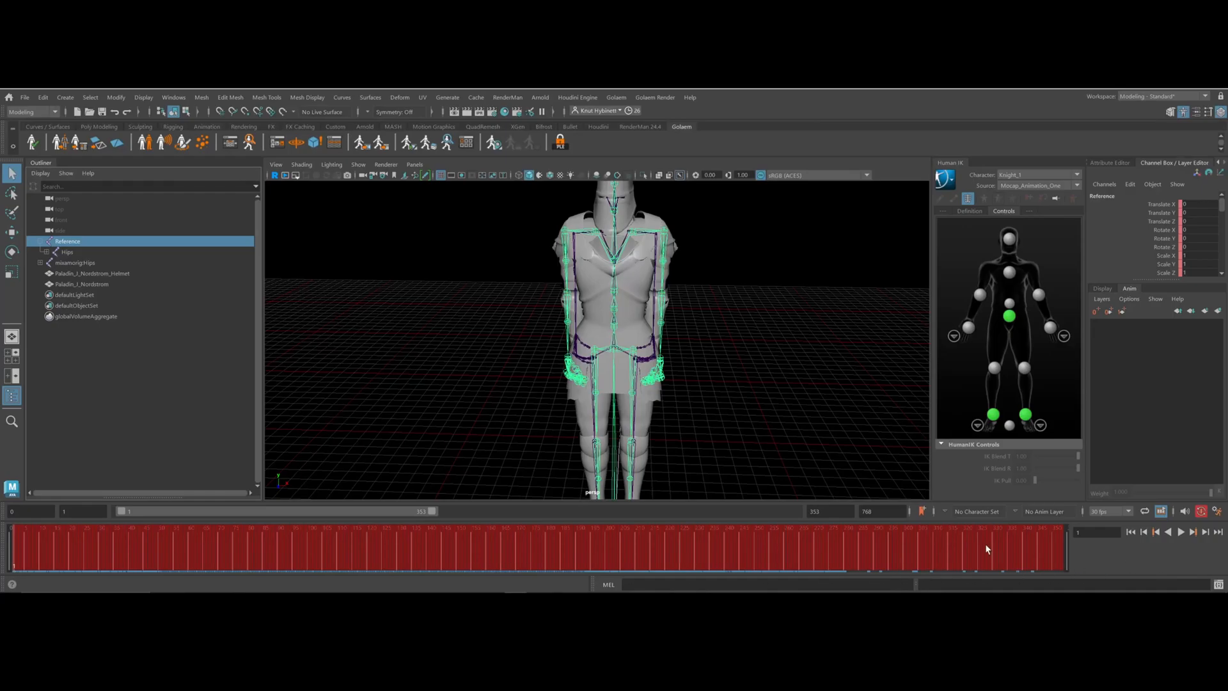
{"action": "mouse_move", "coordinate": [958, 258]}
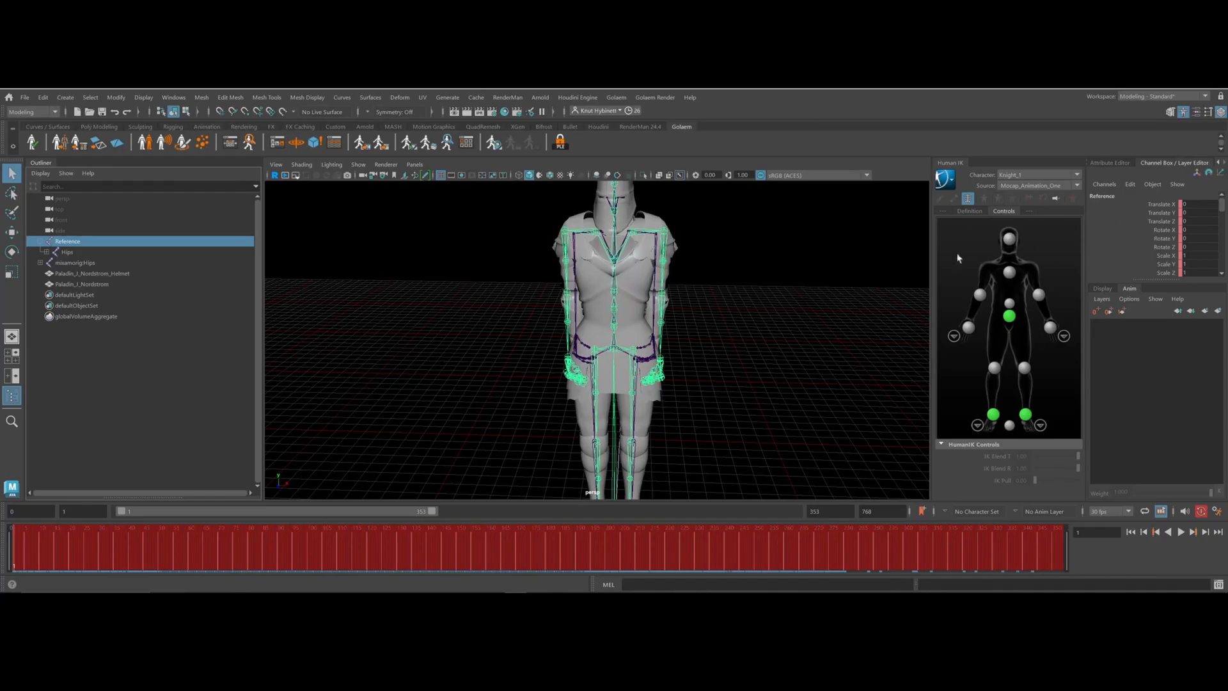
{"action": "mouse_move", "coordinate": [984, 299]}
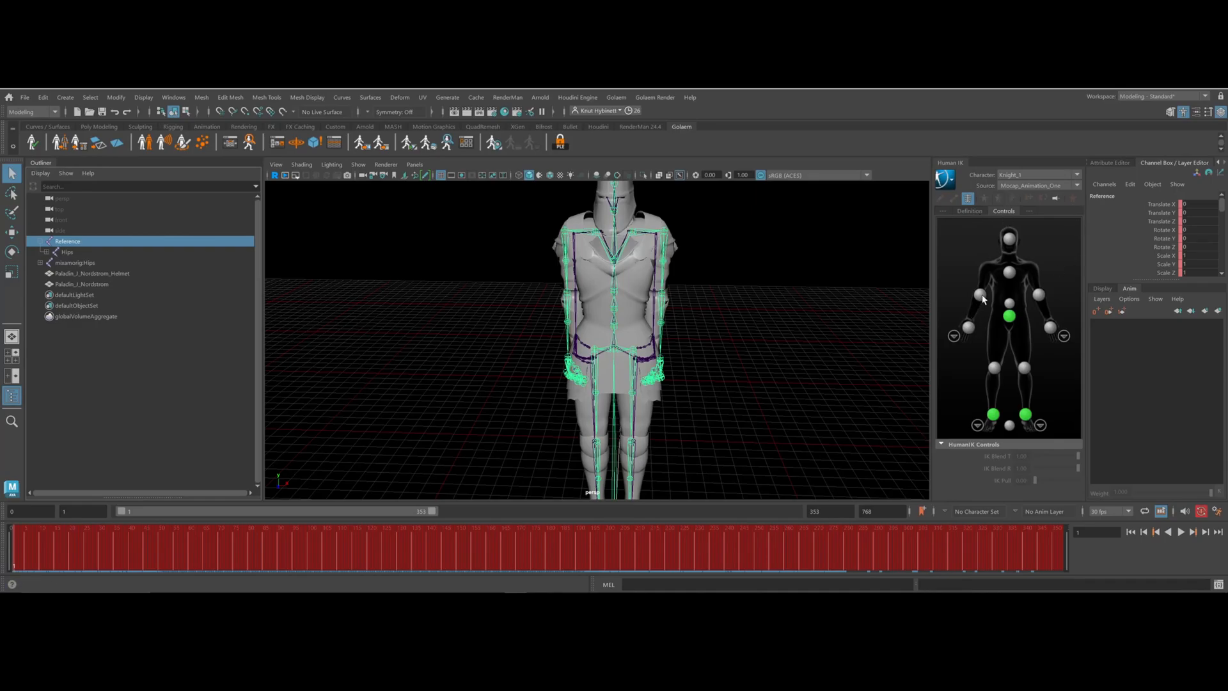
{"action": "mouse_move", "coordinate": [540, 284]}
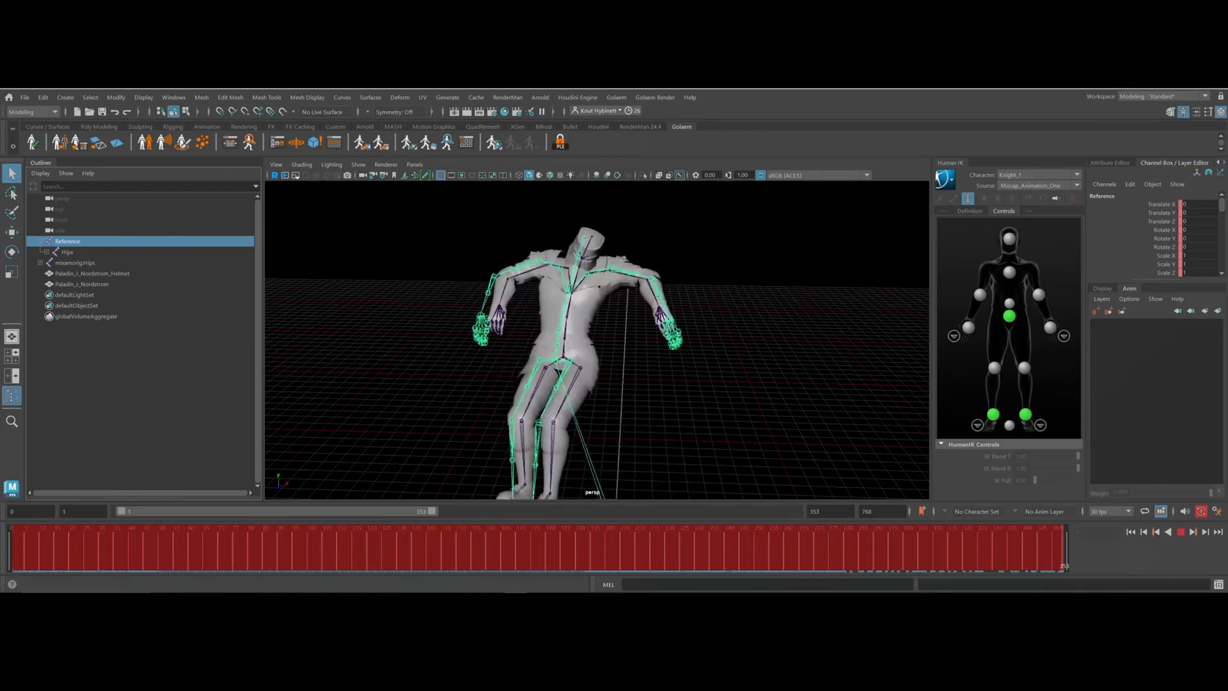
Select the knight character's reference root in the HumanIK panel
{"action": "left_click", "coordinate": [944, 178]}
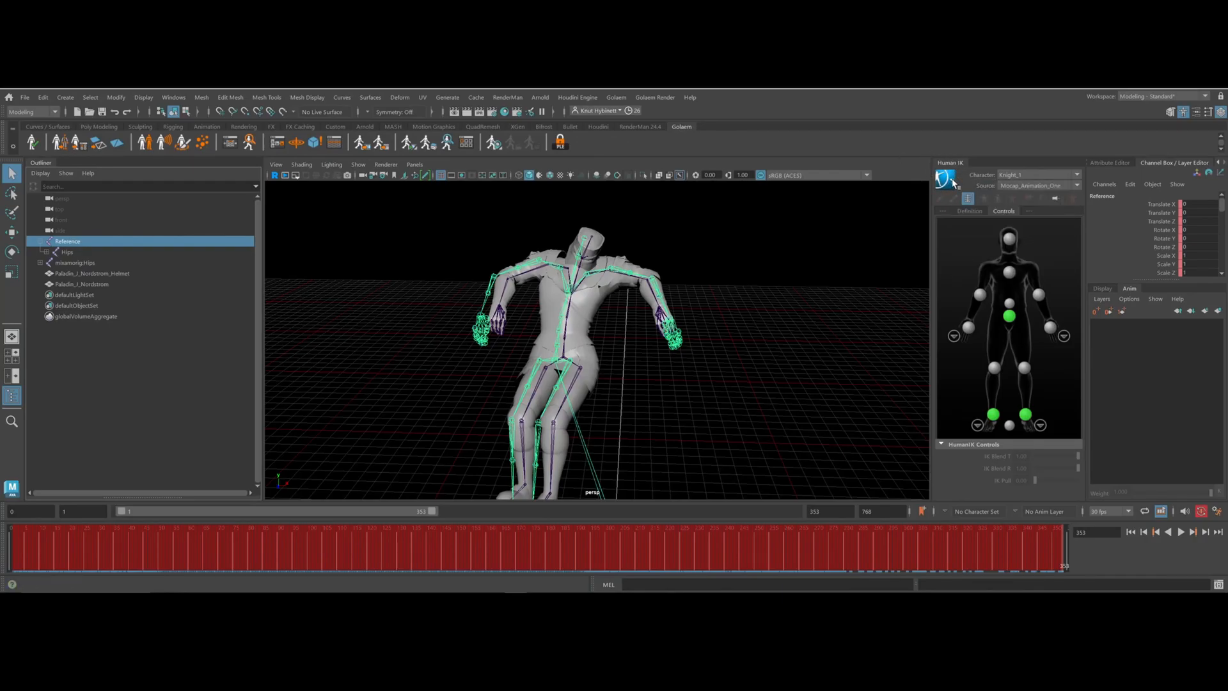
Bake the knight's mocap animation to the control rig via Bake > Bake To Control Rig
{"action": "left_click", "coordinate": [944, 178]}
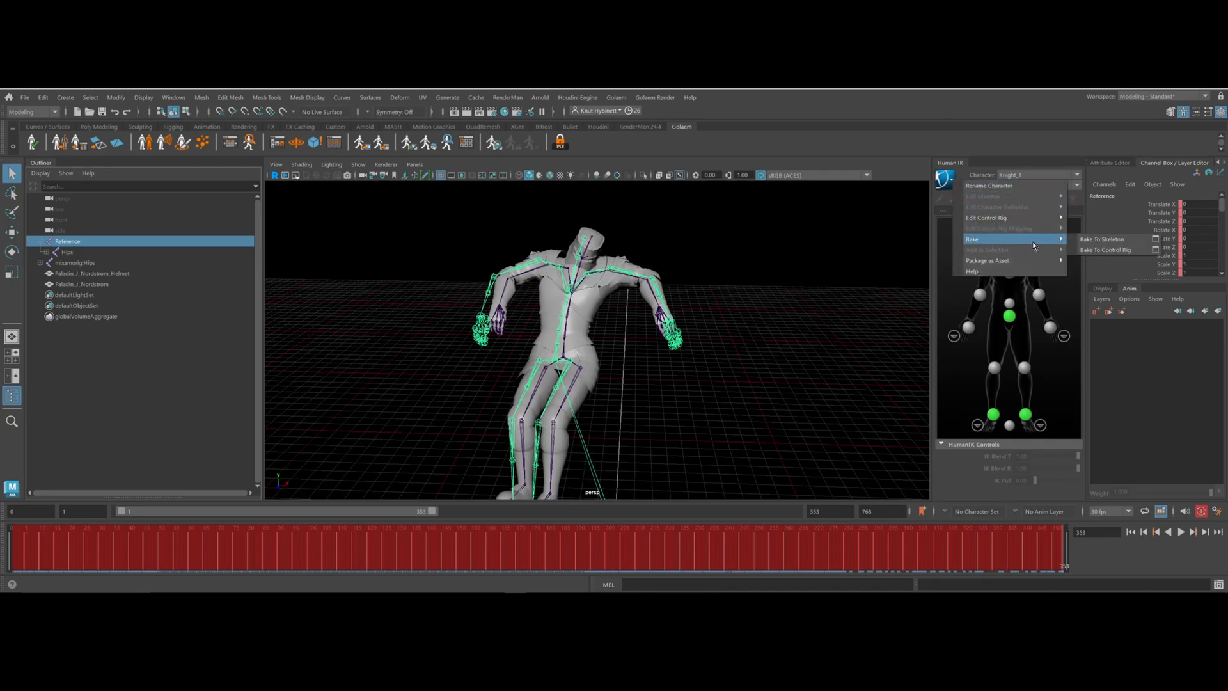
{"action": "mouse_move", "coordinate": [1107, 249]}
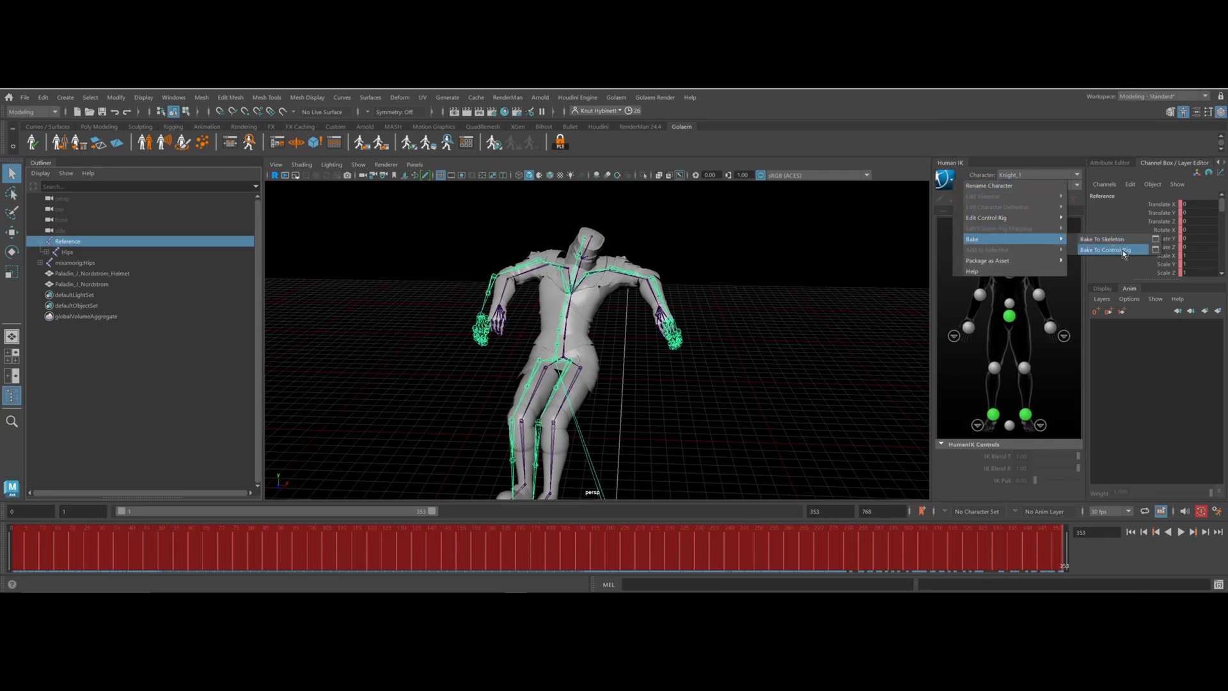
{"action": "left_click", "coordinate": [1107, 249]}
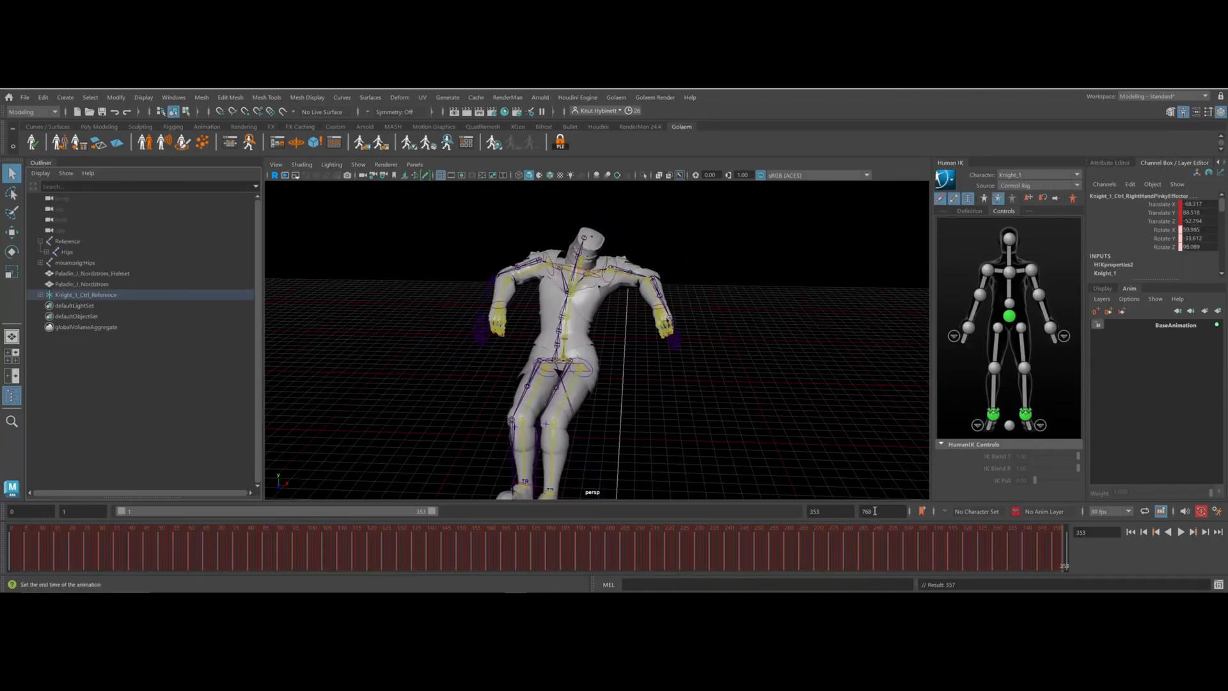
{"action": "mouse_move", "coordinate": [938, 312]}
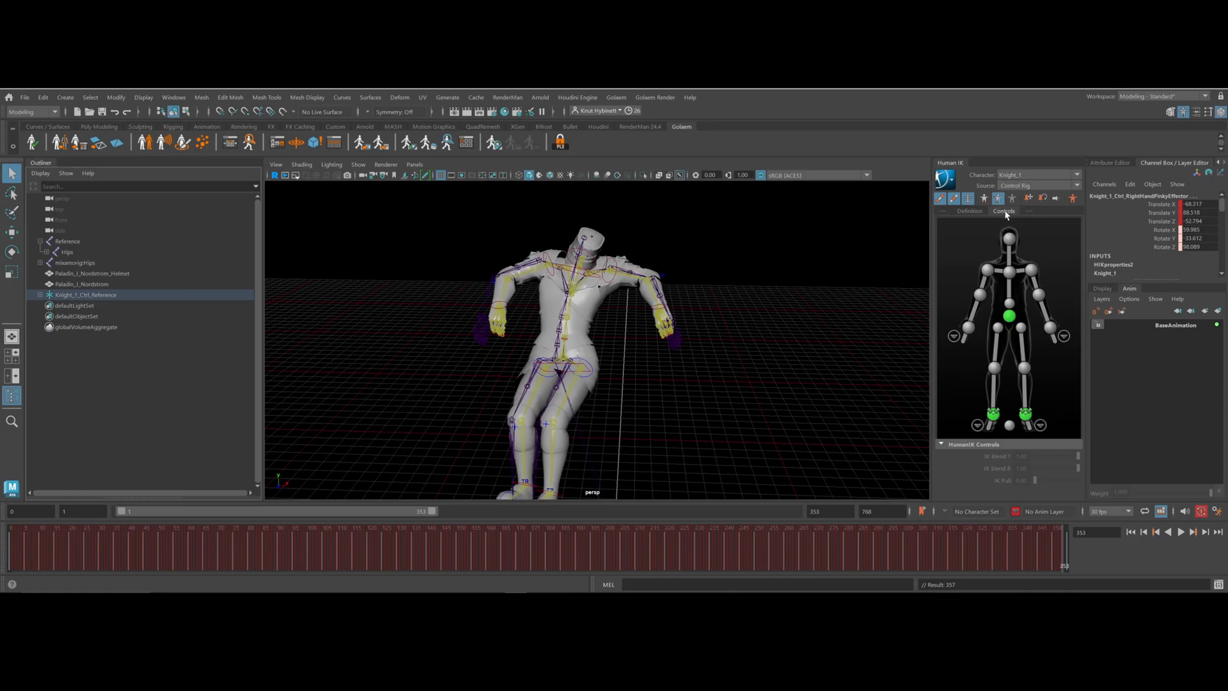
{"action": "mouse_move", "coordinate": [971, 286]}
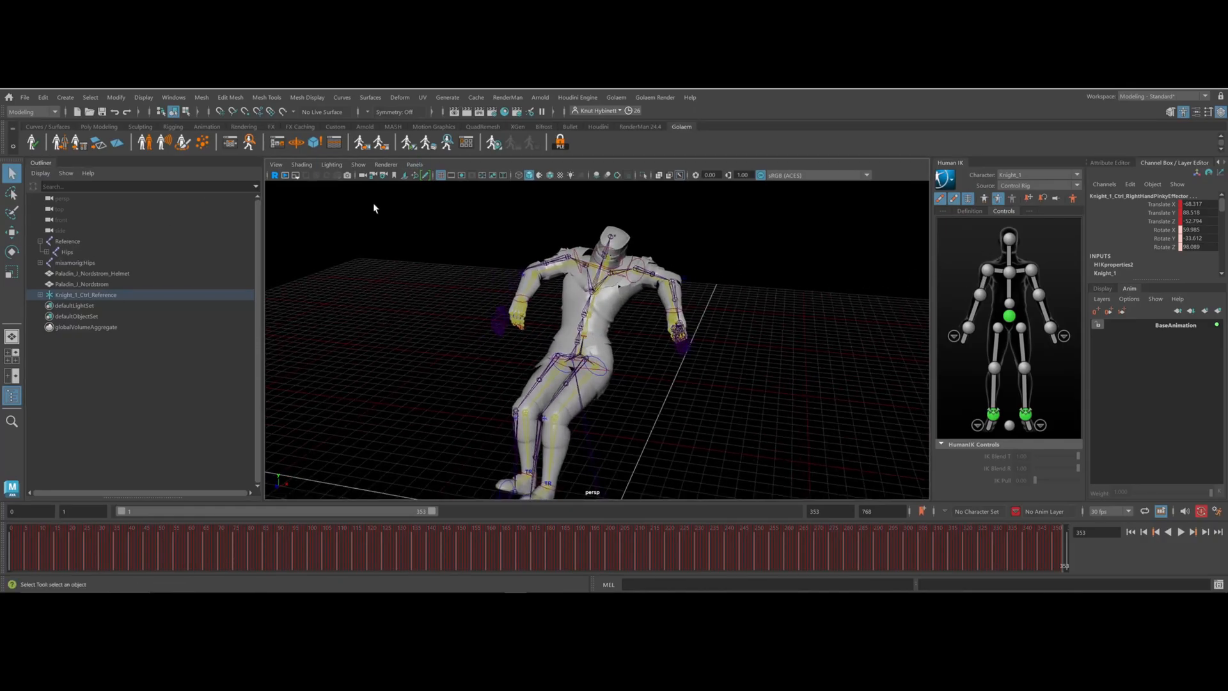
Select Knight_1_Ctrl_Reference in the Outliner, expand it and select its effectors
{"action": "left_click", "coordinate": [86, 295]}
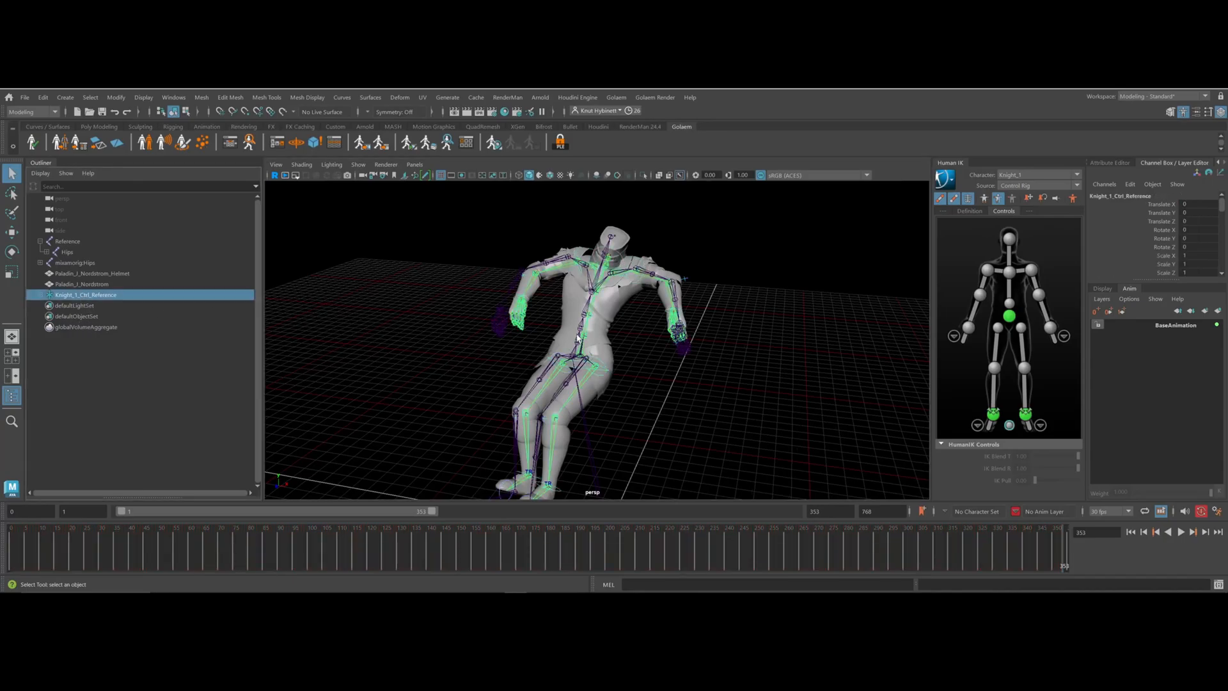
{"action": "left_click", "coordinate": [39, 294]}
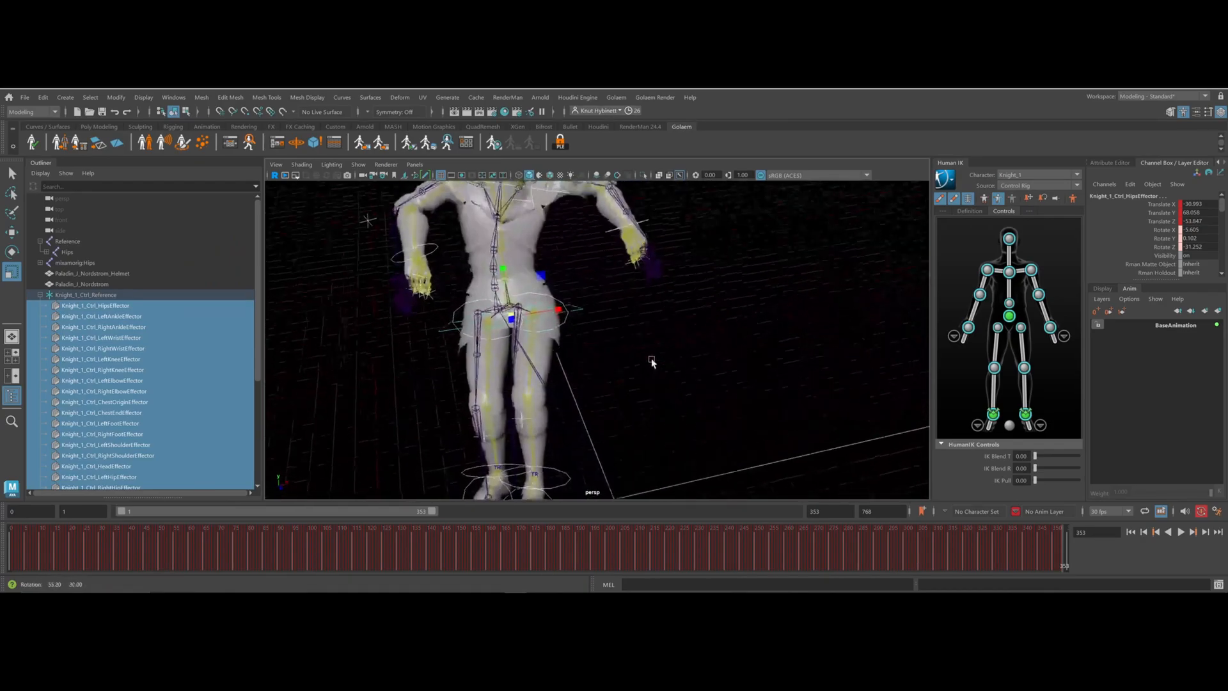
{"action": "left_click", "coordinate": [102, 337]}
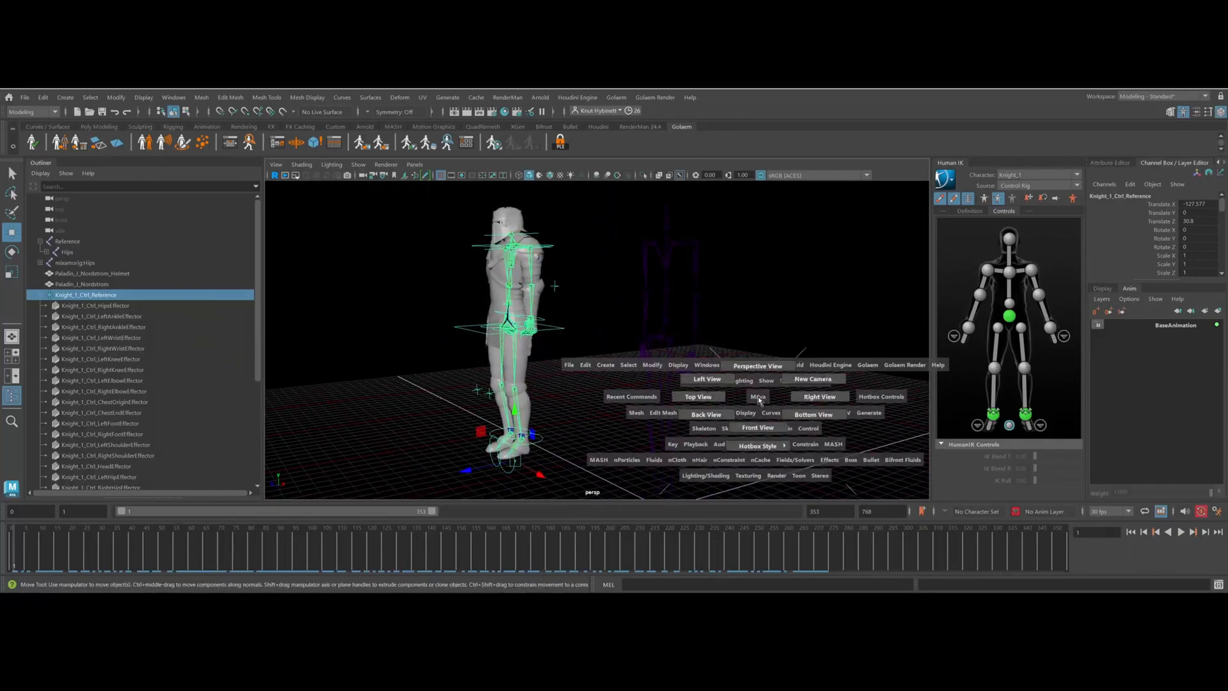
Switch the viewport to the Perspective view of the standing knight
{"action": "left_click", "coordinate": [756, 428]}
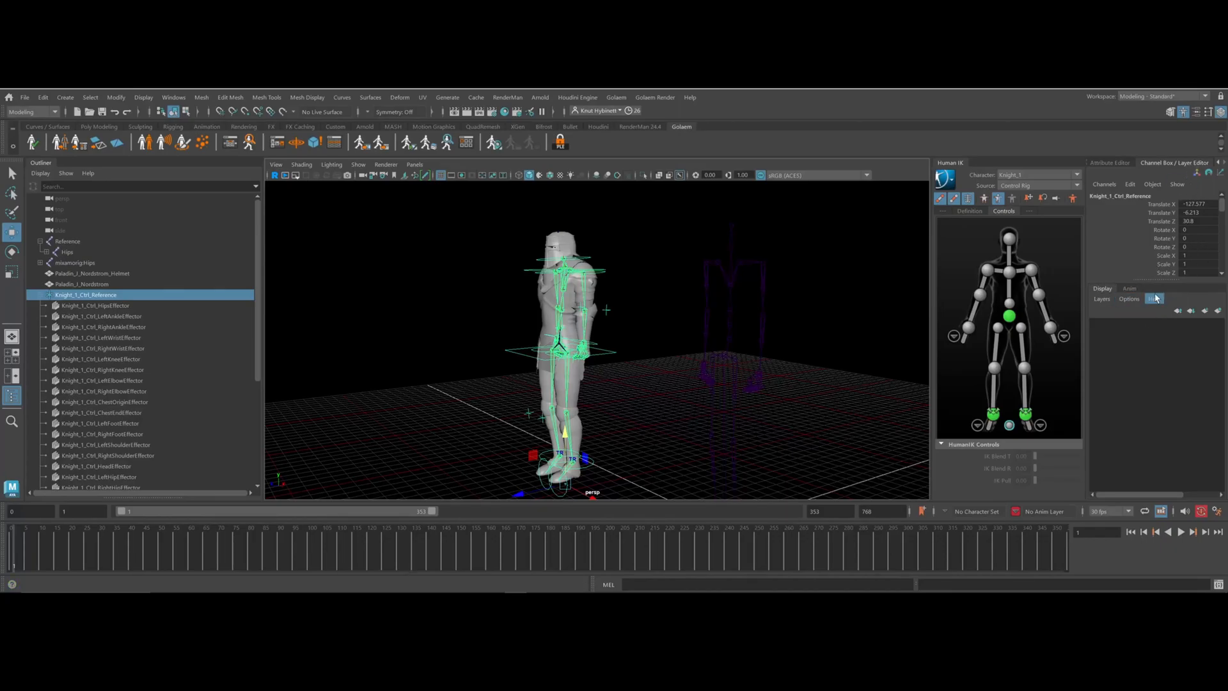
Show the Anim layers and create a layer from the selected LeftShoulderEffector
{"action": "left_click", "coordinate": [1130, 287]}
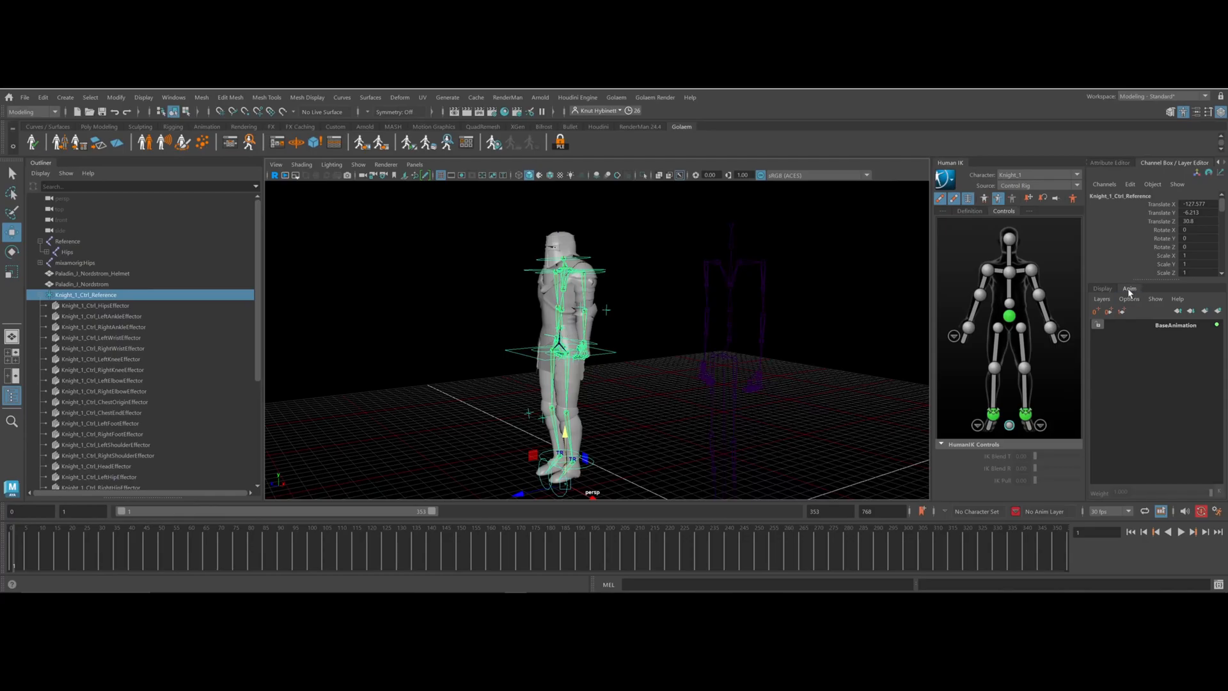
{"action": "mouse_move", "coordinate": [1219, 113]}
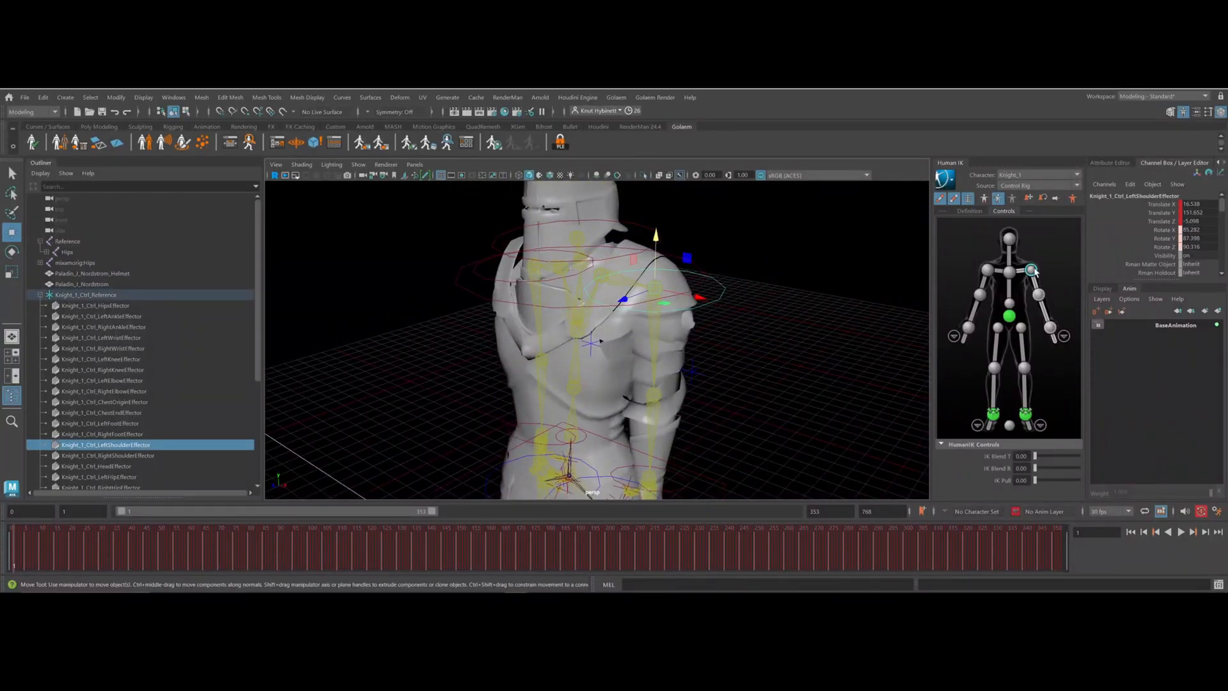
{"action": "left_click", "coordinate": [1217, 310]}
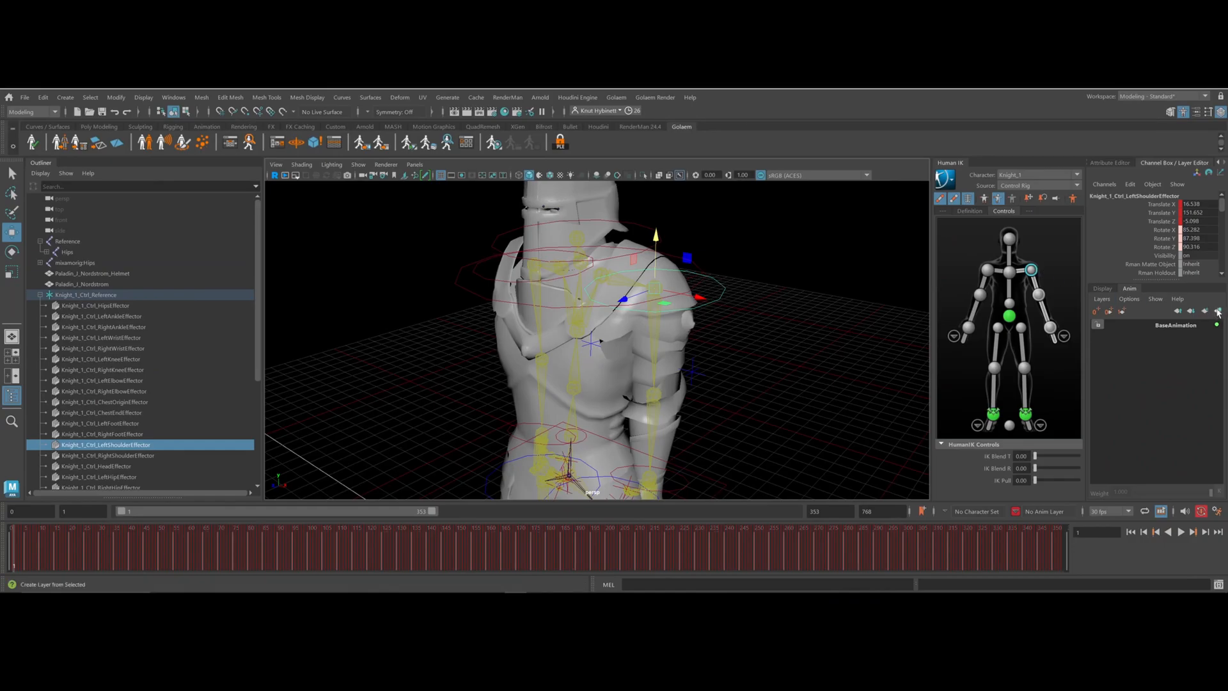
{"action": "mouse_move", "coordinate": [1217, 311]}
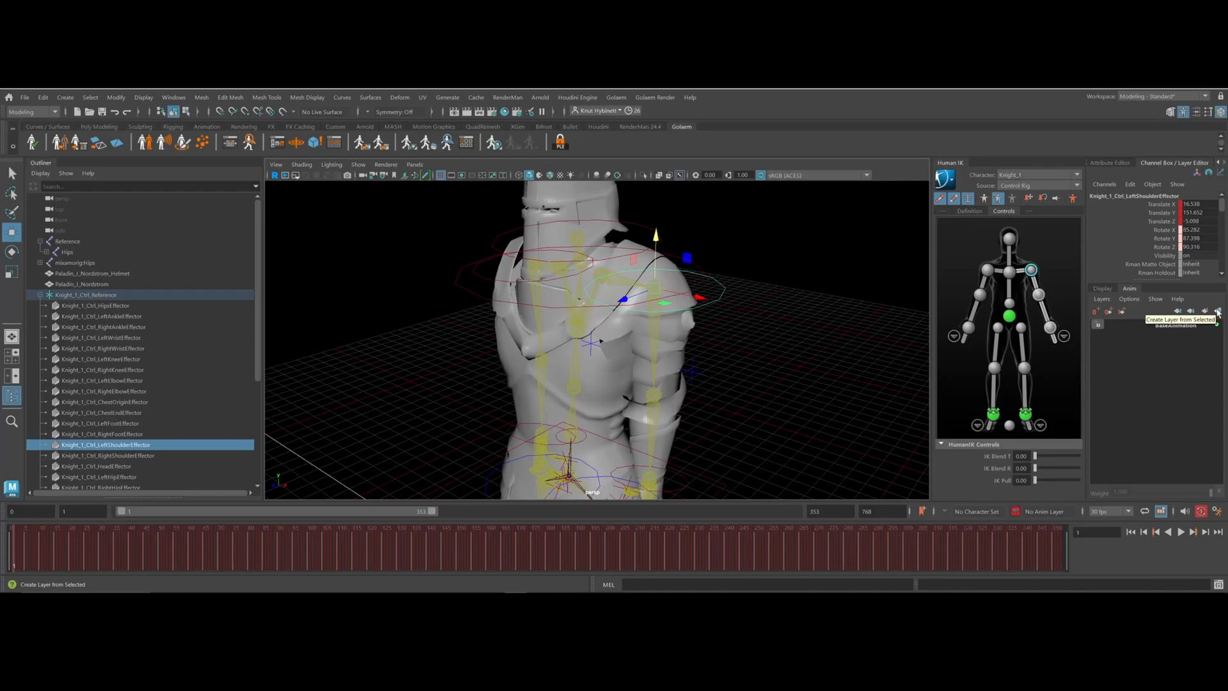
{"action": "left_click", "coordinate": [1215, 311]}
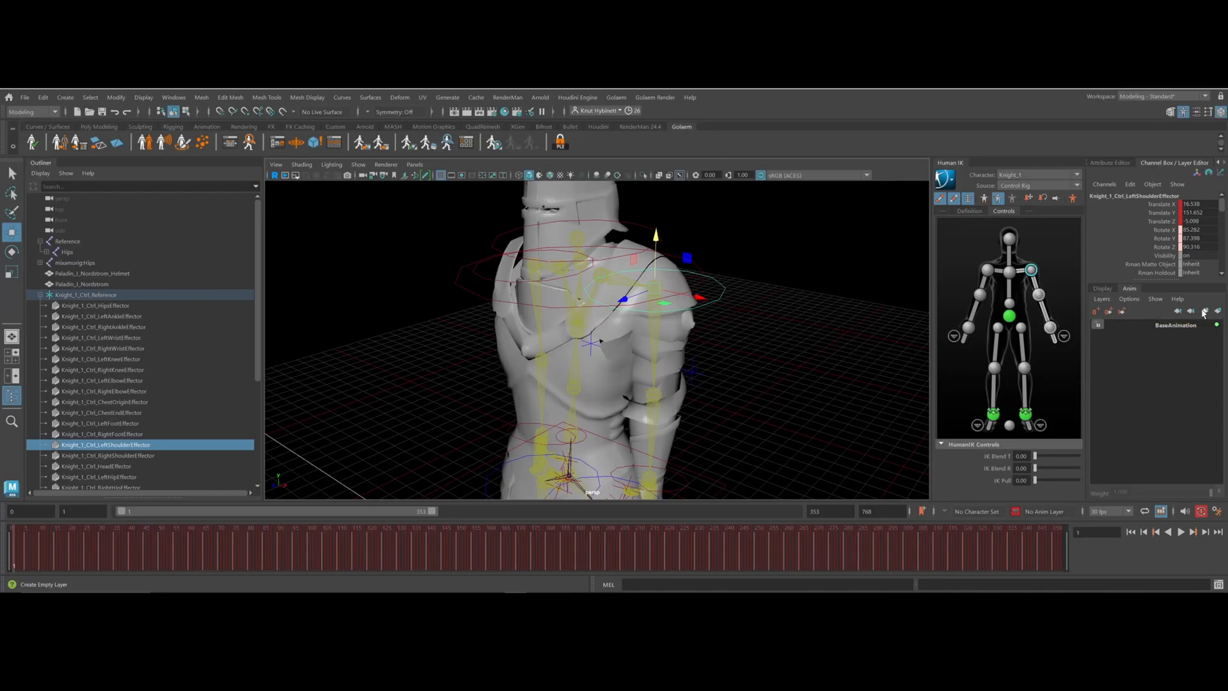
{"action": "mouse_move", "coordinate": [1206, 313]}
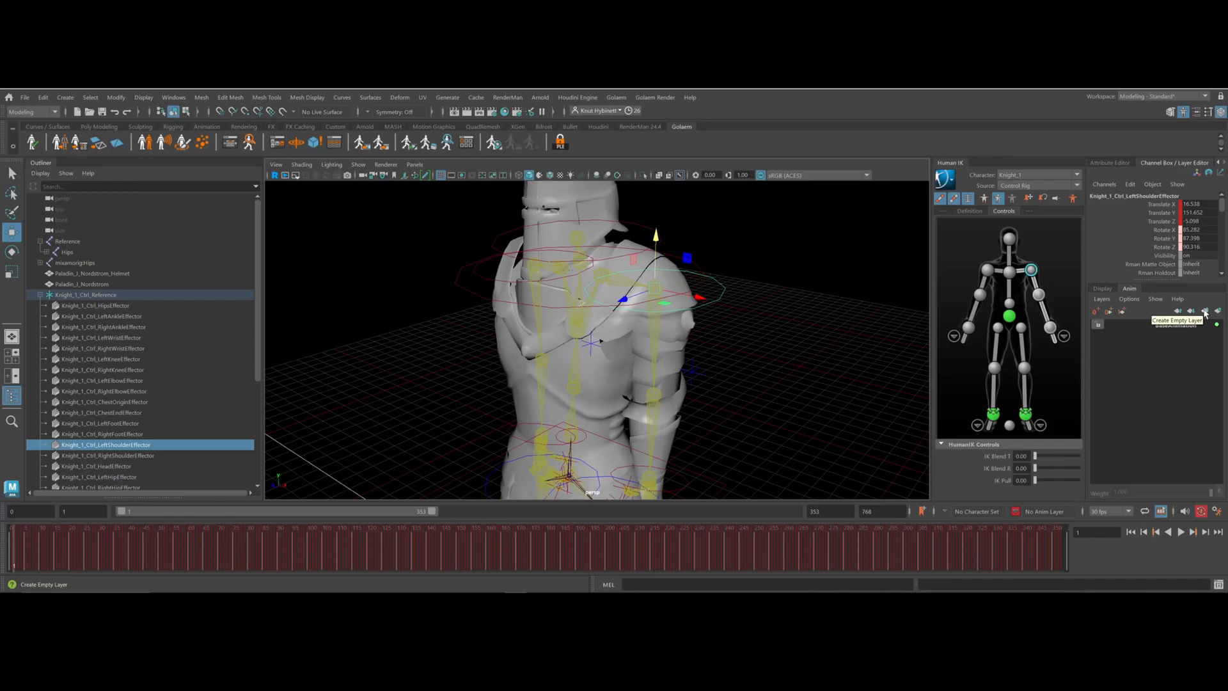
{"action": "left_click", "coordinate": [1205, 311]}
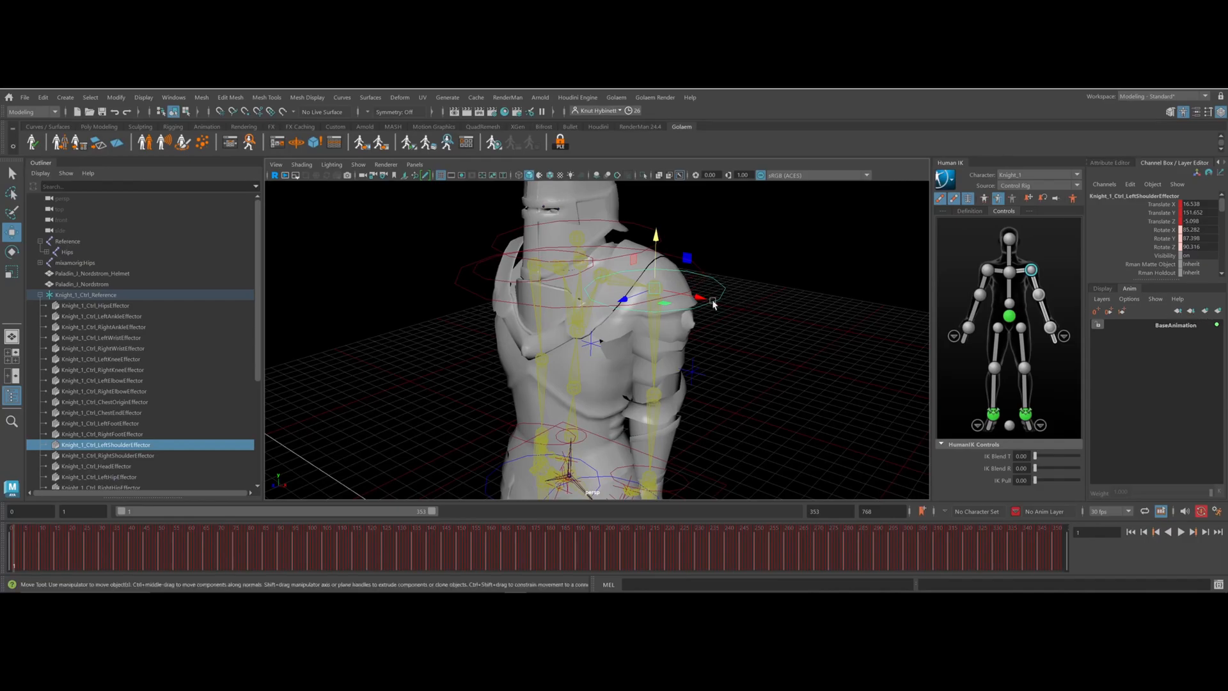
{"action": "mouse_move", "coordinate": [767, 284]}
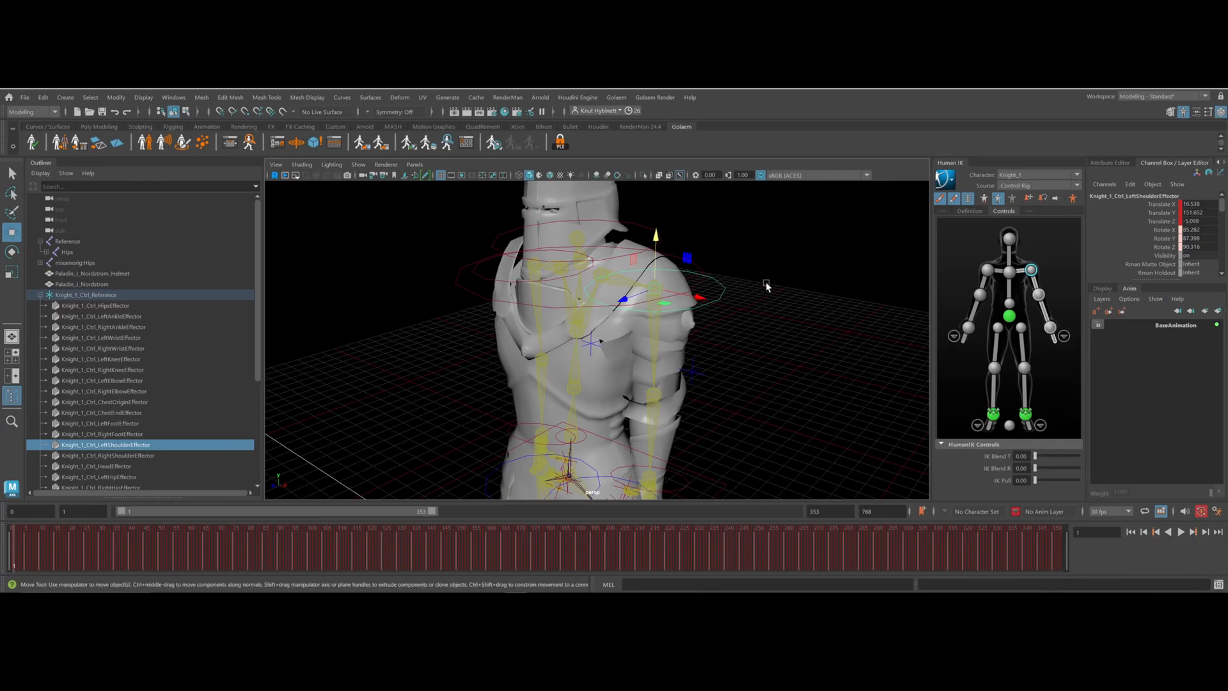
{"action": "mouse_move", "coordinate": [712, 306]}
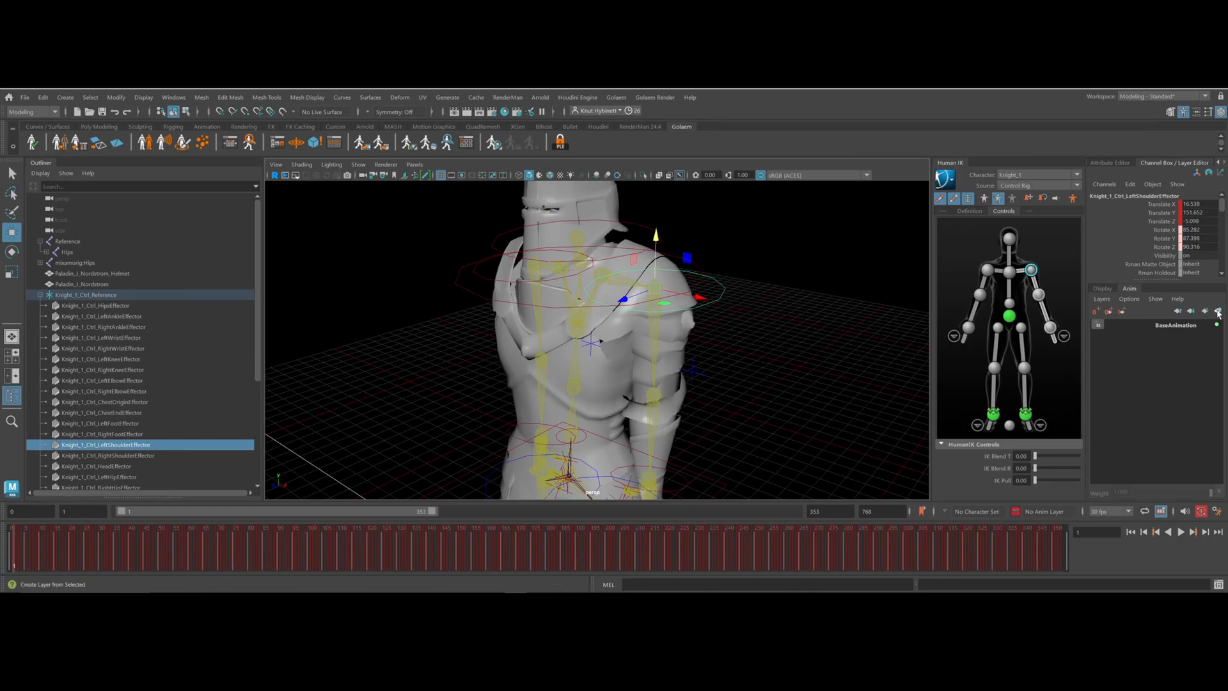
{"action": "left_click", "coordinate": [1219, 311]}
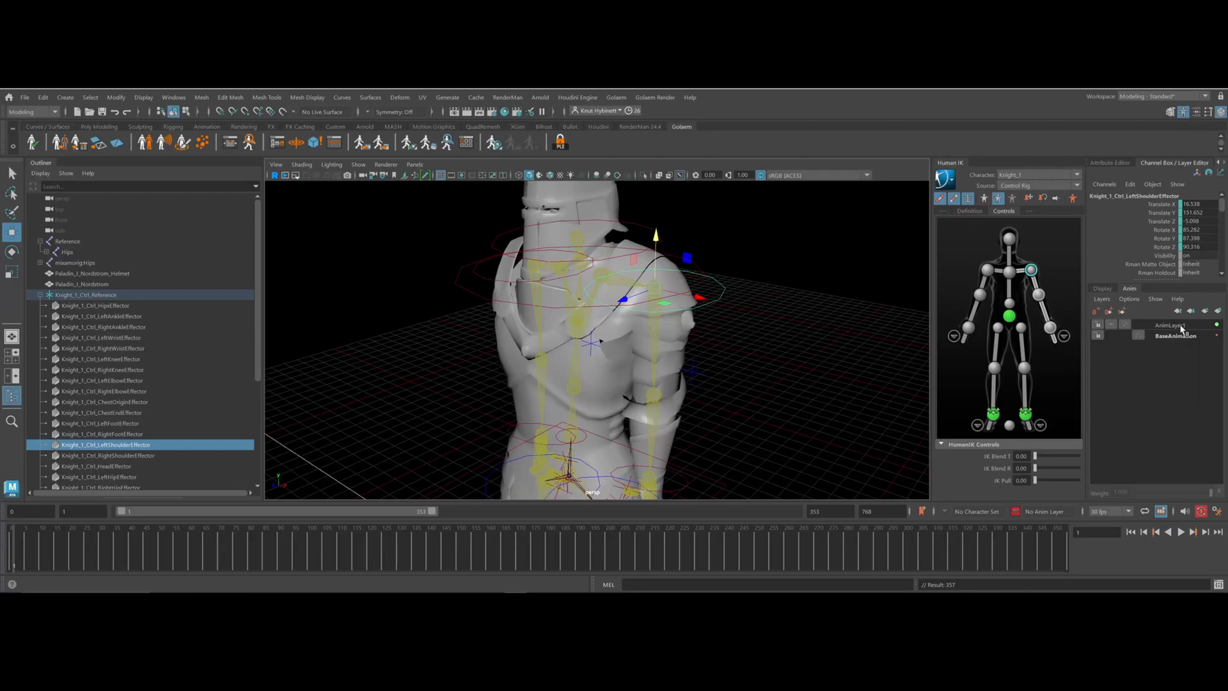
Activate AnimLayer1 and rename it Left_Shoulder after rotating the left shoulder
{"action": "left_click", "coordinate": [1170, 324]}
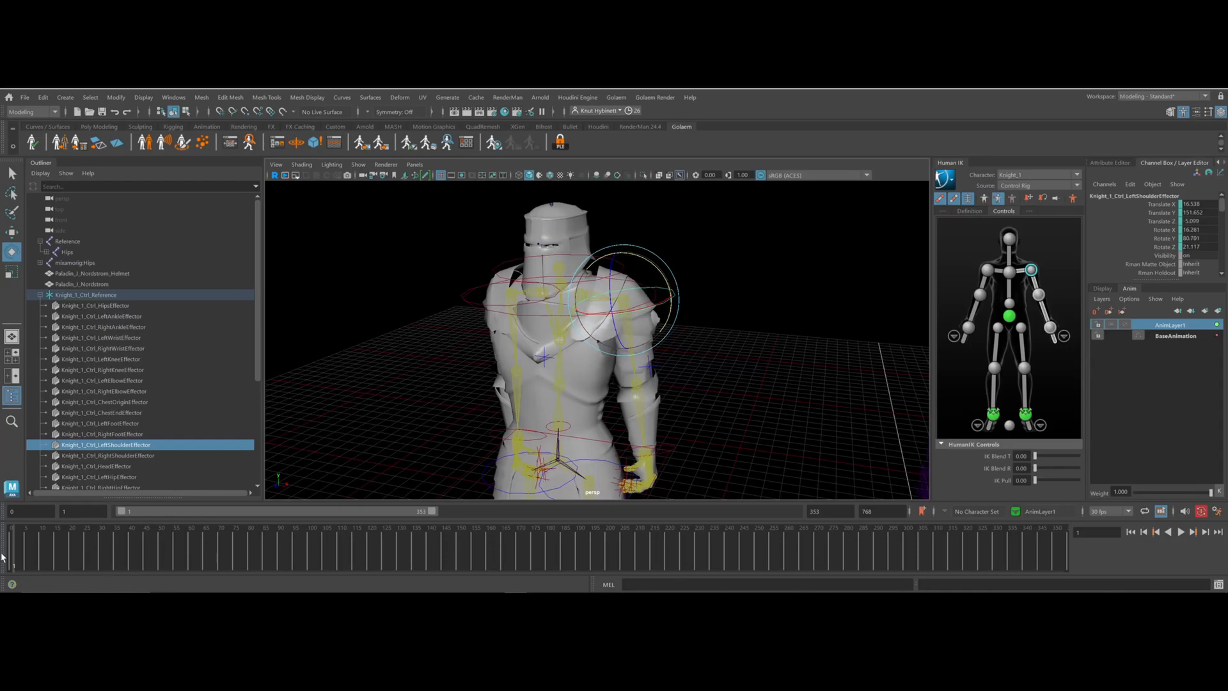
{"action": "mouse_move", "coordinate": [665, 278]}
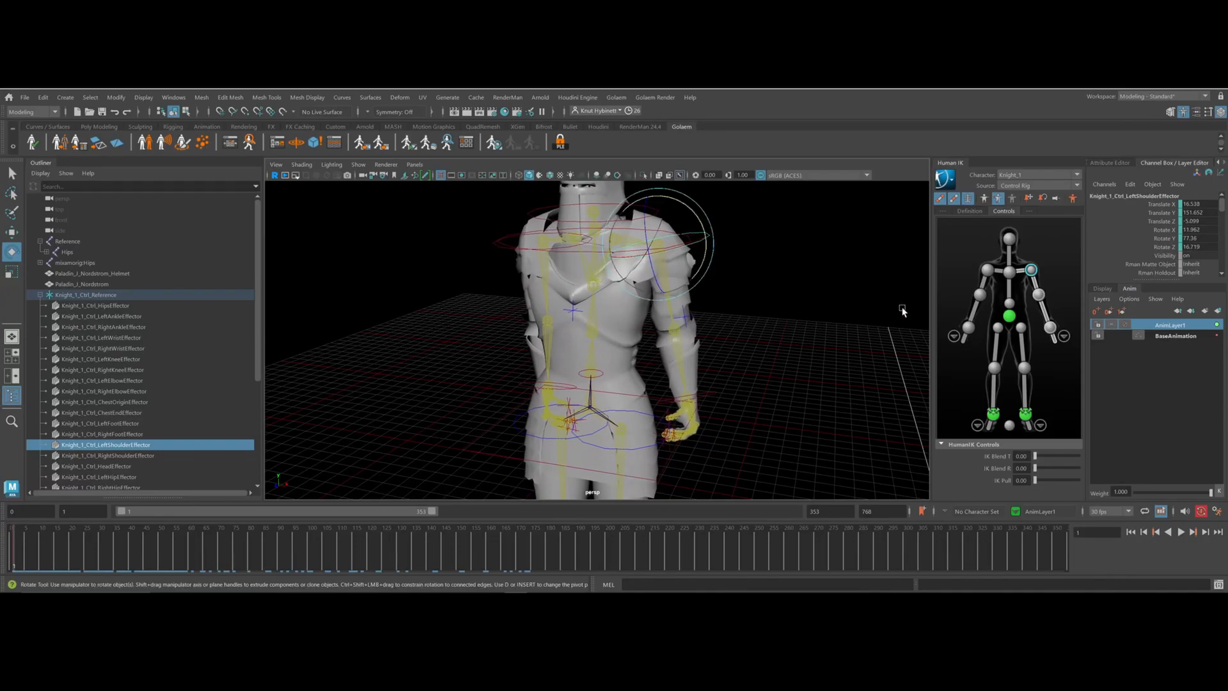
{"action": "double_click", "coordinate": [1171, 324]}
{"action": "type", "text": "Left_Shoulder"}
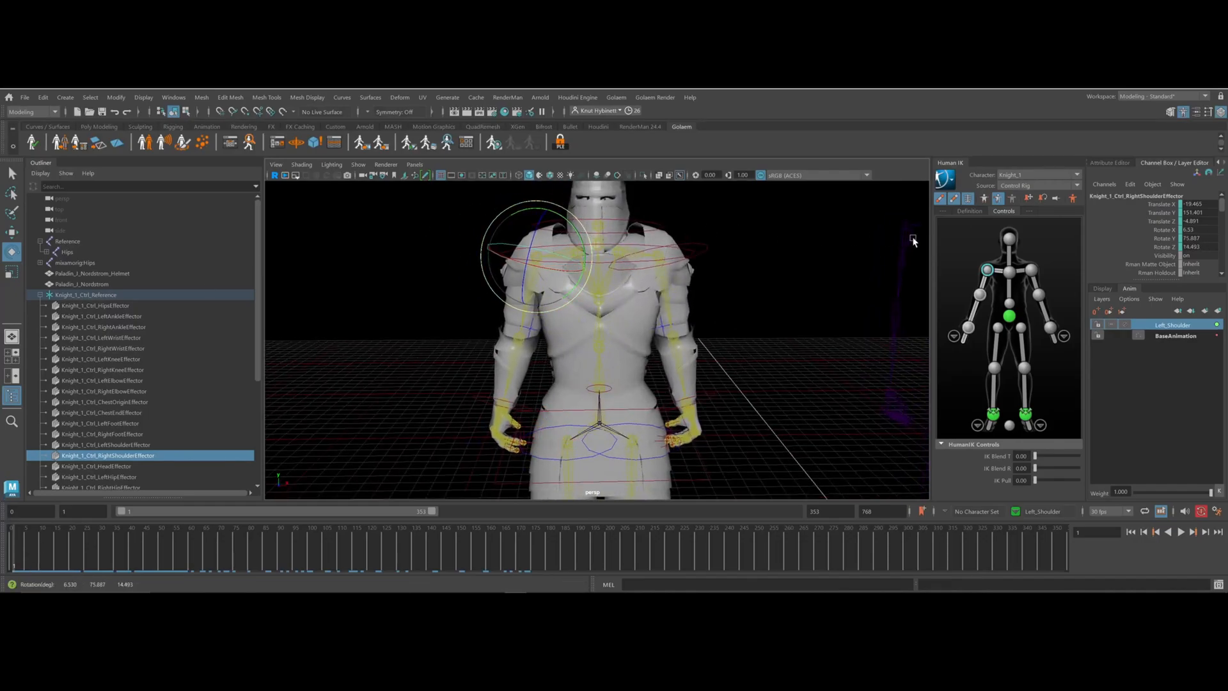
Create a layer from RightShoulderEffector, activate it, and toggle its lock on and off
{"action": "left_click", "coordinate": [1217, 311]}
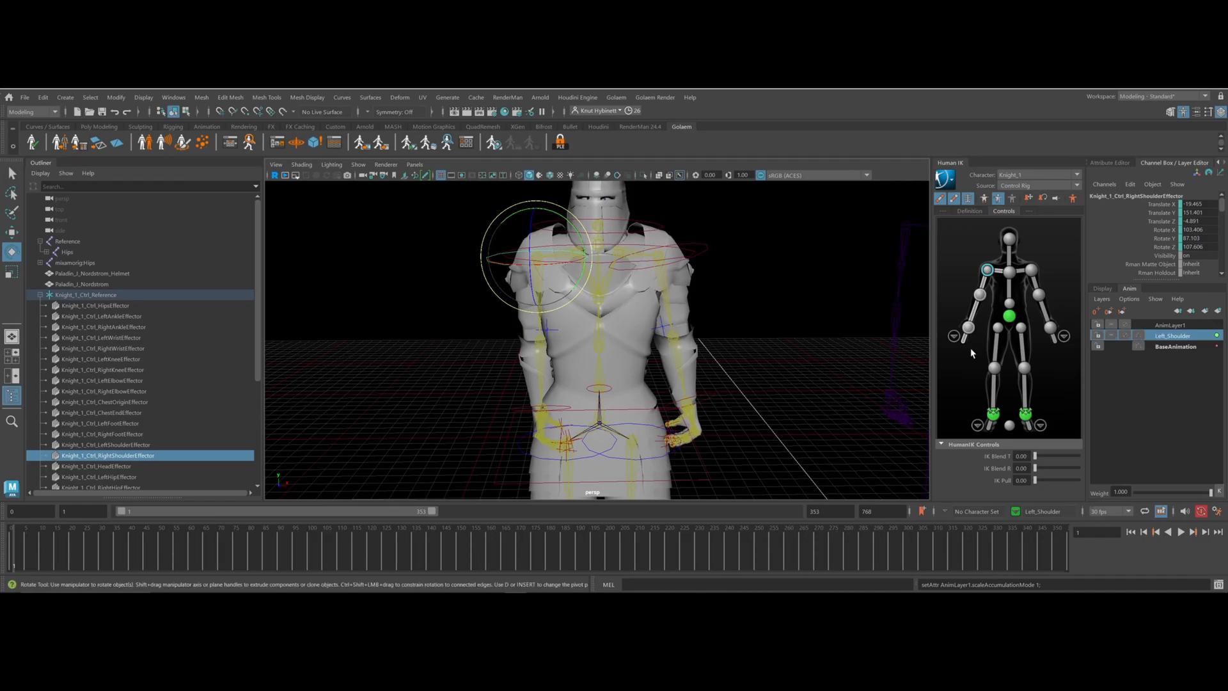
{"action": "left_click", "coordinate": [1170, 324]}
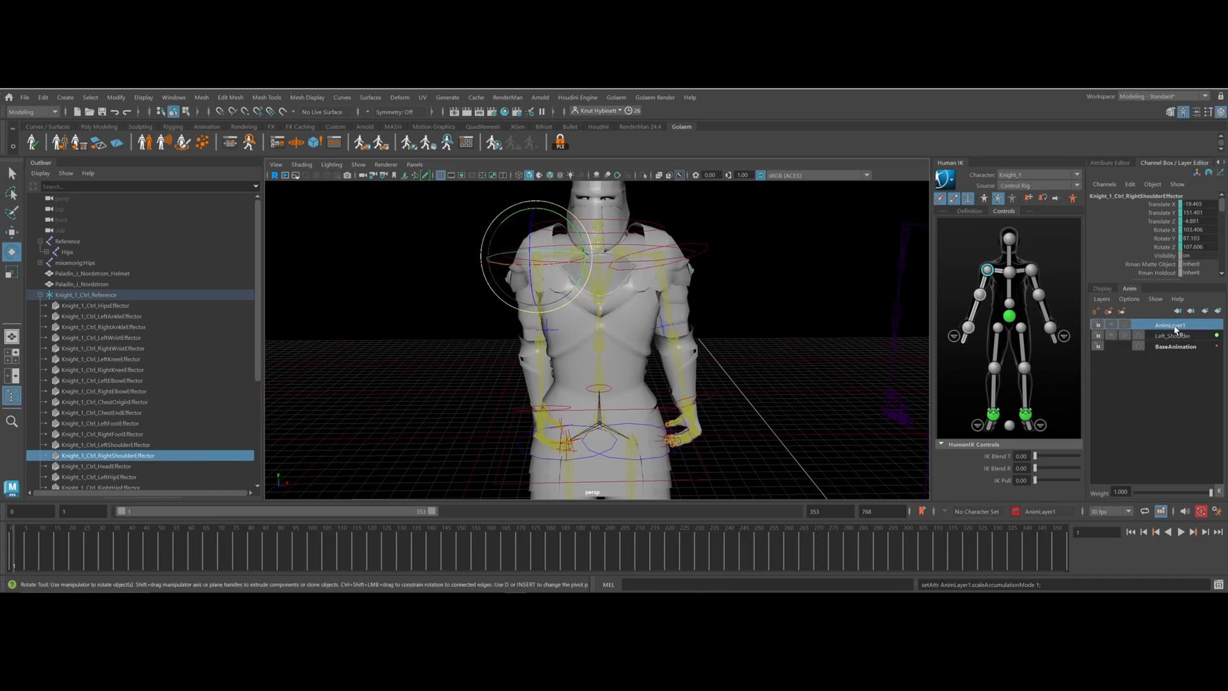
{"action": "right_click", "coordinate": [1168, 323]}
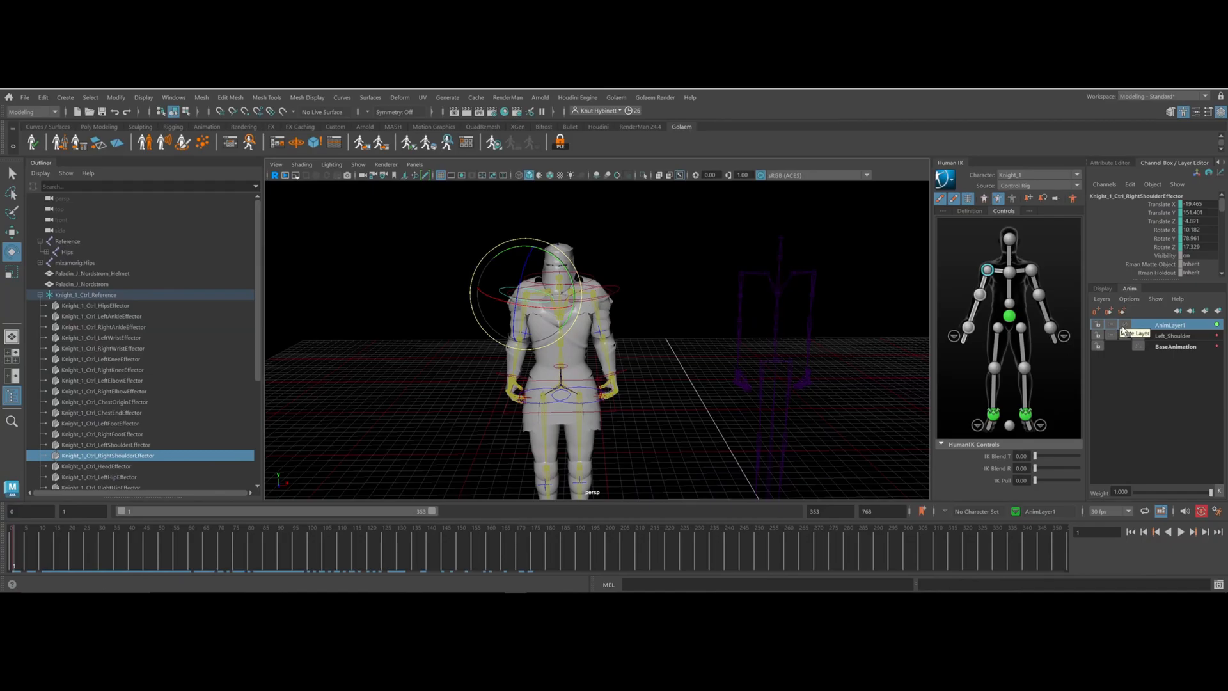
{"action": "left_click", "coordinate": [1097, 325]}
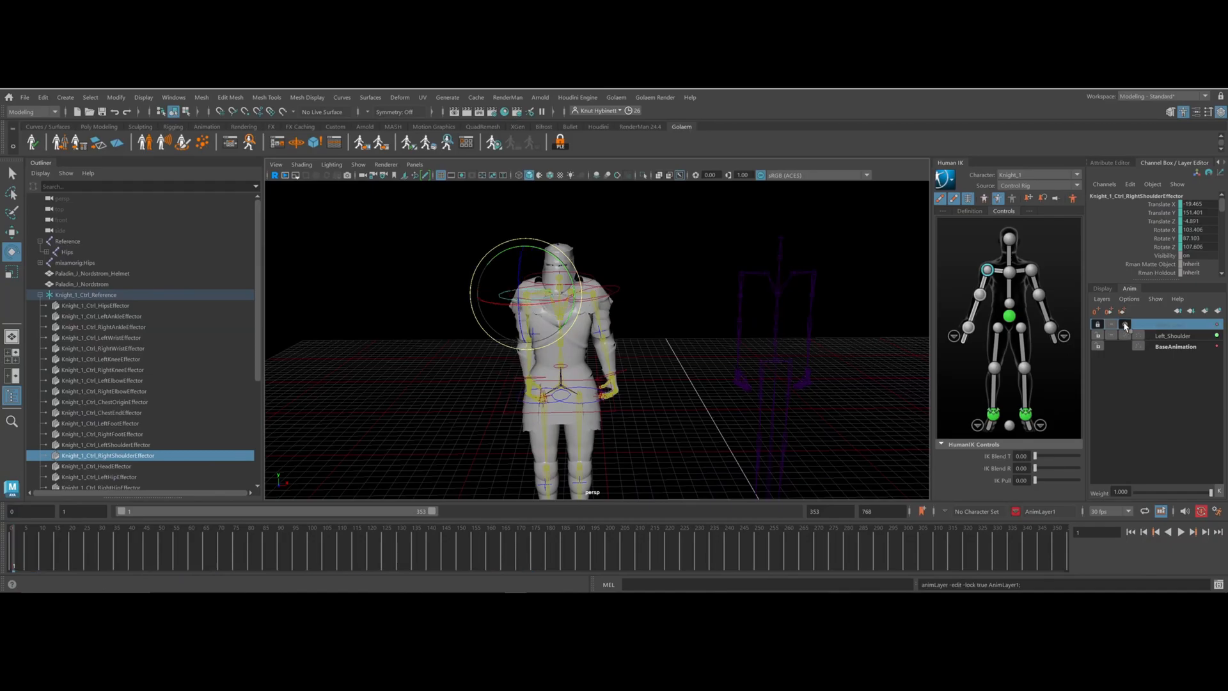
{"action": "left_click", "coordinate": [1097, 323]}
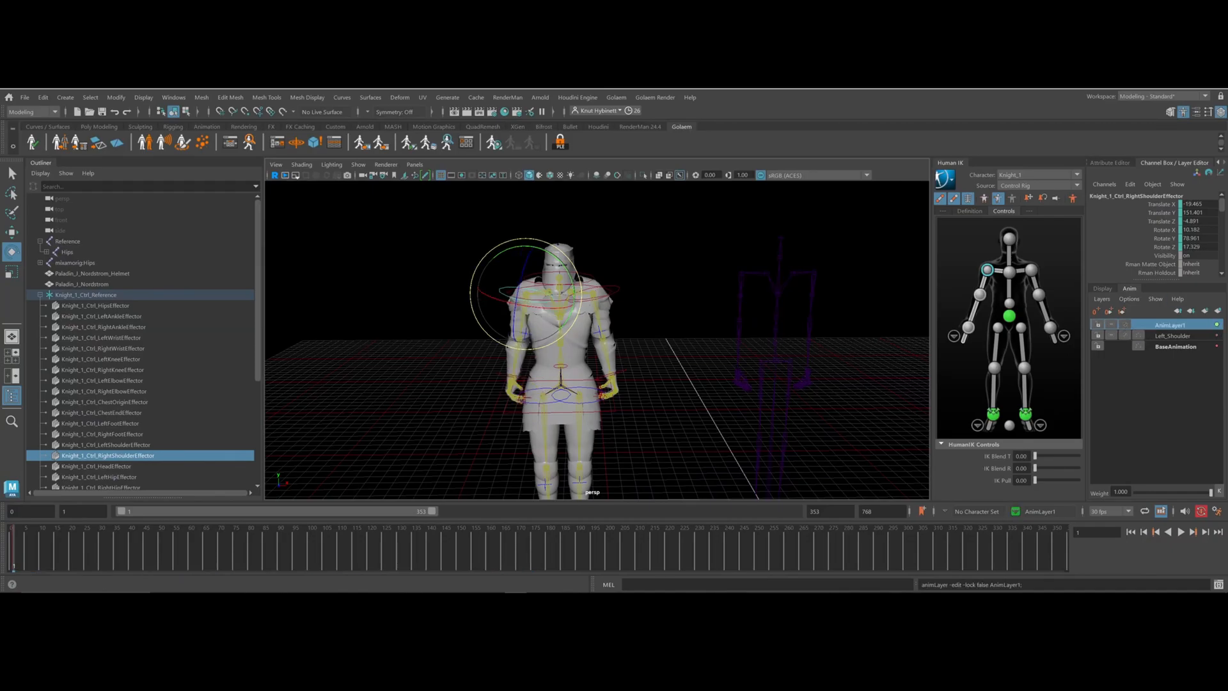